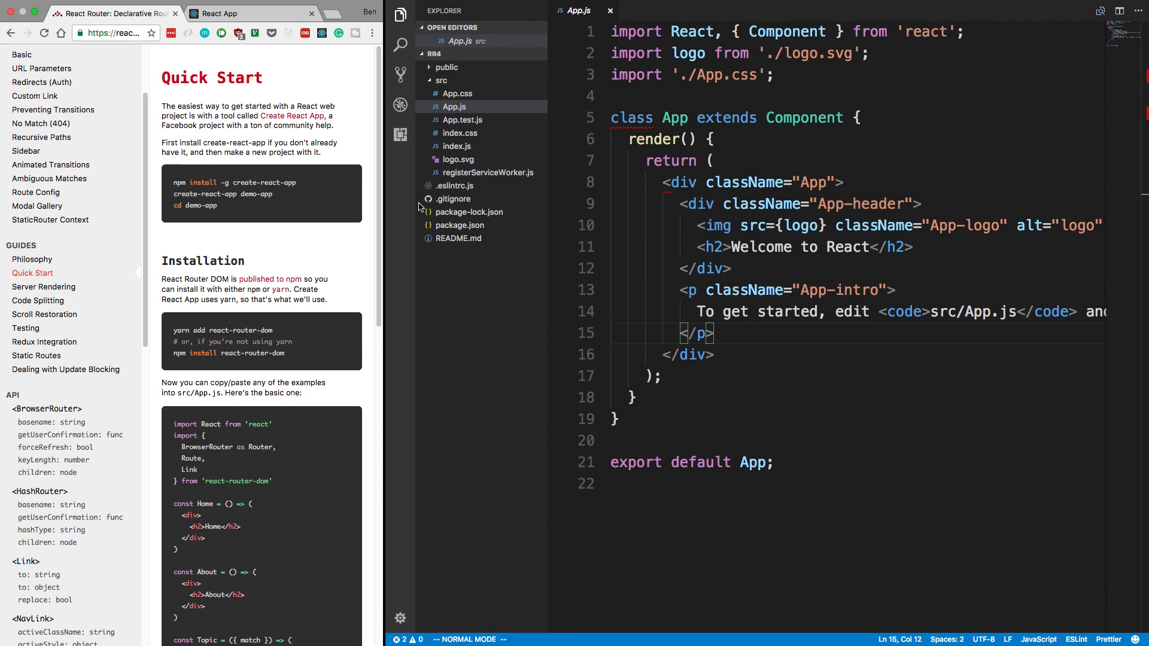
pyautogui.moveTo(333, 222)
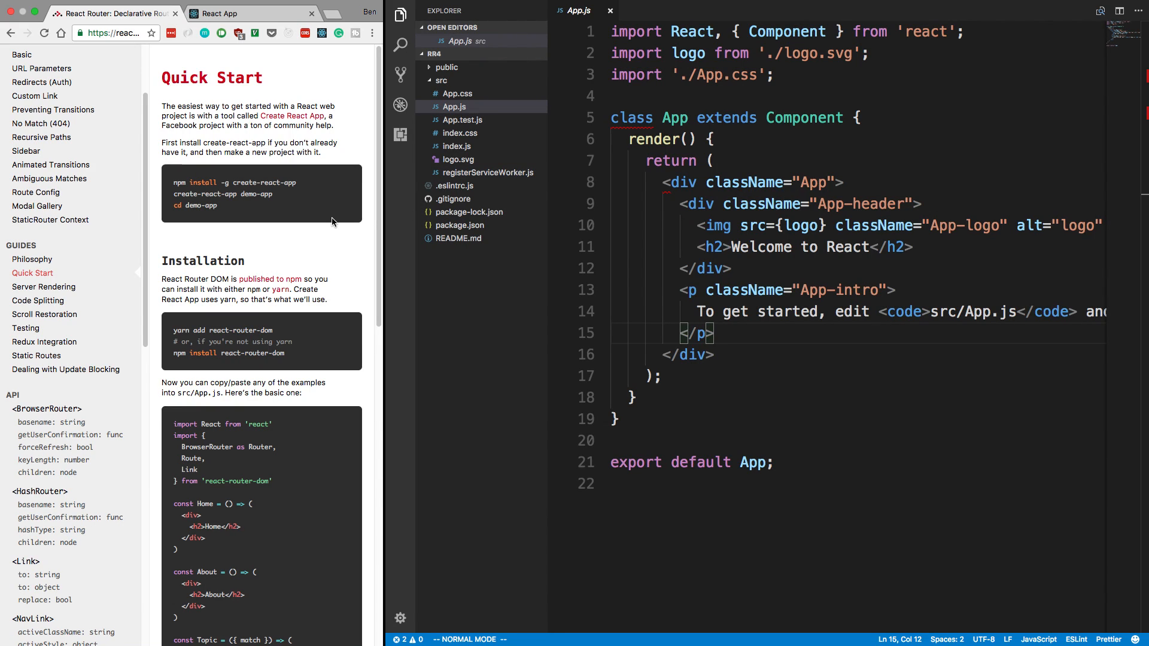
pyautogui.moveTo(841, 218)
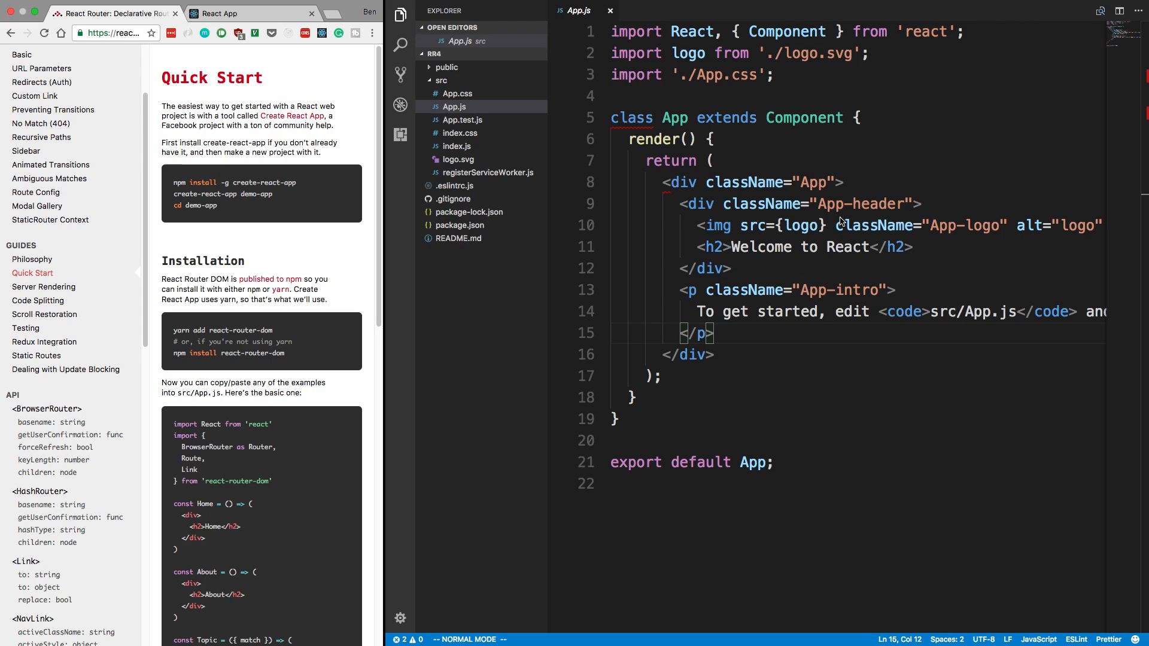
pyautogui.moveTo(834, 310)
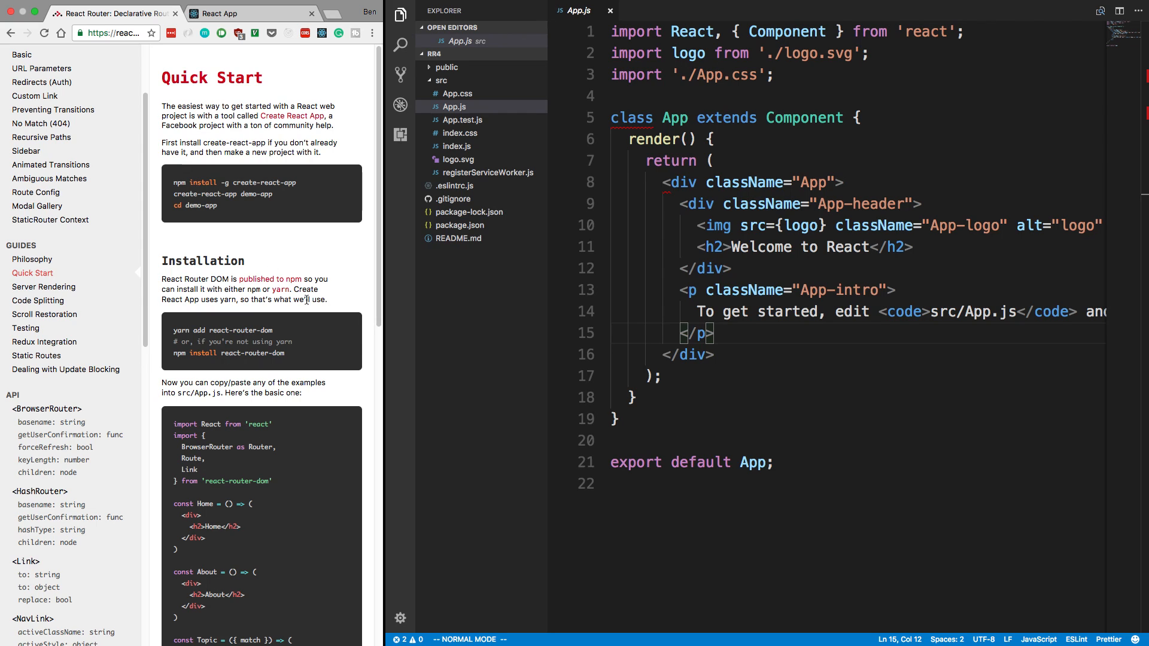
pyautogui.moveTo(288, 316)
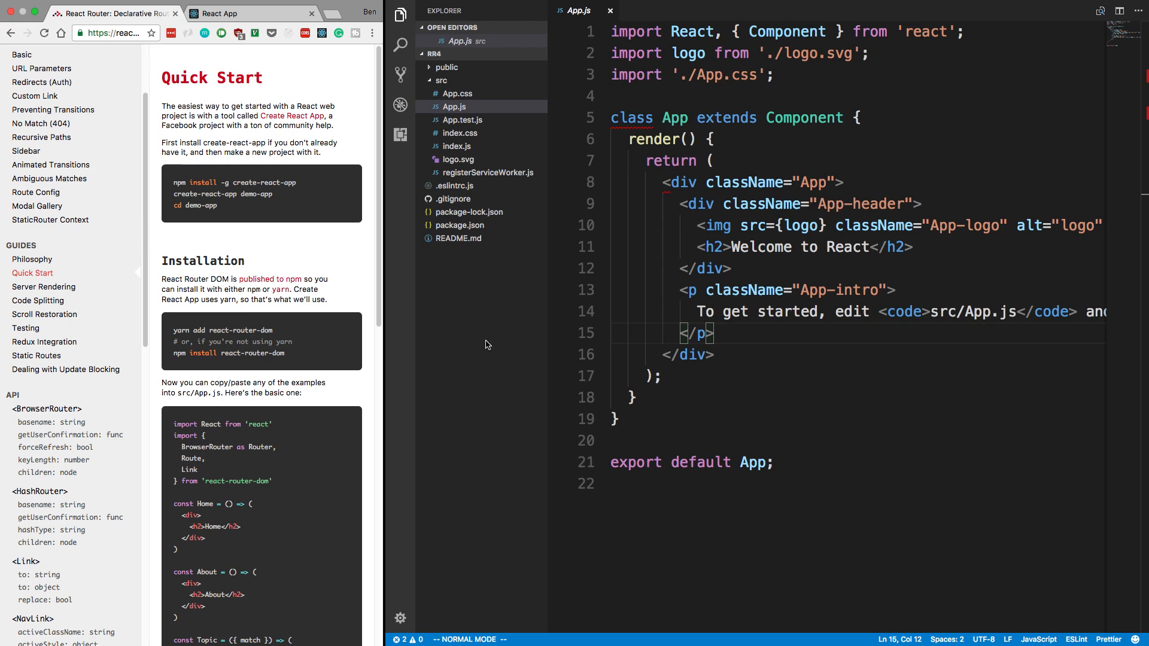
pyautogui.moveTo(834, 197)
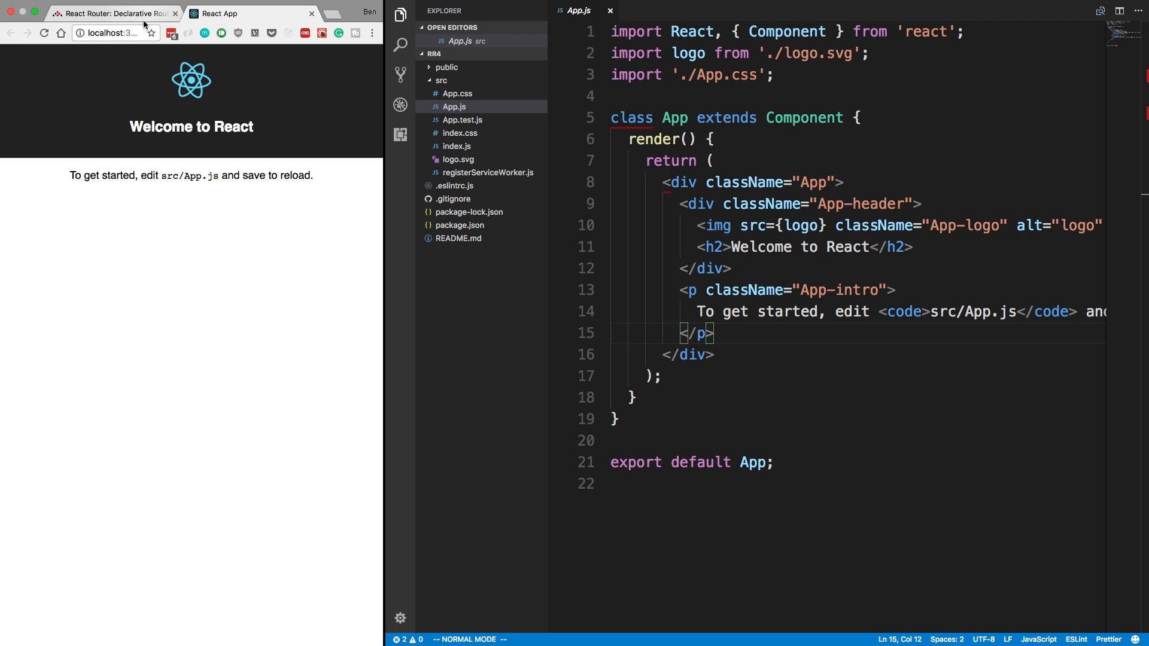
# Run 'yarn add react-router-dom' in the rr4 project terminal.
pyautogui.click(114, 15)
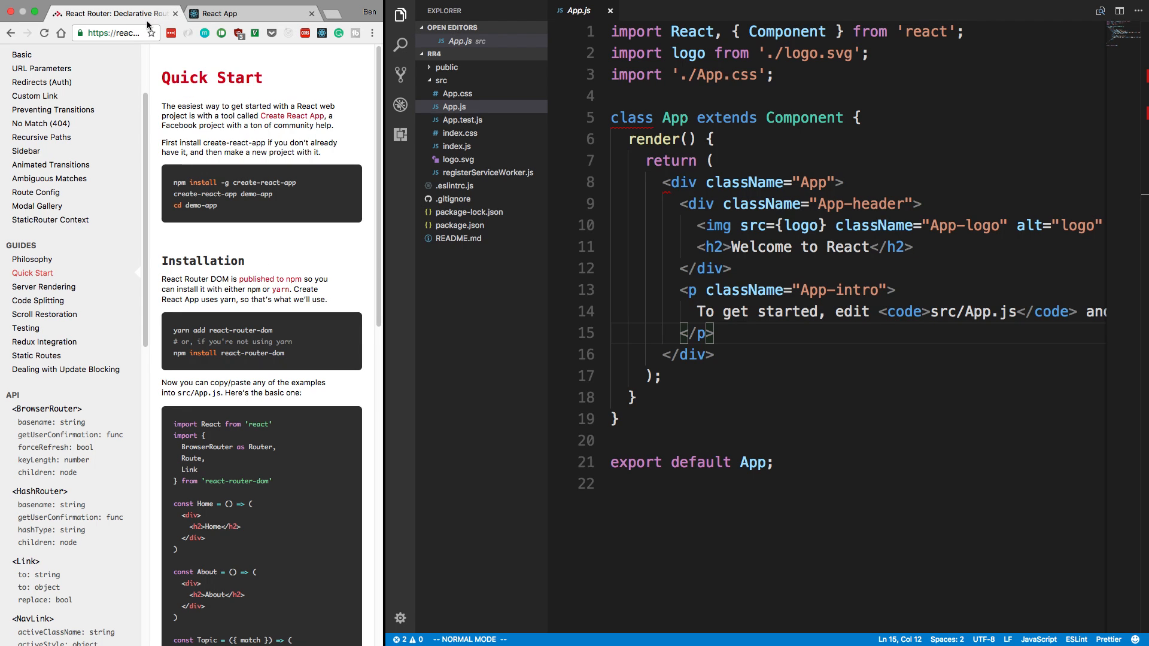
pyautogui.moveTo(302, 62)
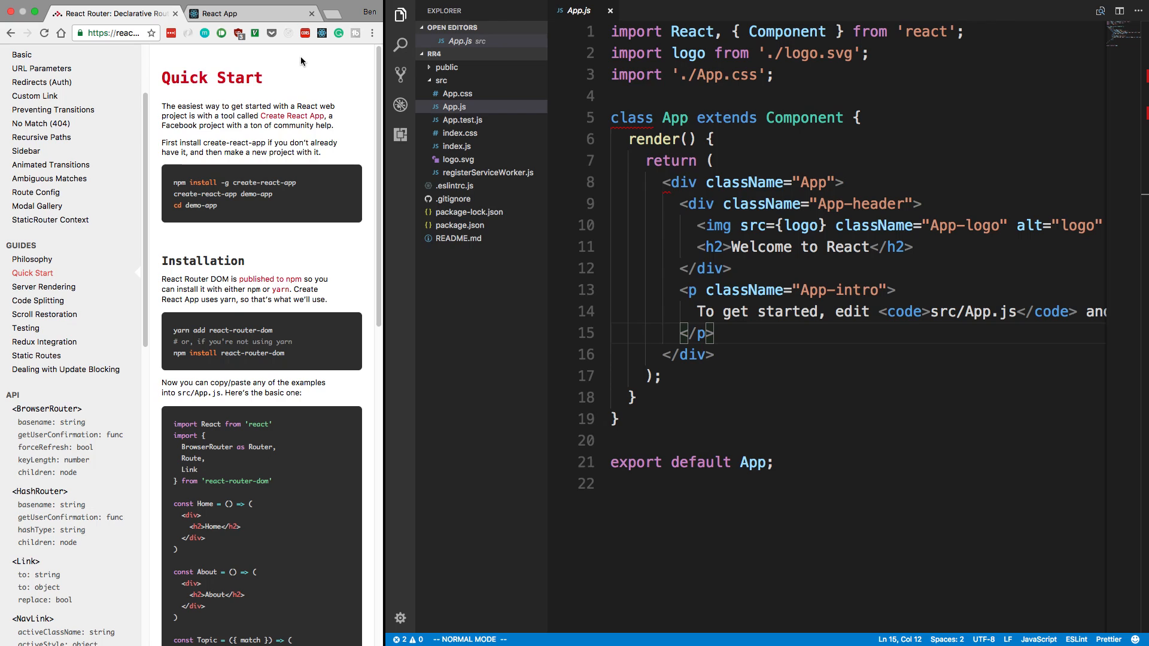
pyautogui.moveTo(730, 122)
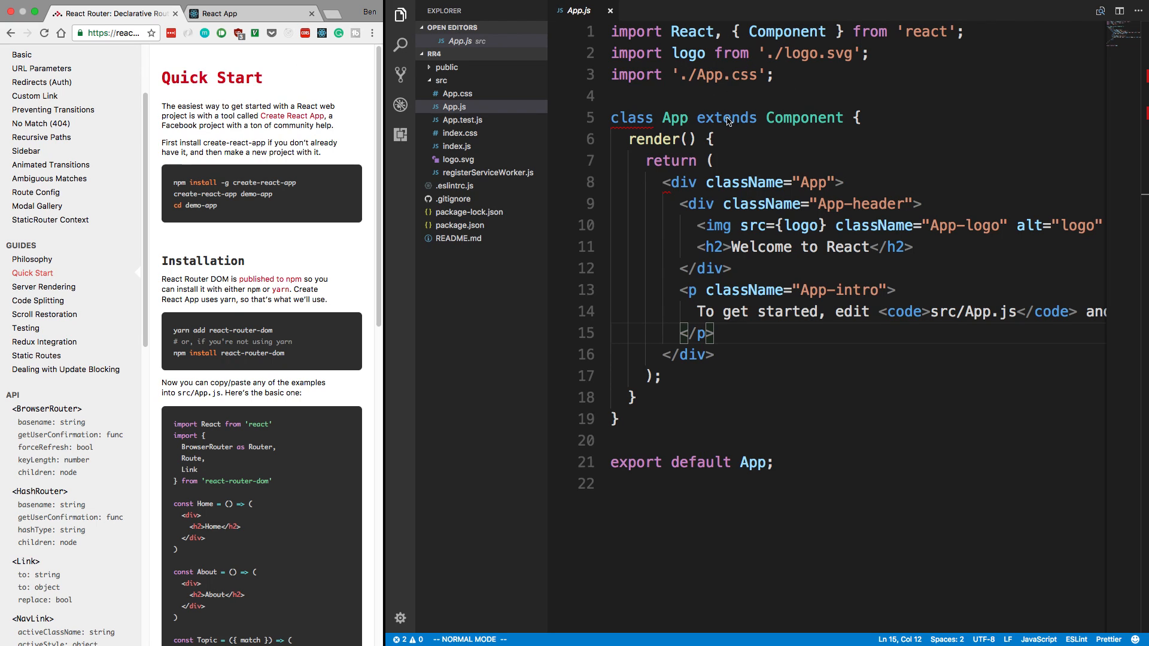
pyautogui.moveTo(712, 147)
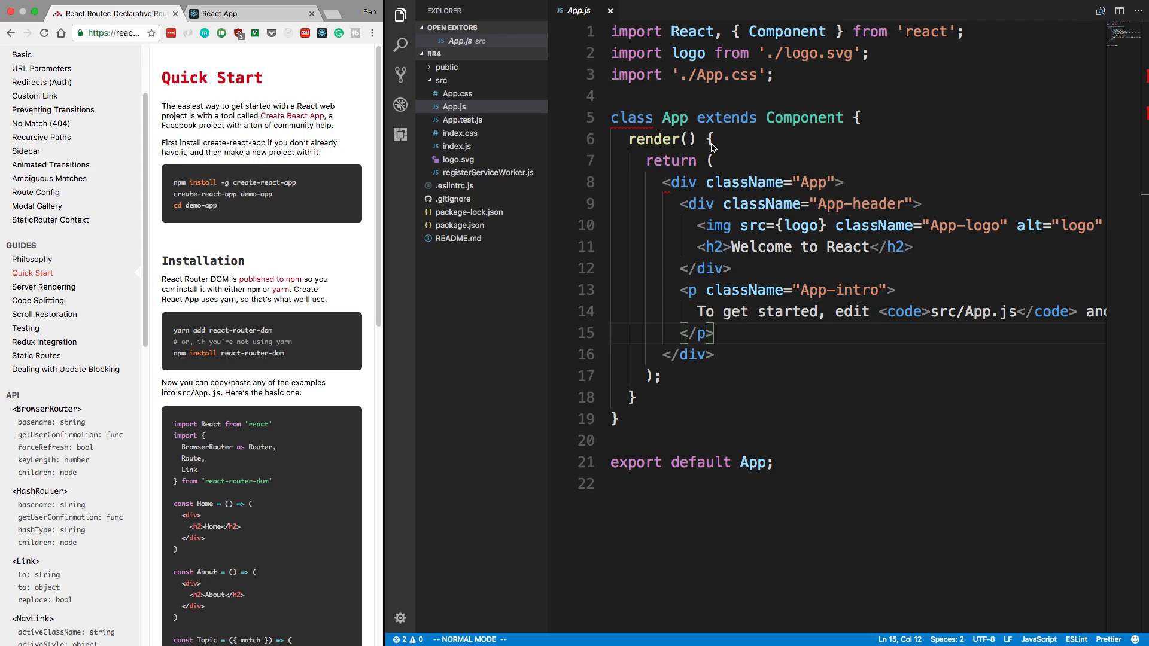
pyautogui.moveTo(700, 135)
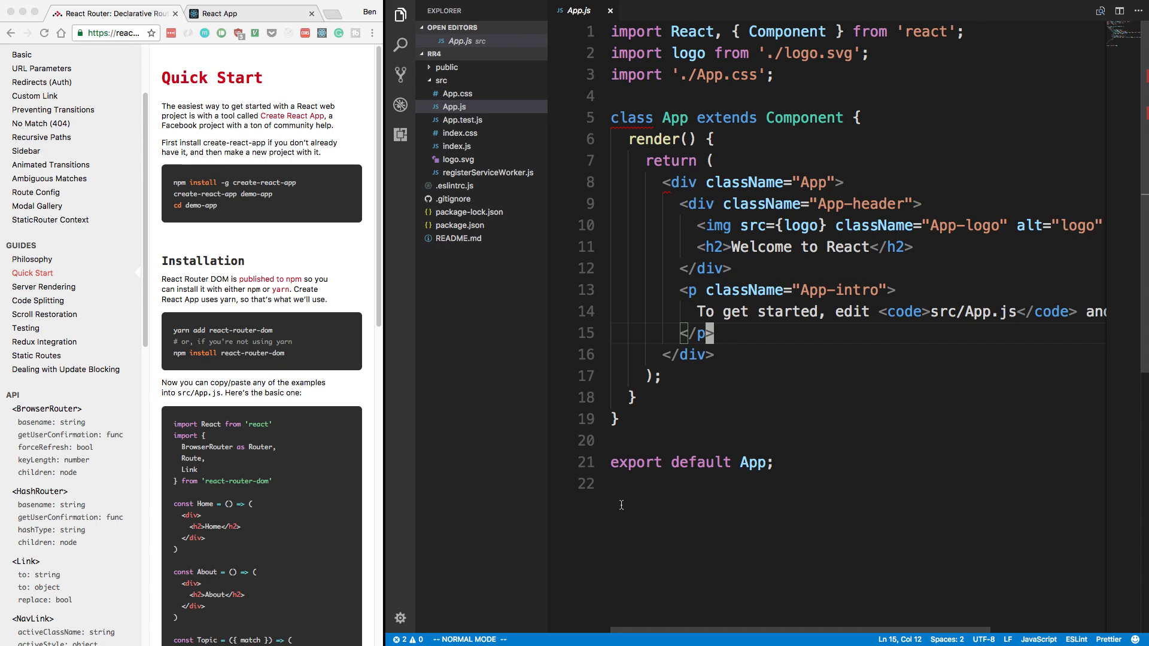
pyautogui.moveTo(291, 329)
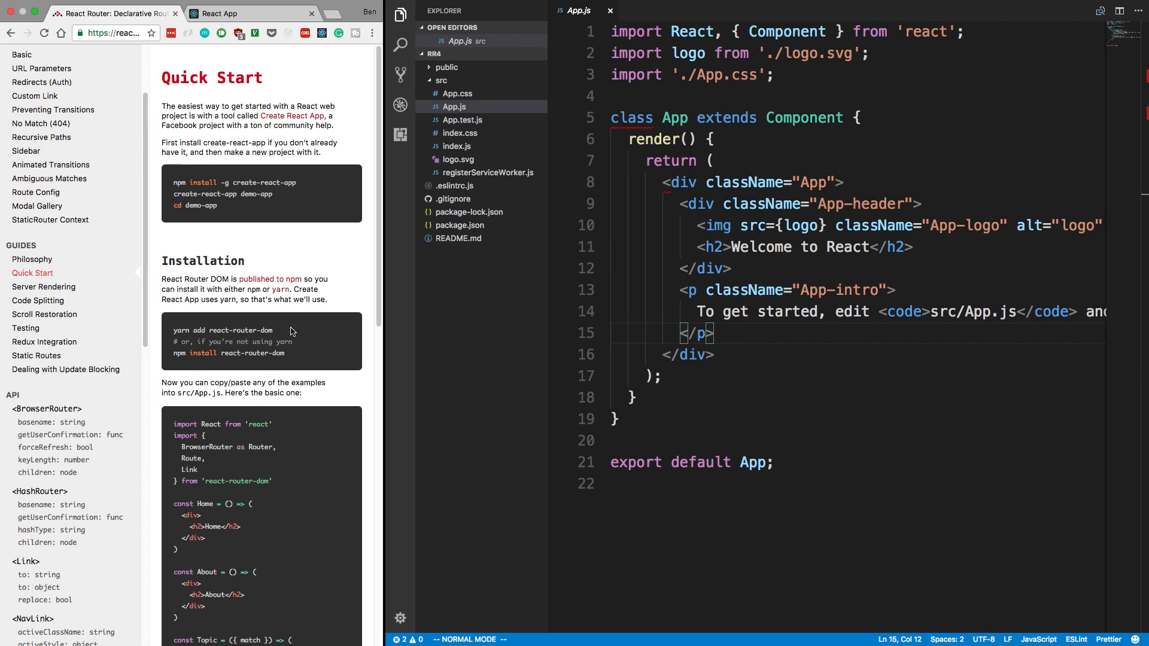
pyautogui.doubleClick(222, 330)
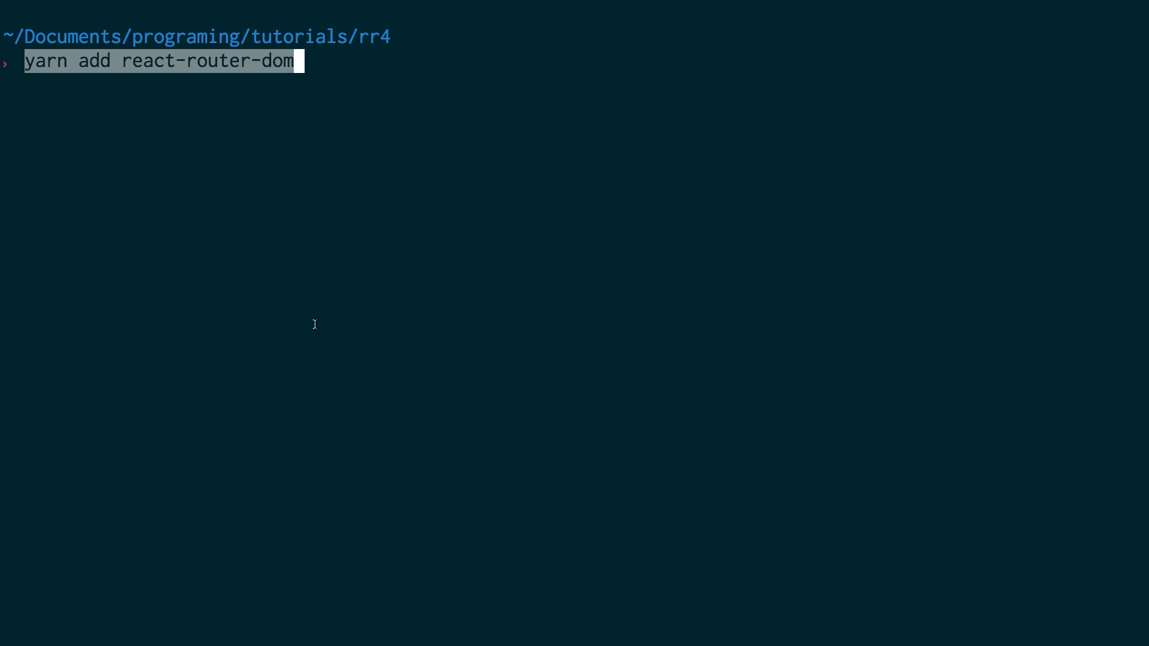
pyautogui.moveTo(411, 47)
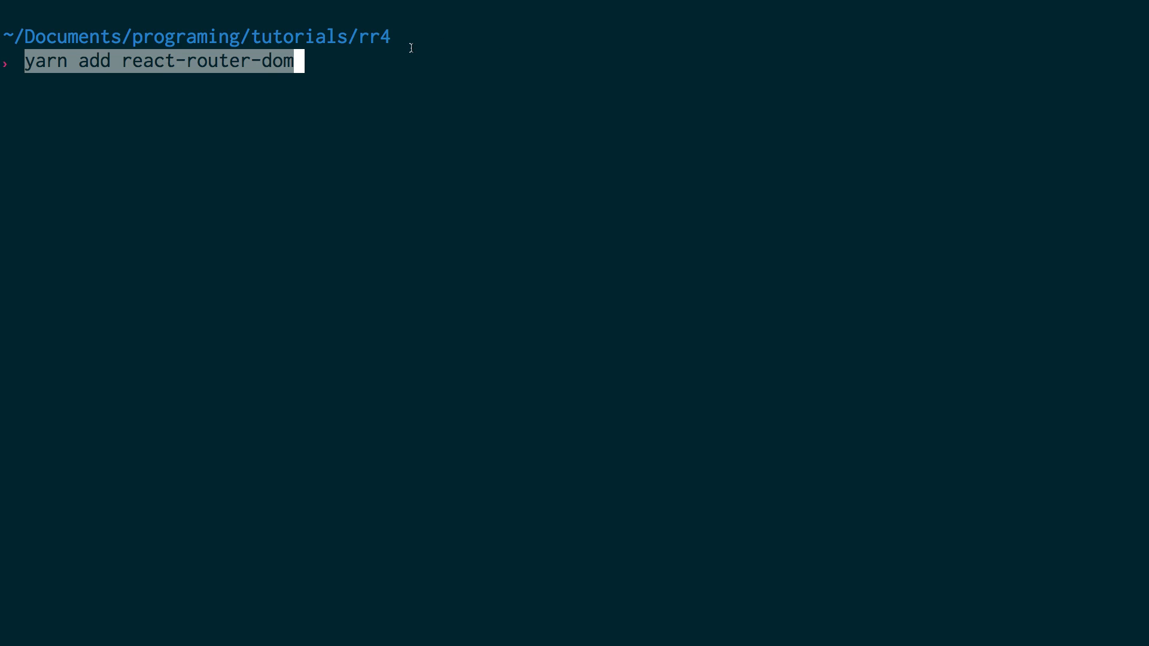
pyautogui.press('Enter')
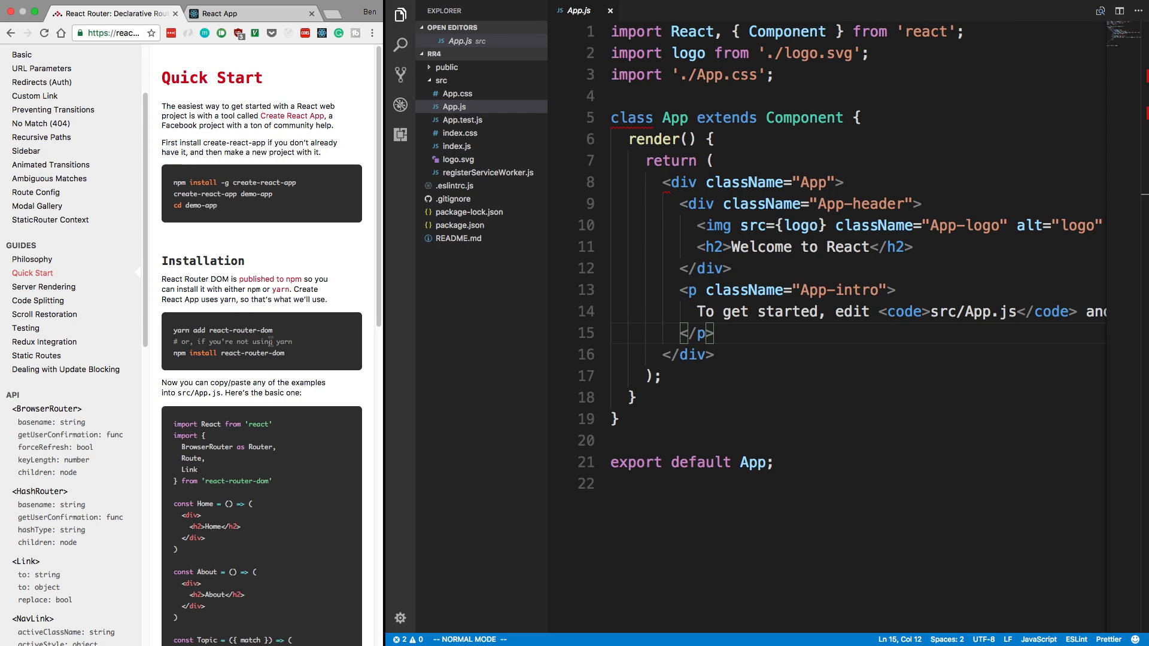
pyautogui.moveTo(274, 334)
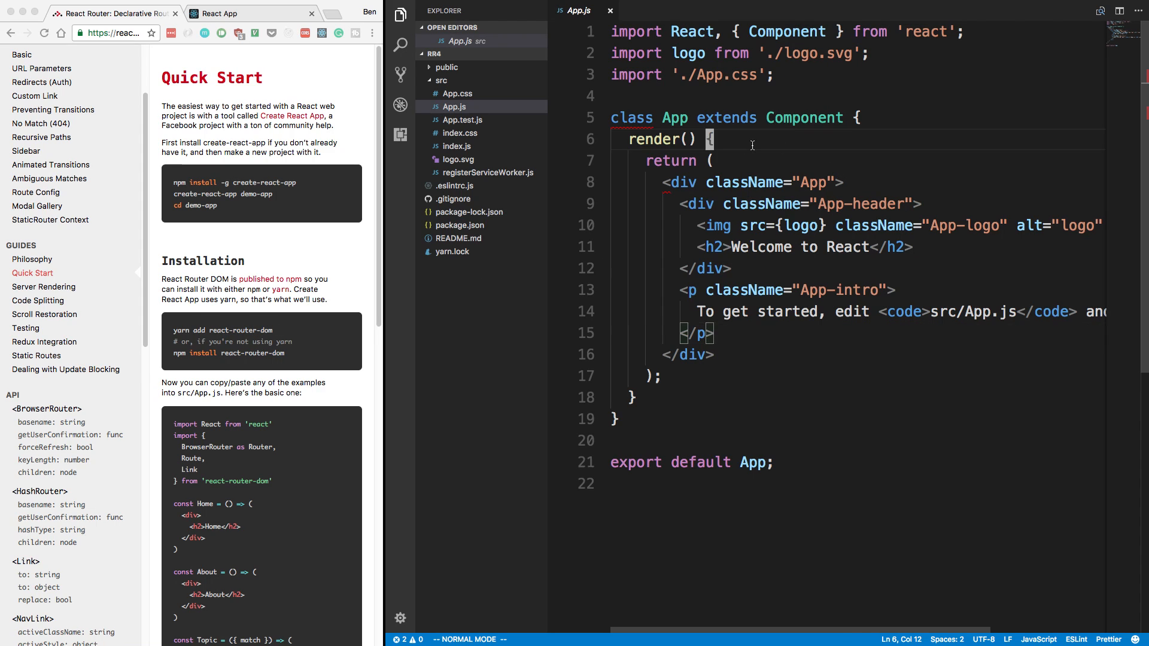
# Delete the unneeded src files, including index.css and logo.svg, moving each to the Trash.
pyautogui.rightClick(448, 107)
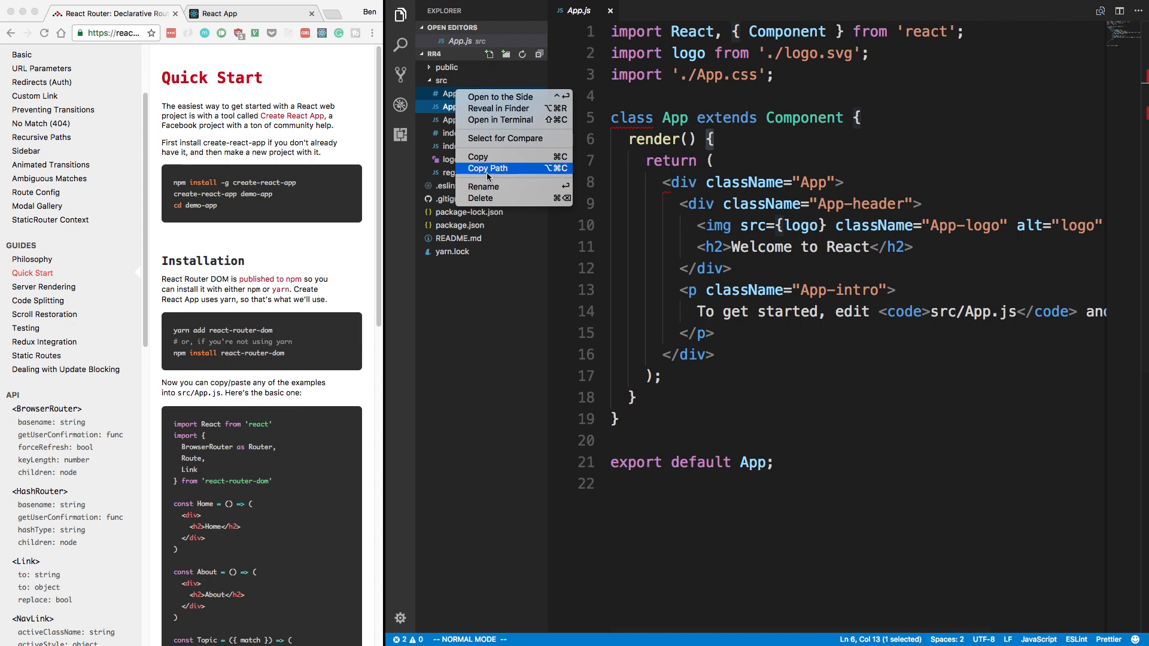
pyautogui.click(482, 198)
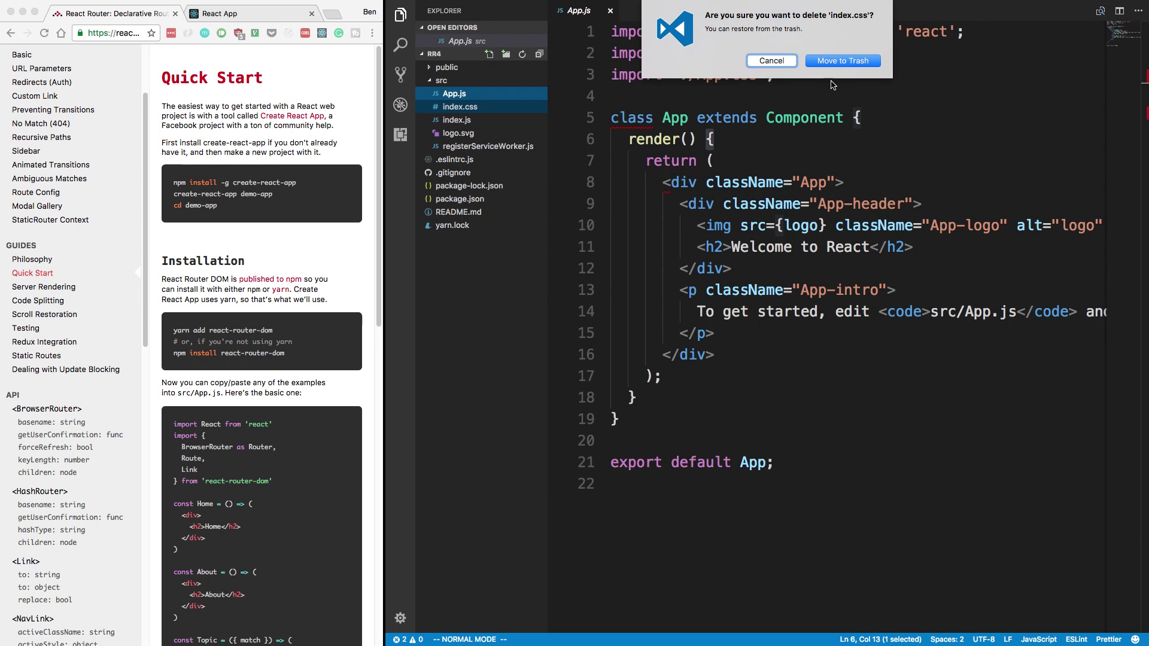
pyautogui.click(842, 61)
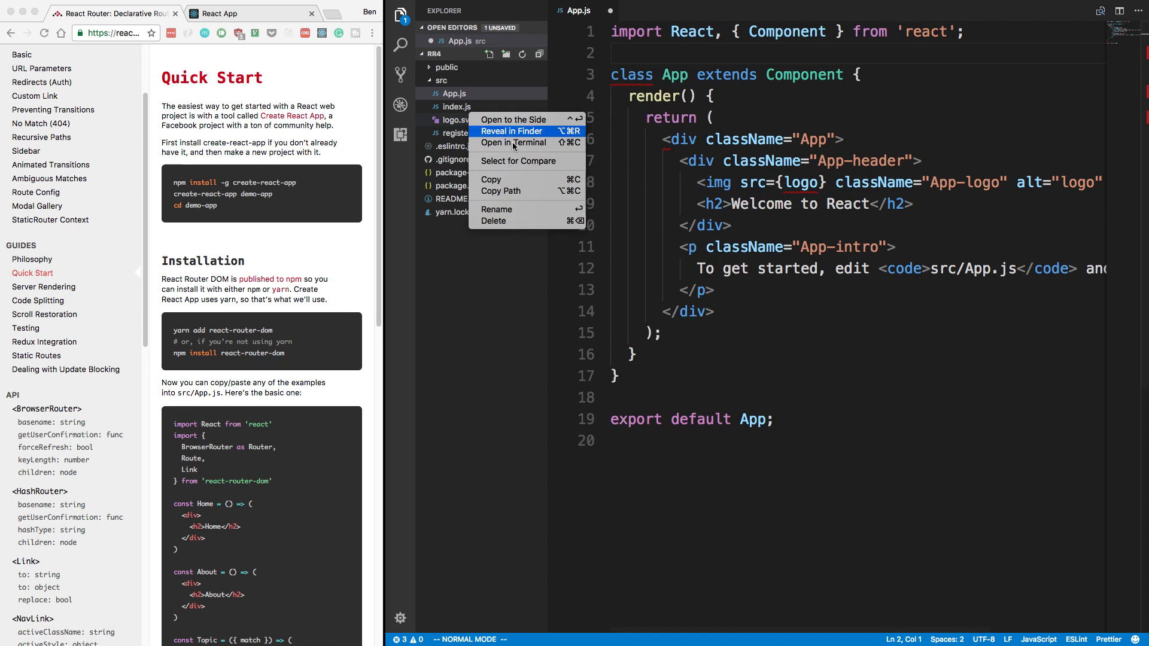
pyautogui.click(494, 221)
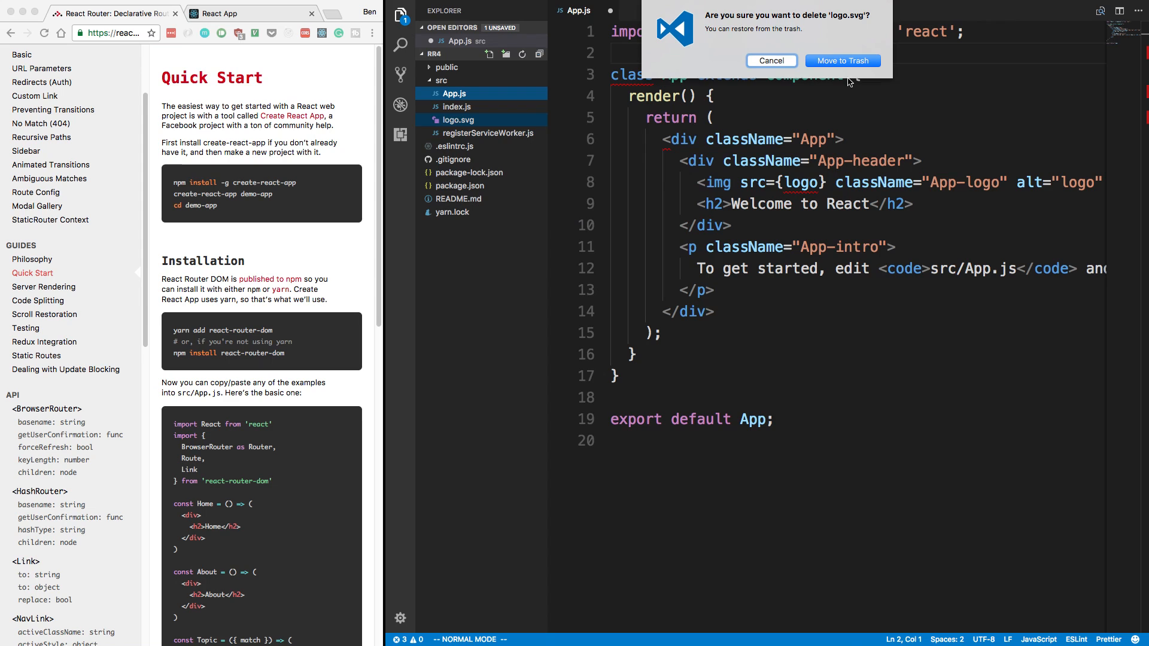
pyautogui.click(843, 60)
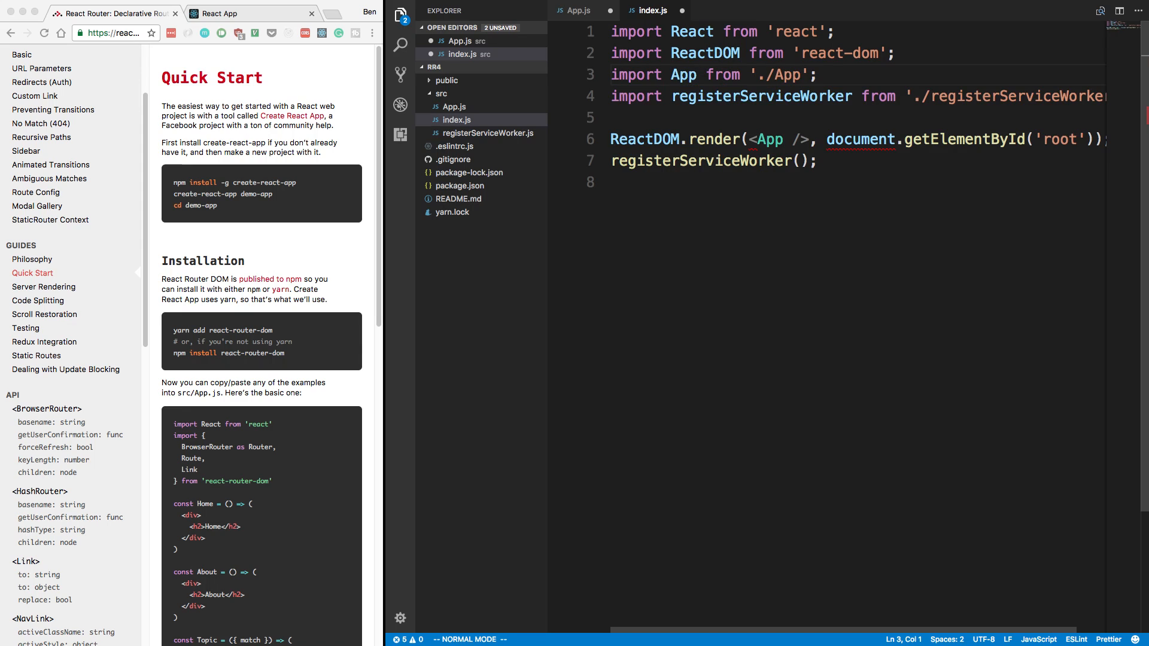
pyautogui.moveTo(851, 139)
pyautogui.write('routes')
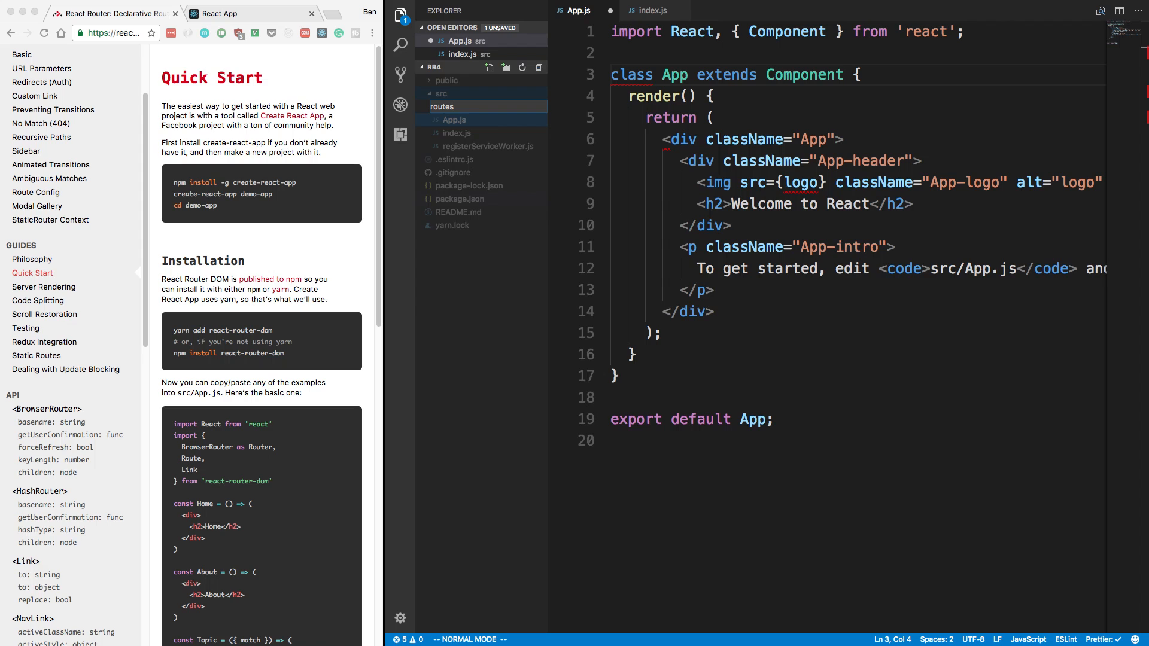
# Create a new index.js in the routes folder starting with import React from 'react'.
pyautogui.rightClick(453, 106)
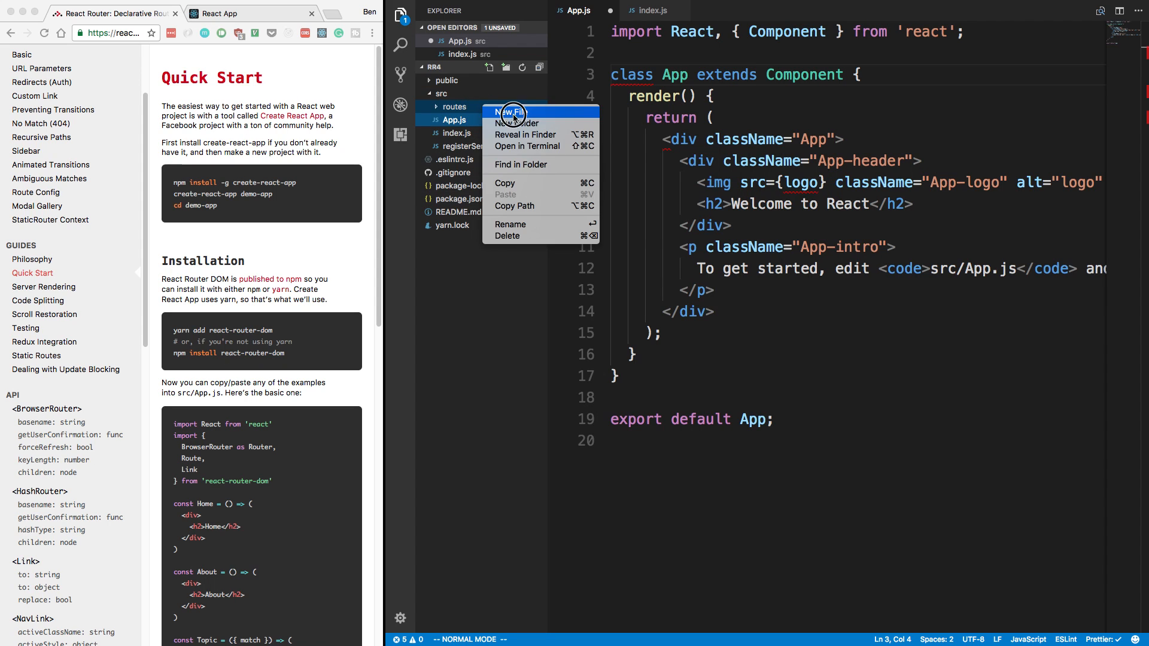
pyautogui.click(508, 113)
pyautogui.write('index.js')
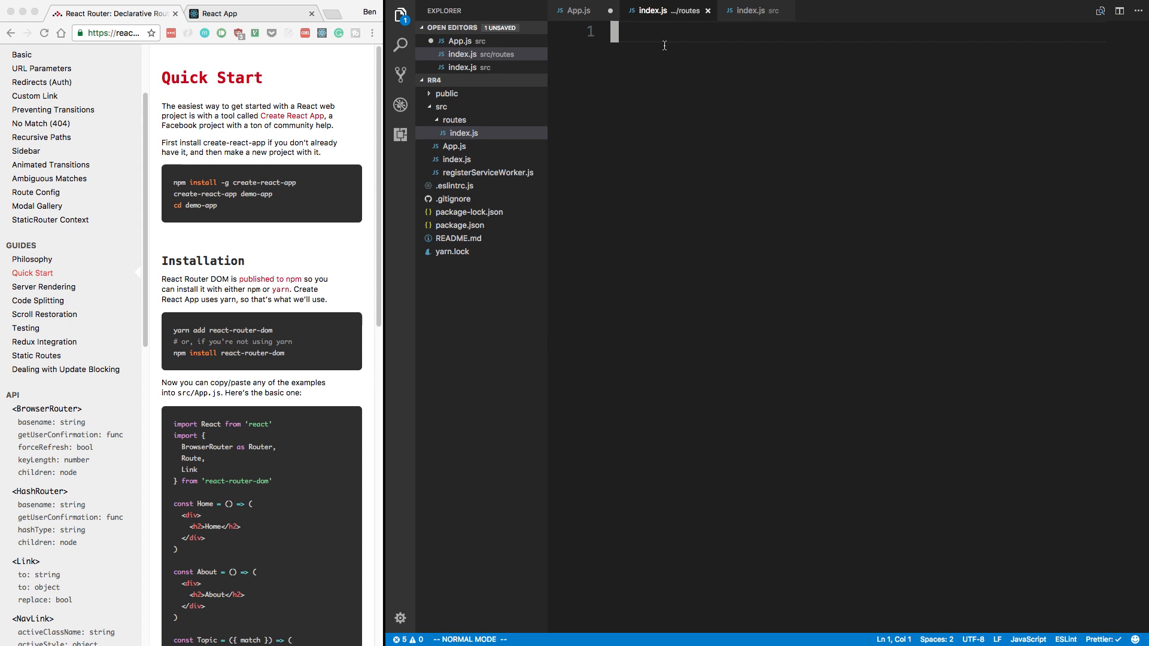
pyautogui.write('import R')
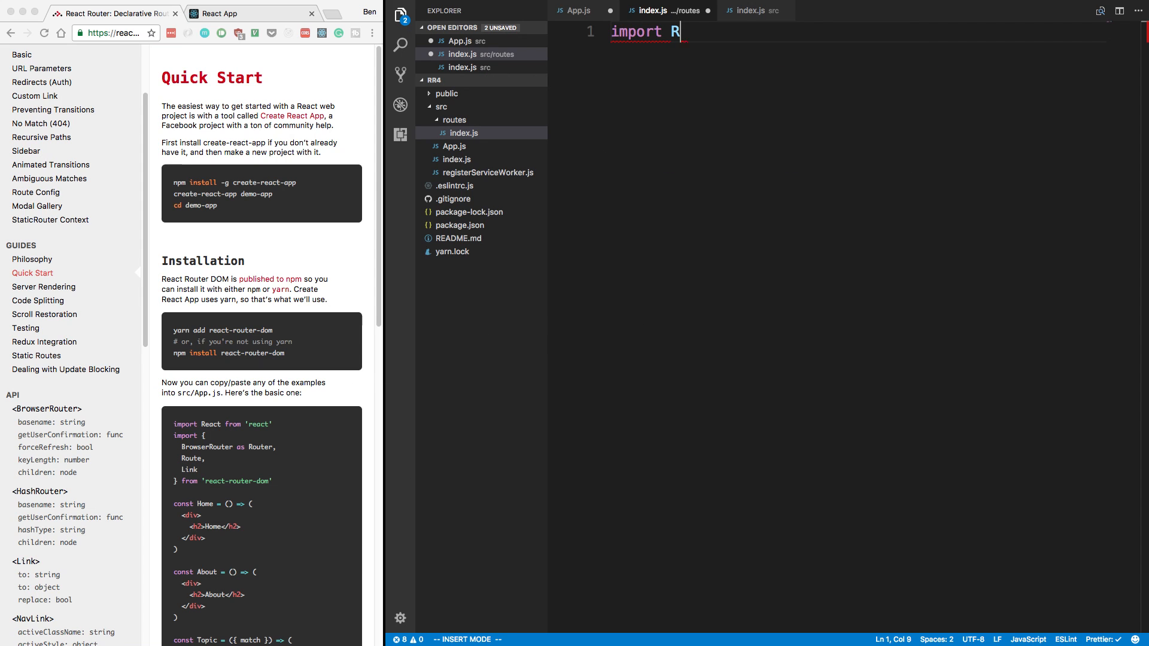
pyautogui.write("eact from 'reac")
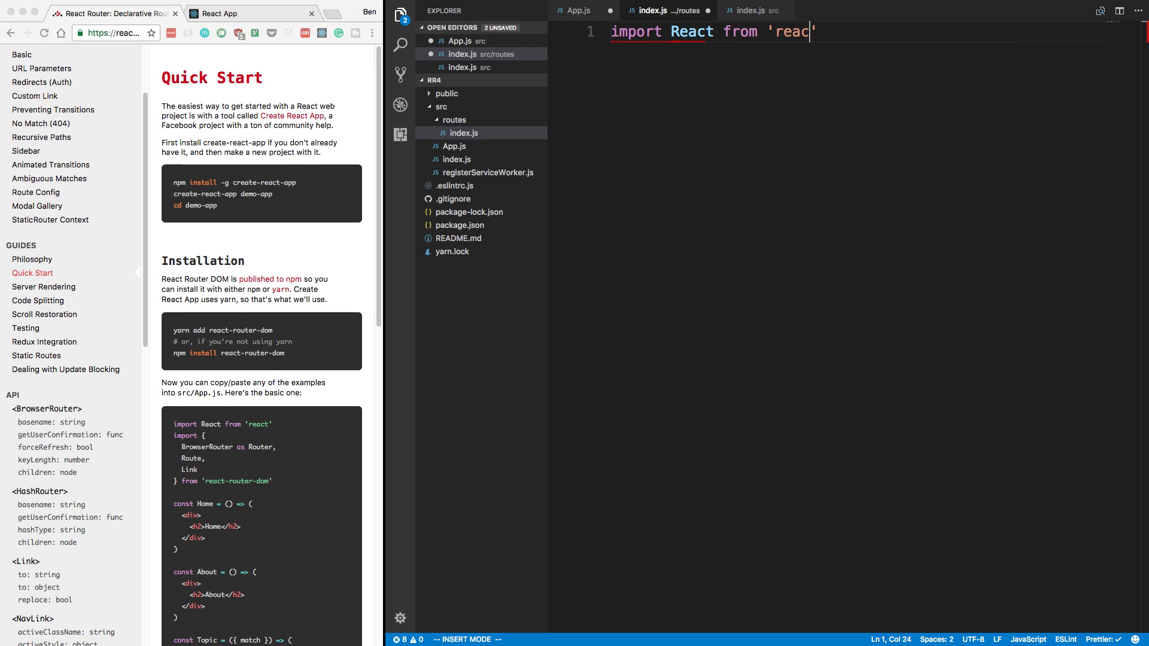
pyautogui.write("t';")
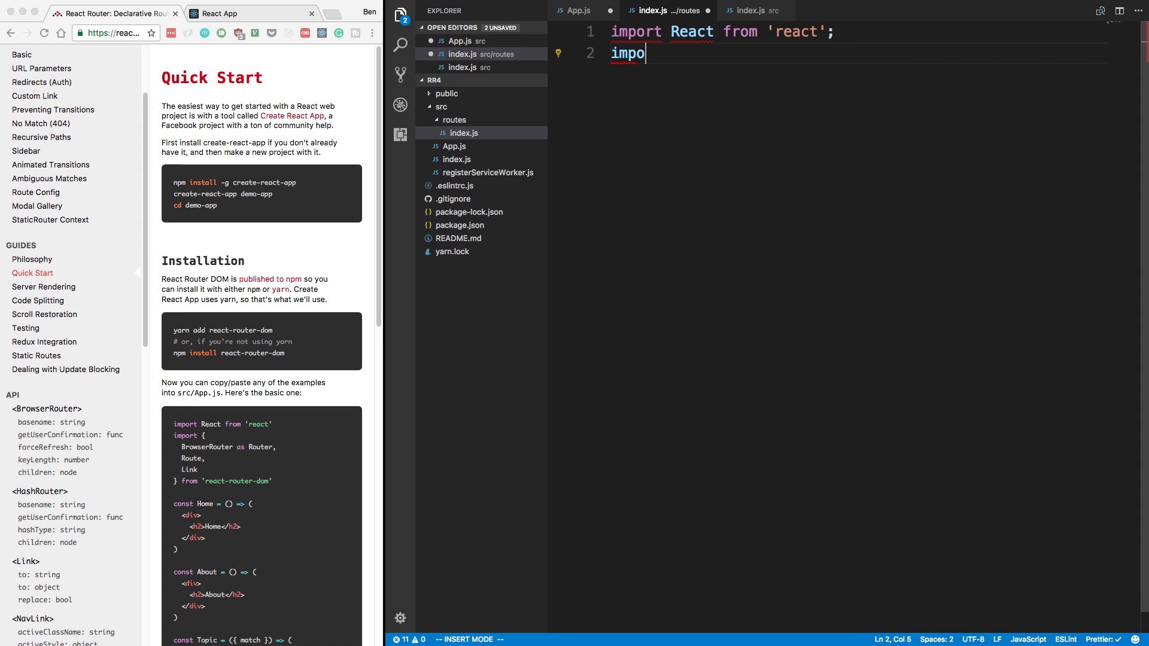
# Add import { BrowserRouter, Route } from 'react-router-dom' to routes/index.js.
pyautogui.write('rt {')
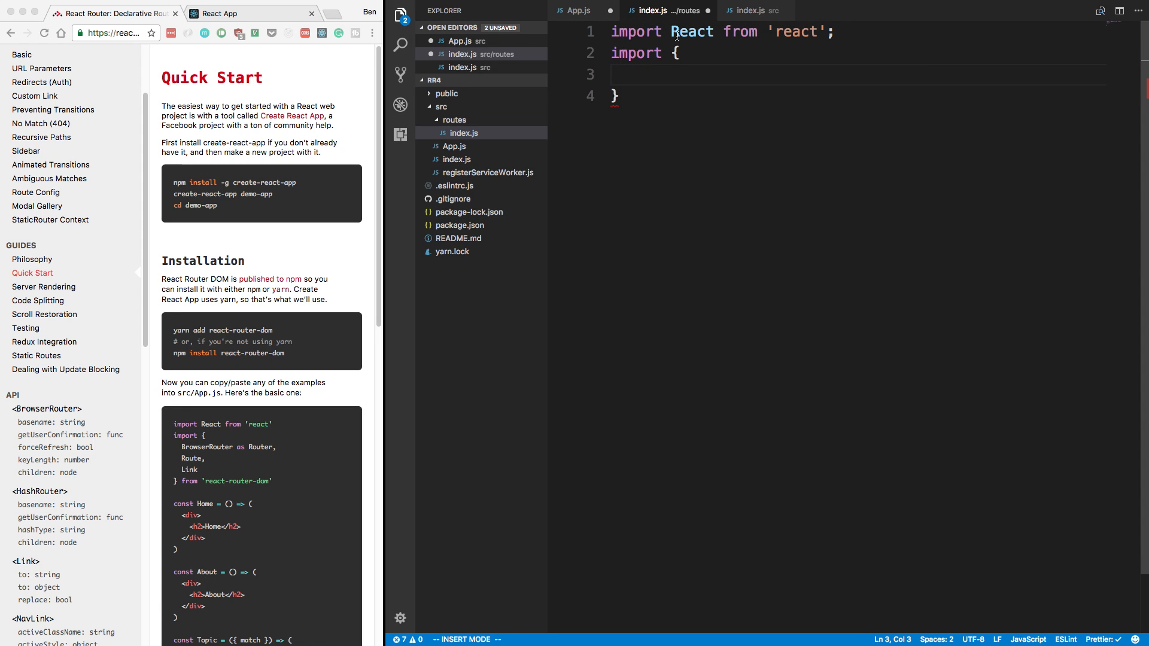
pyautogui.moveTo(205, 458); pyautogui.dragTo(186, 474)
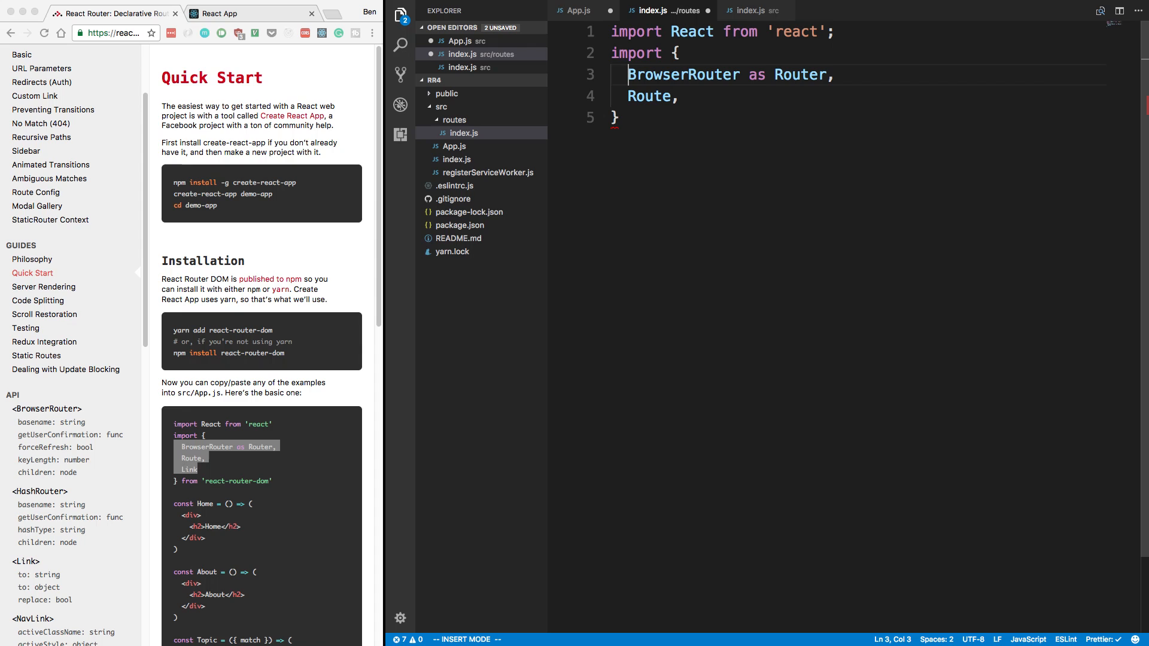
pyautogui.write('fro')
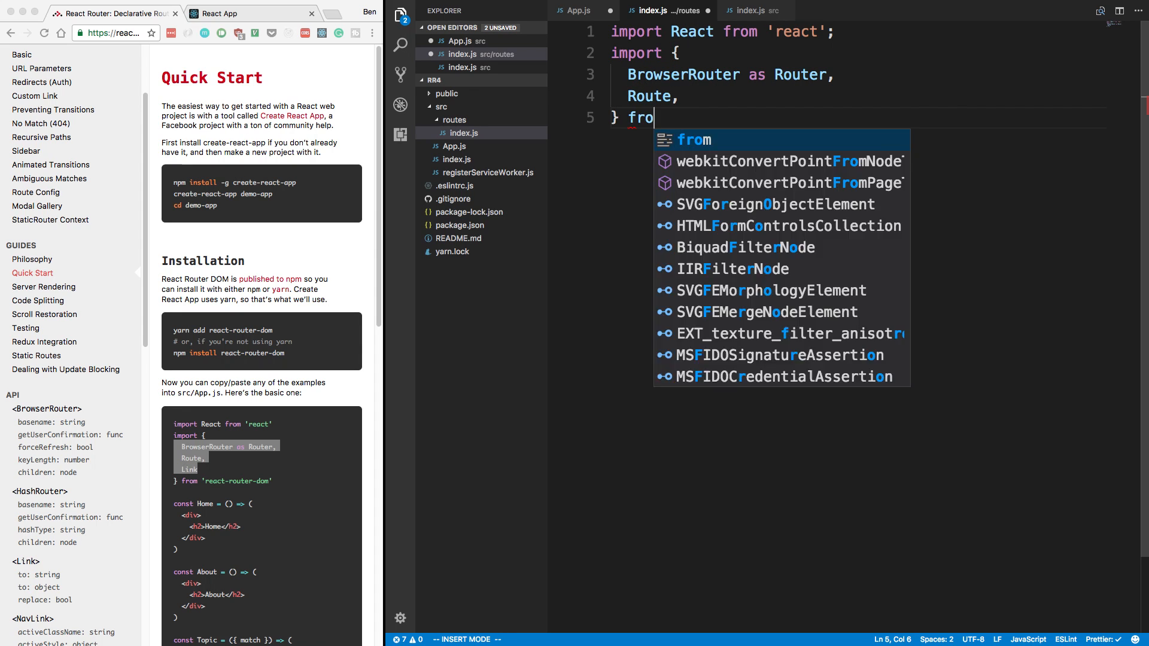
pyautogui.write("'react-router-domn")
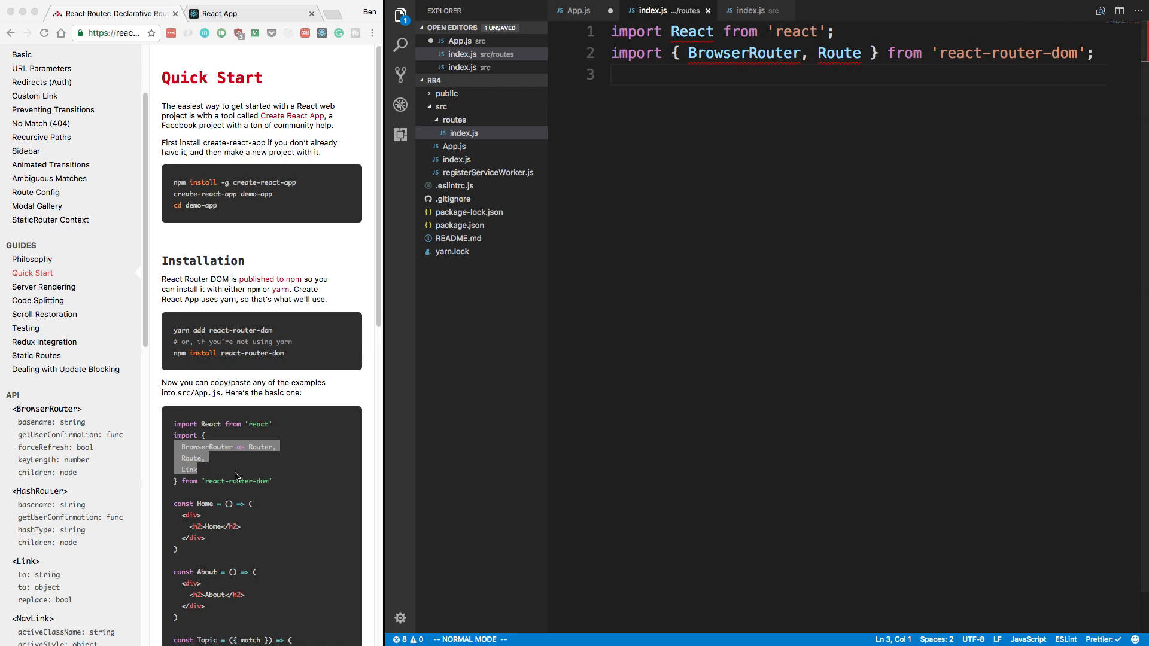
# Export a default component rendering BrowserRouter with a Route path "/" and component Home.
pyautogui.write('export default () =>')
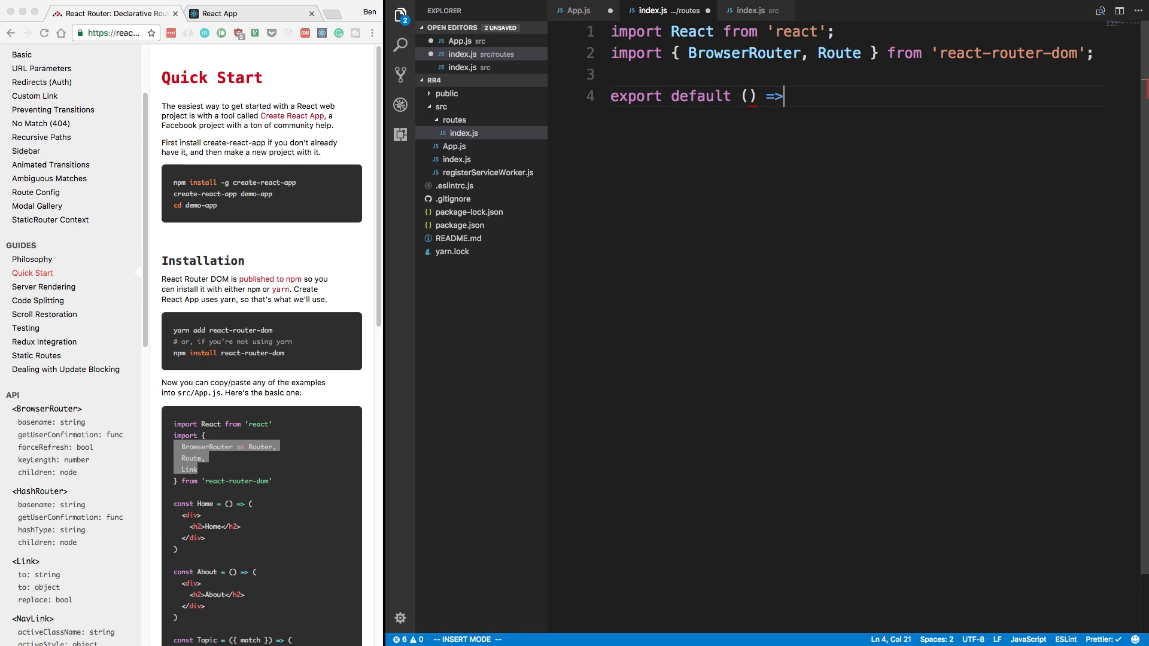
pyautogui.write('(')
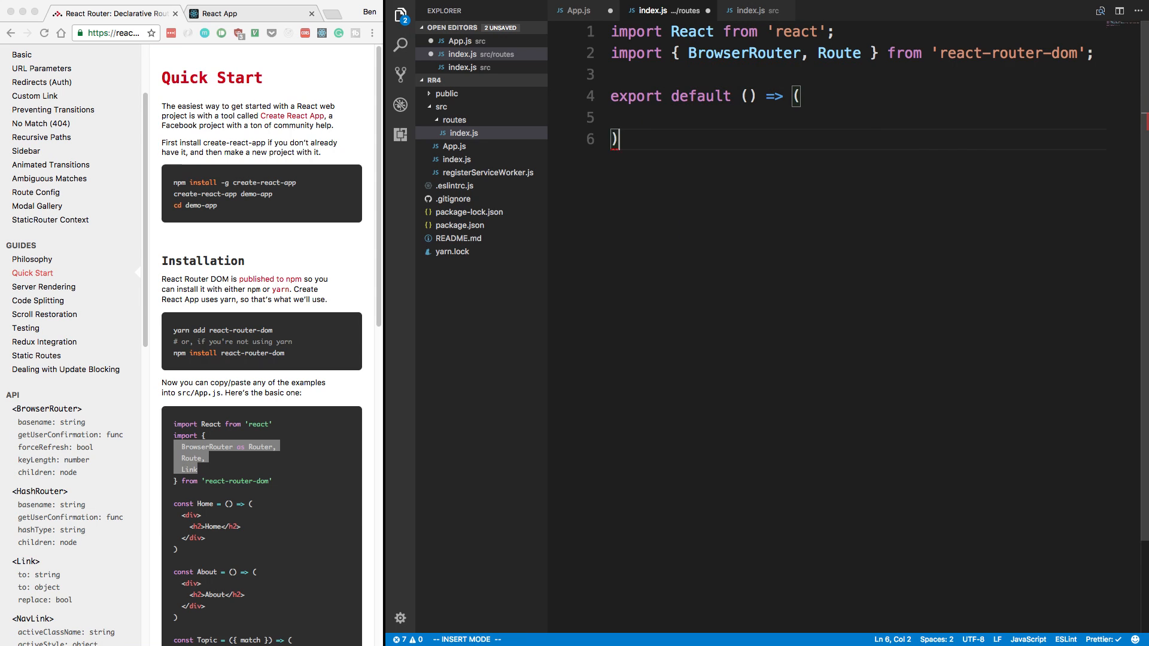
pyautogui.press('Escape')
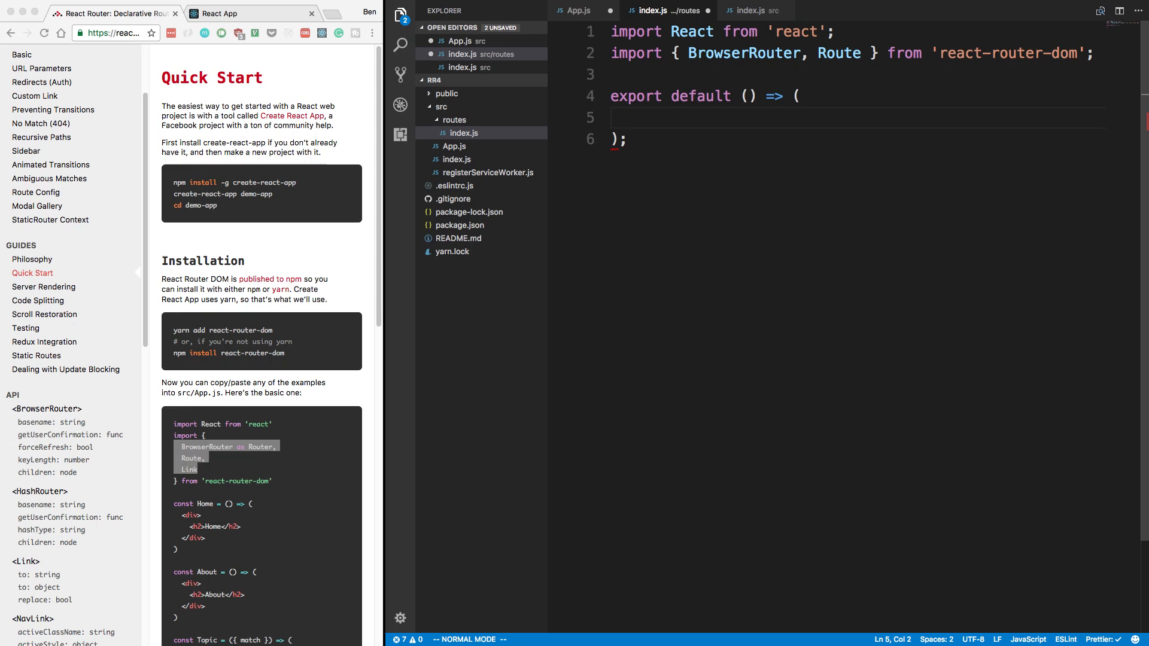
pyautogui.write('<R')
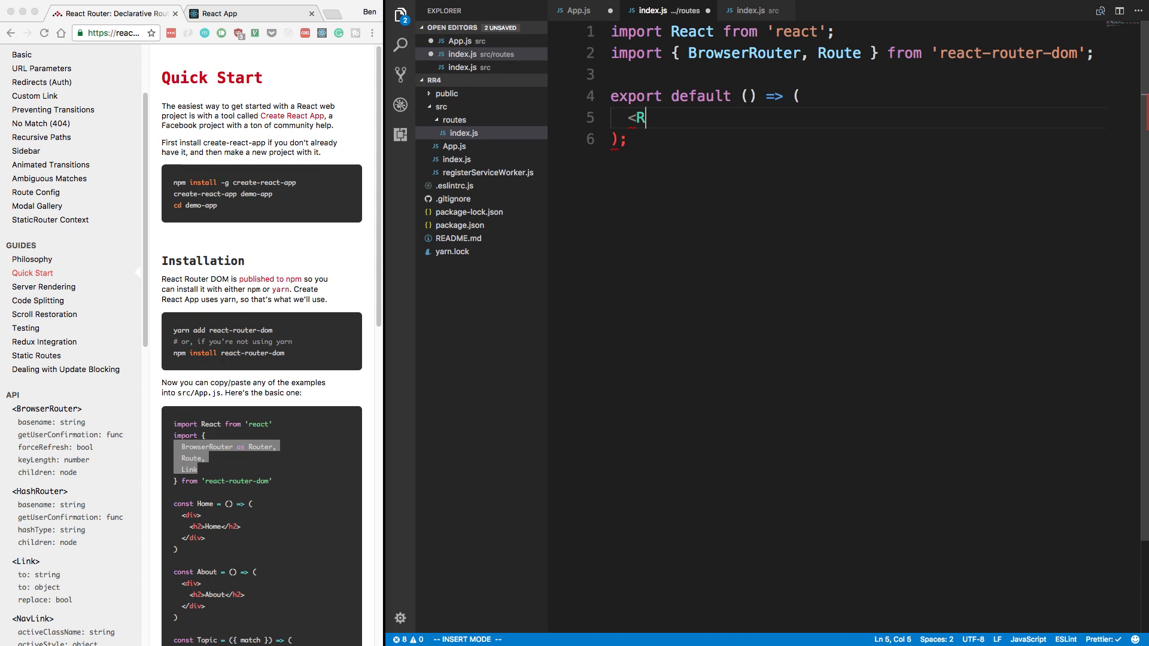
pyautogui.write('rowserRouter>')
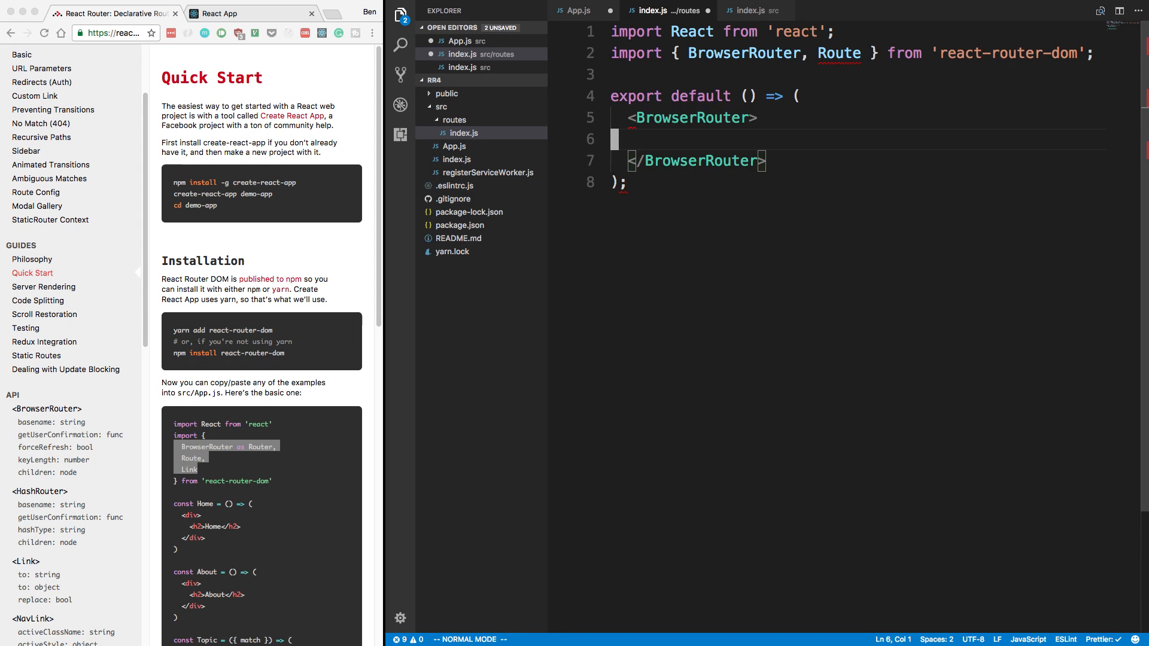
pyautogui.write('<Route path=')
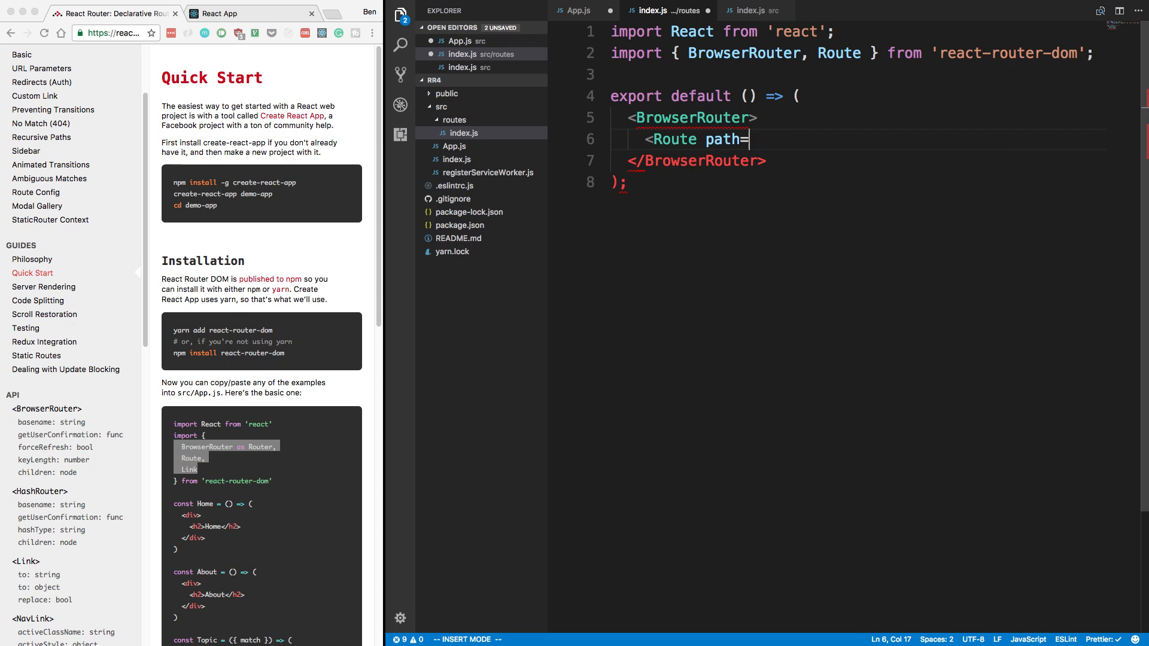
pyautogui.write('"/" component')
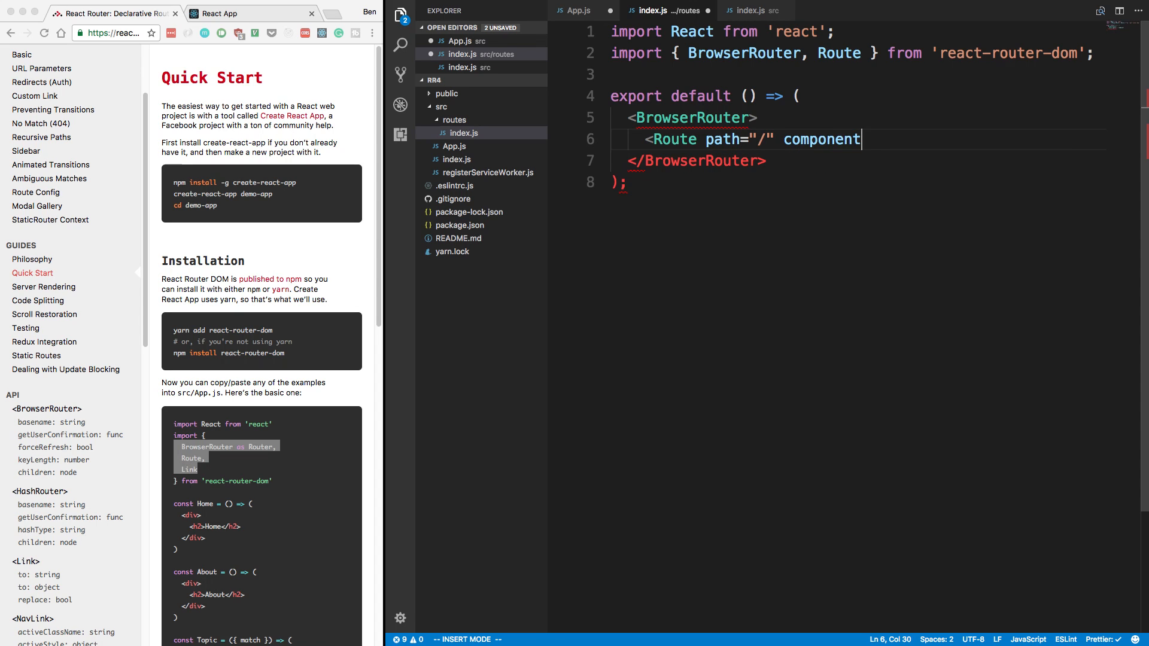
pyautogui.write('/>')
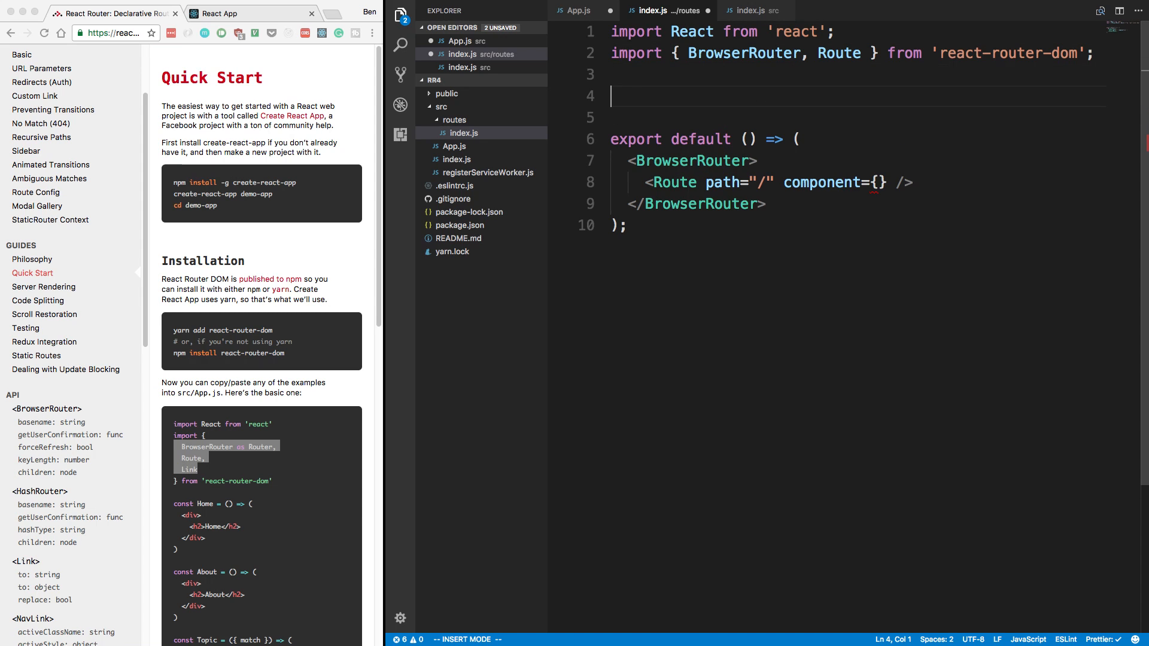
# Add import Home from './Home' to routes/index.js.
pyautogui.write('import Home')
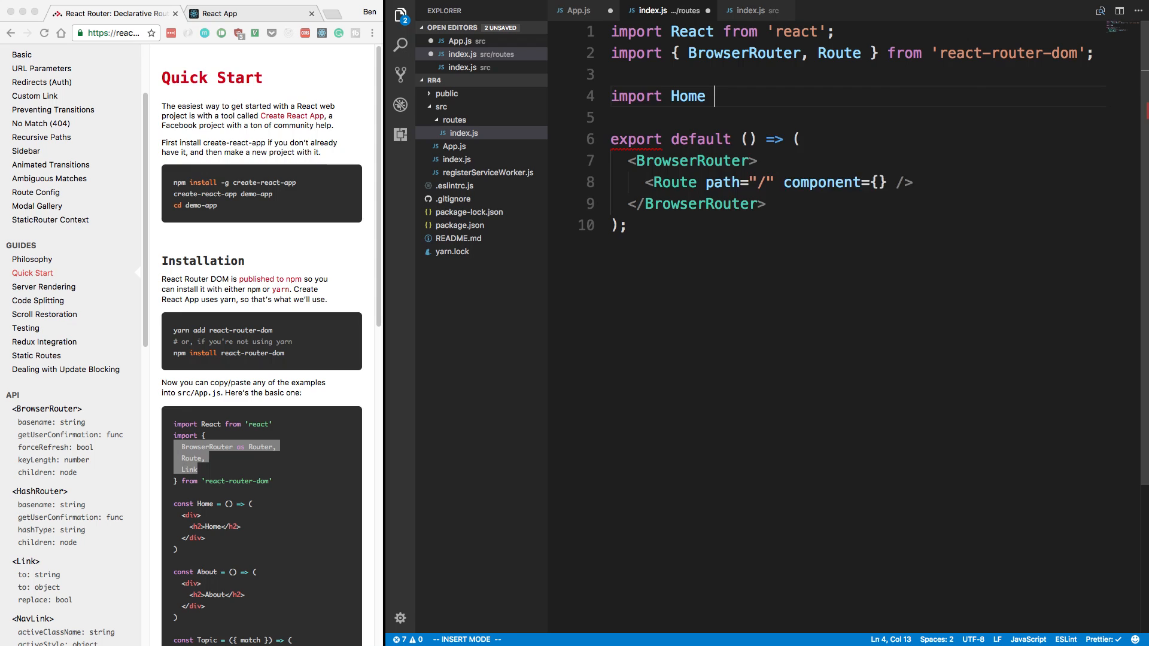
pyautogui.write("from './Home';")
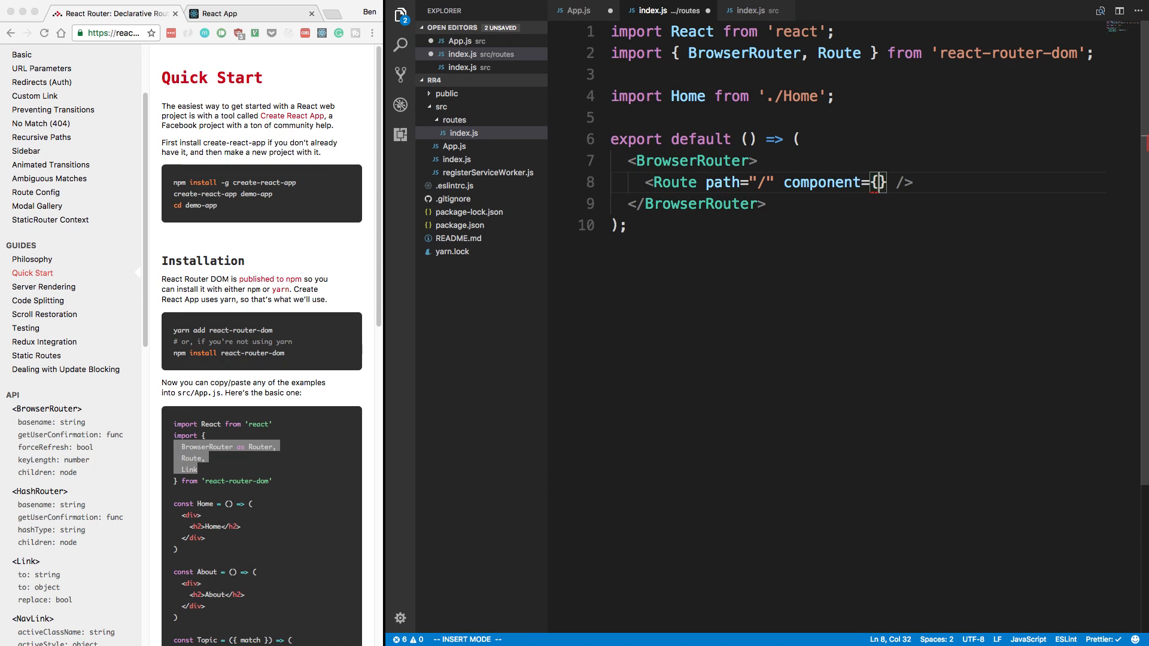
pyautogui.write('Home')
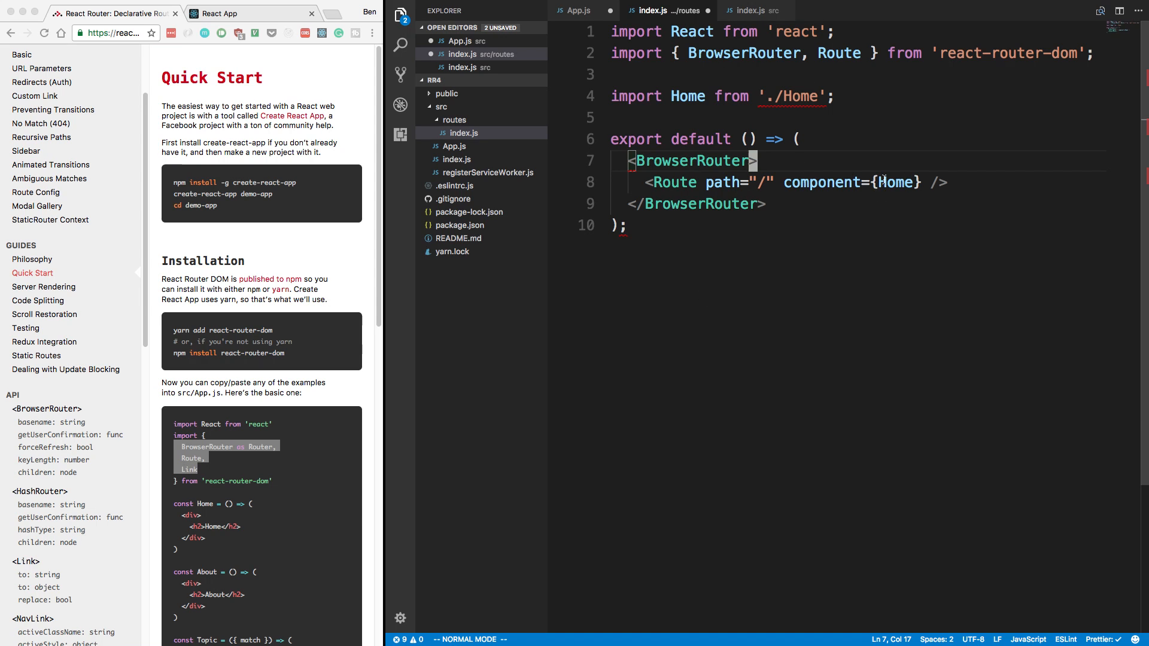
pyautogui.click(579, 10)
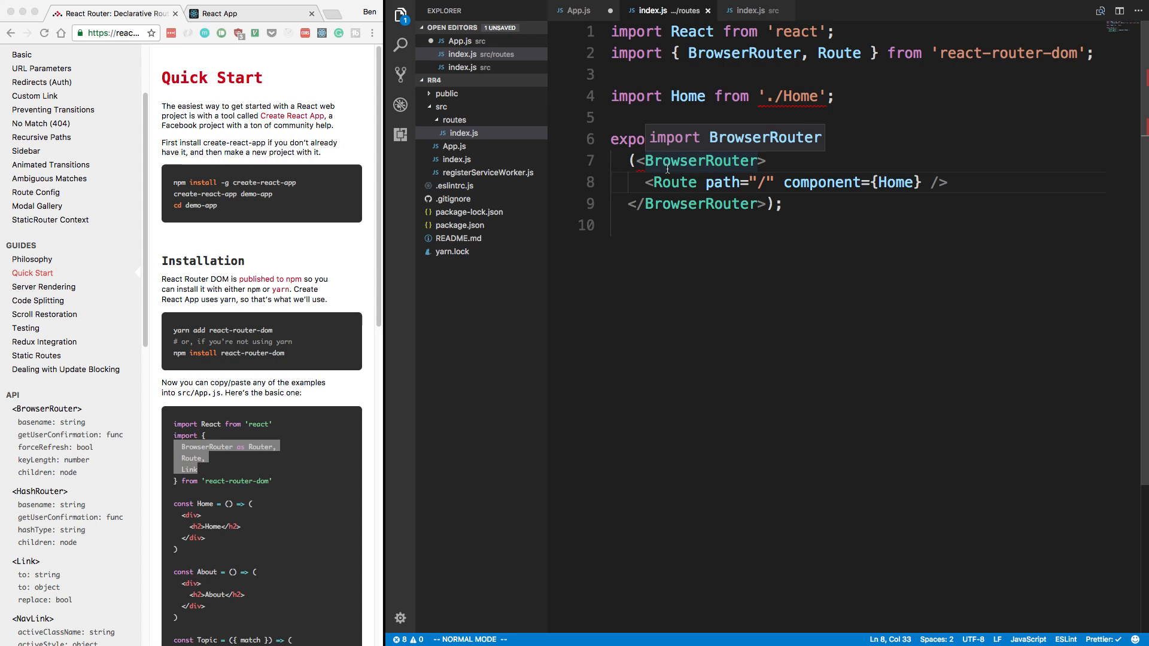
# Rewrite App.js to import Routes from './routes' and export () => <Routes />.
pyautogui.click(579, 11)
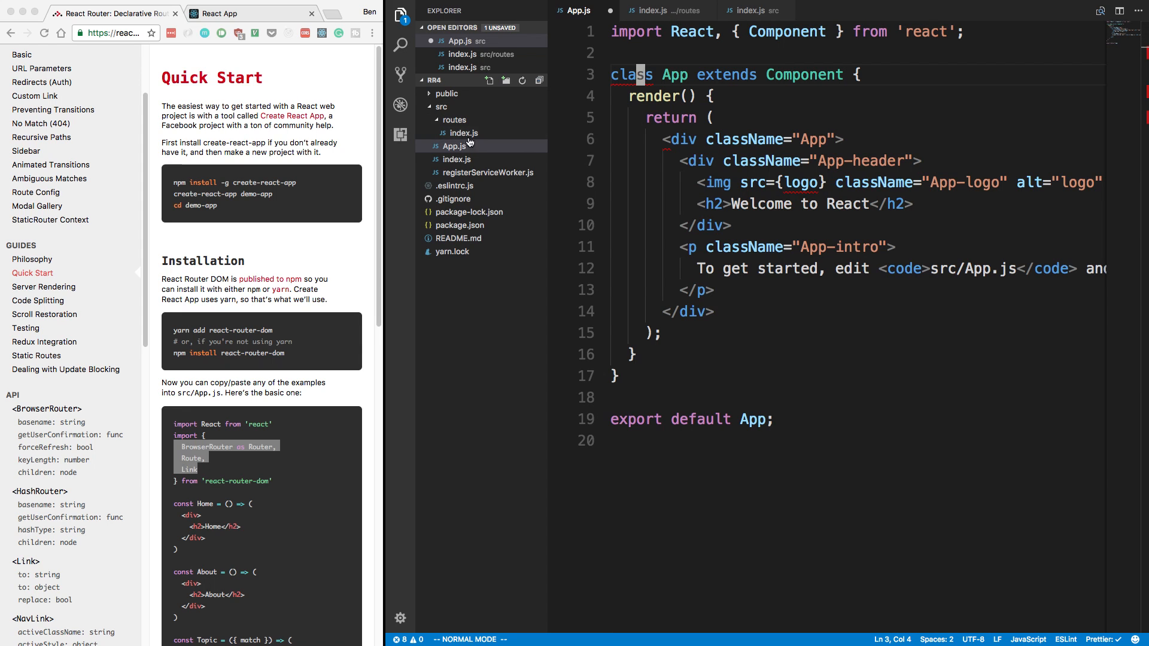
pyautogui.write('import')
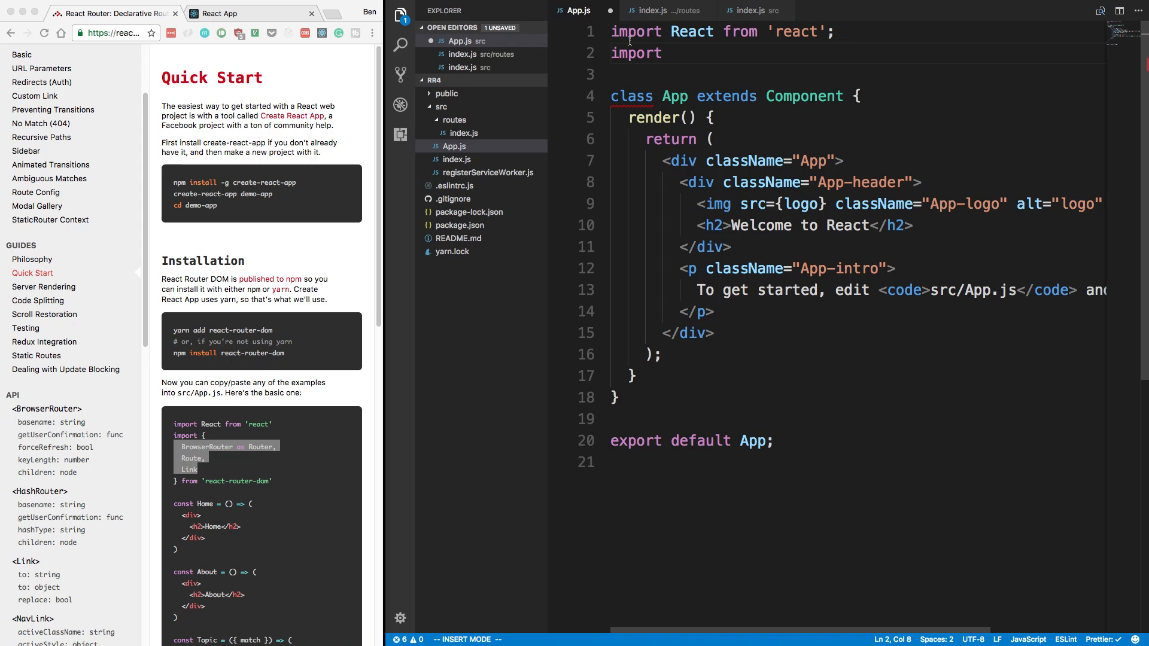
pyautogui.press('Enter')
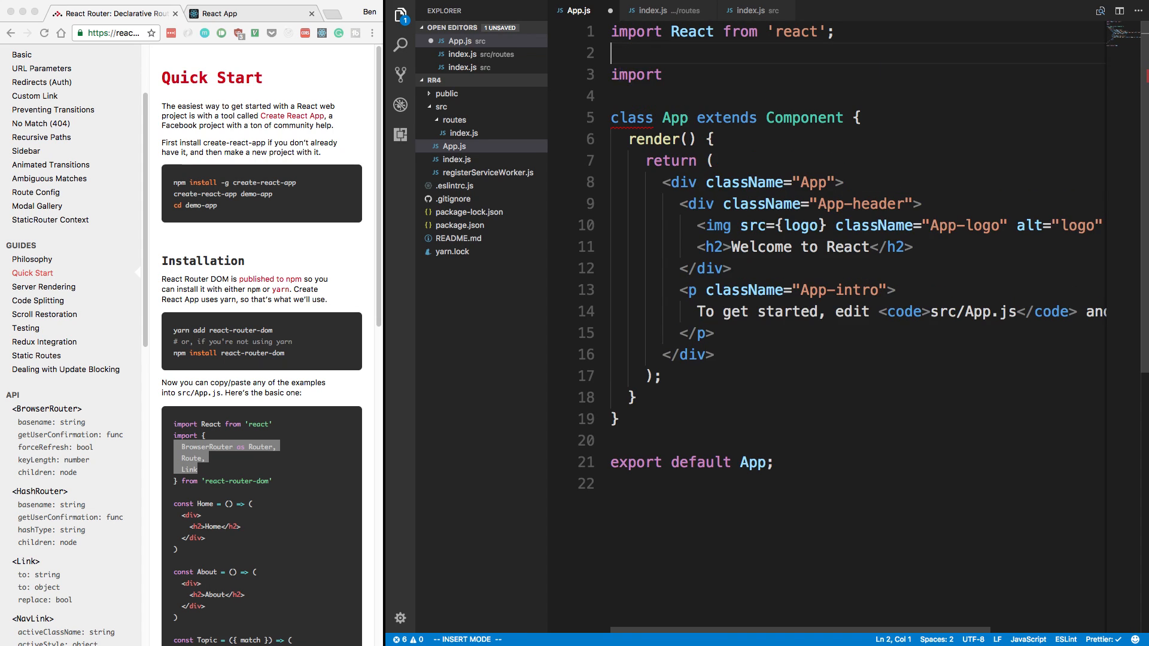
pyautogui.write("Routes from './routes';")
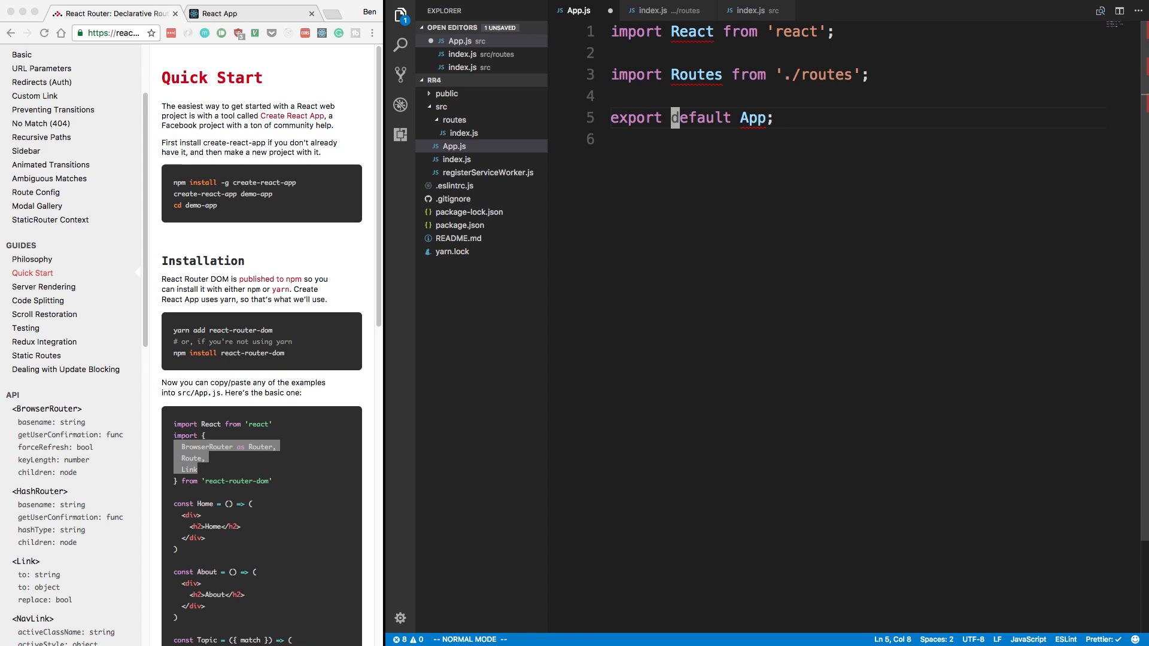
pyautogui.write('() => ()')
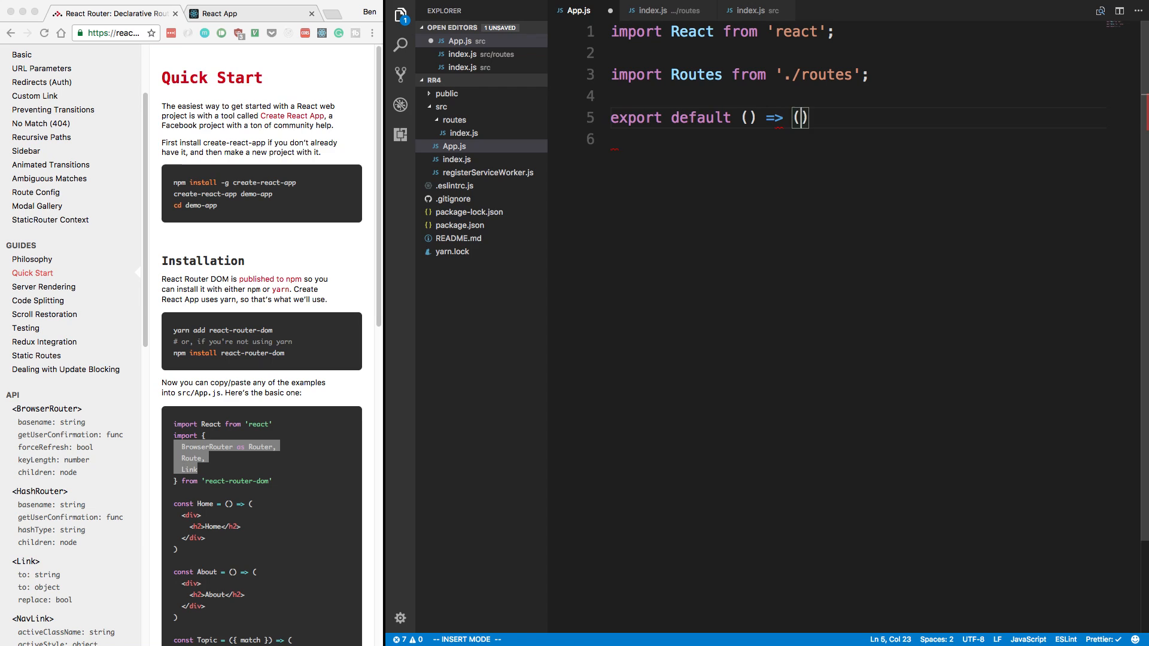
pyautogui.write('<Routes />;')
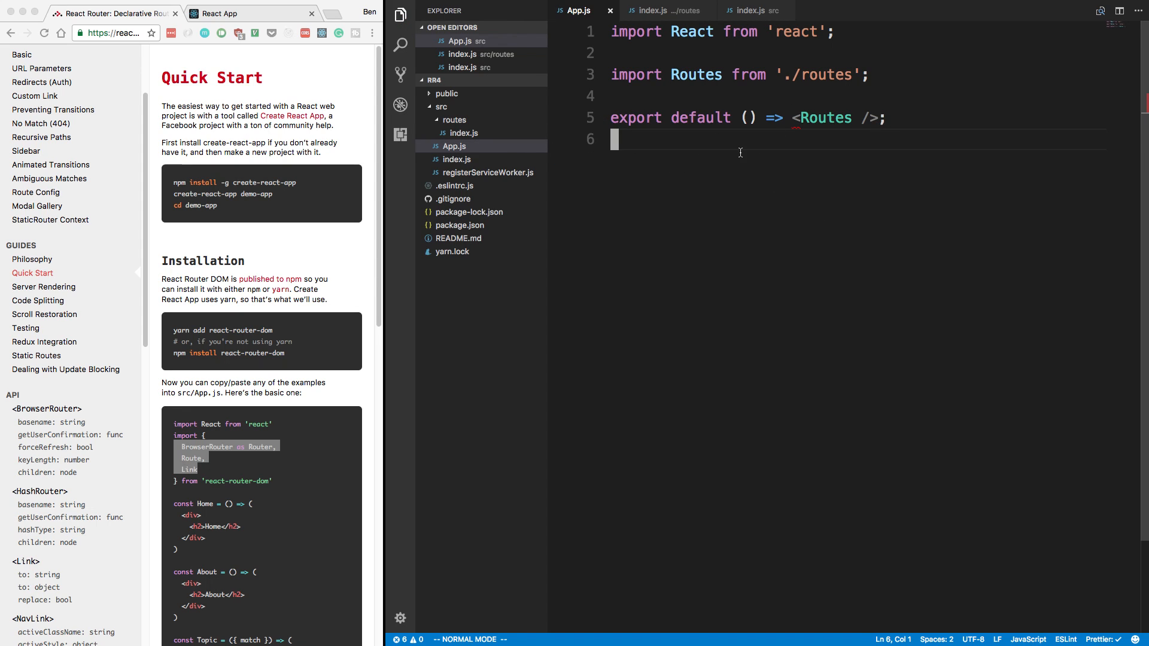
pyautogui.moveTo(910, 211)
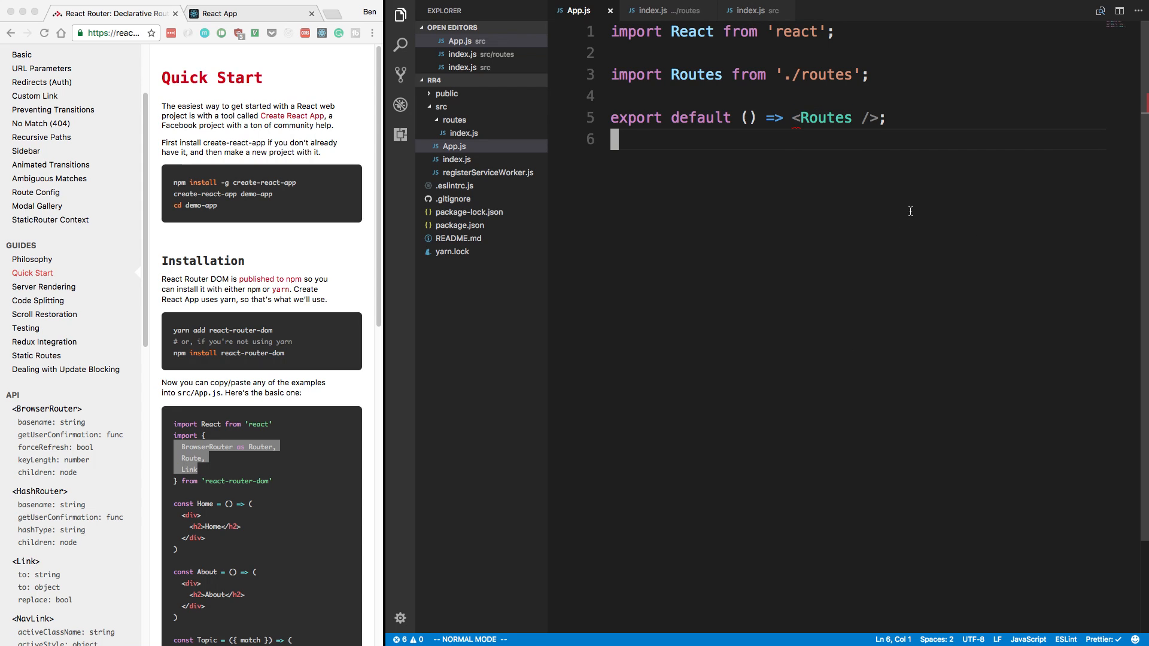
pyautogui.moveTo(828, 245)
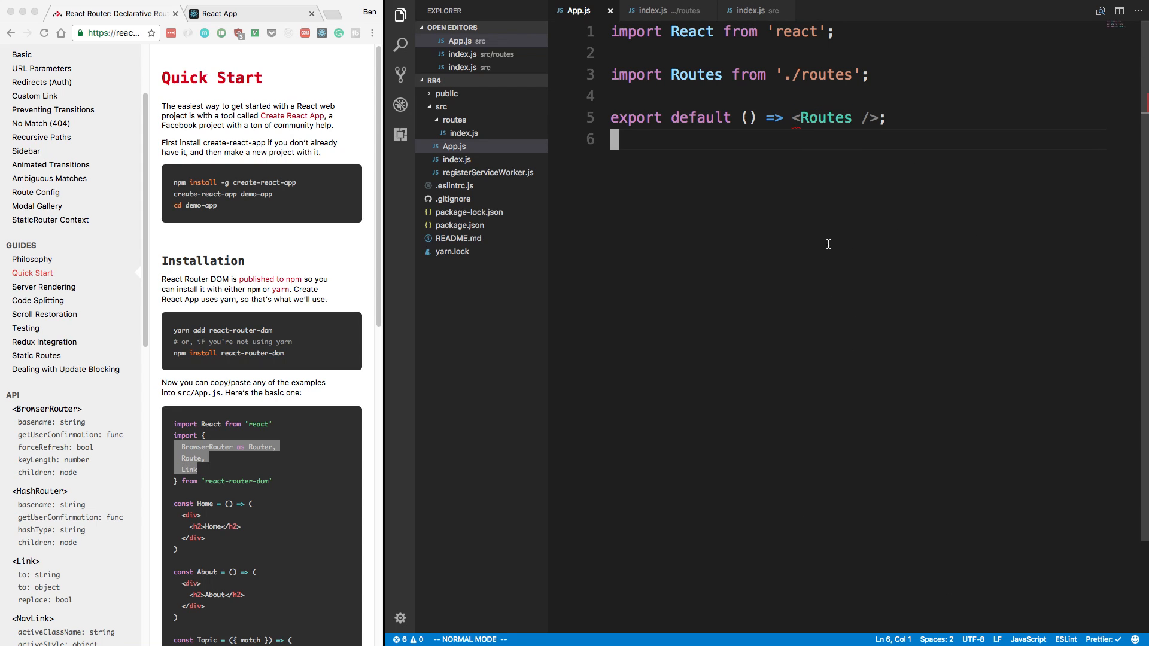
pyautogui.moveTo(780, 196)
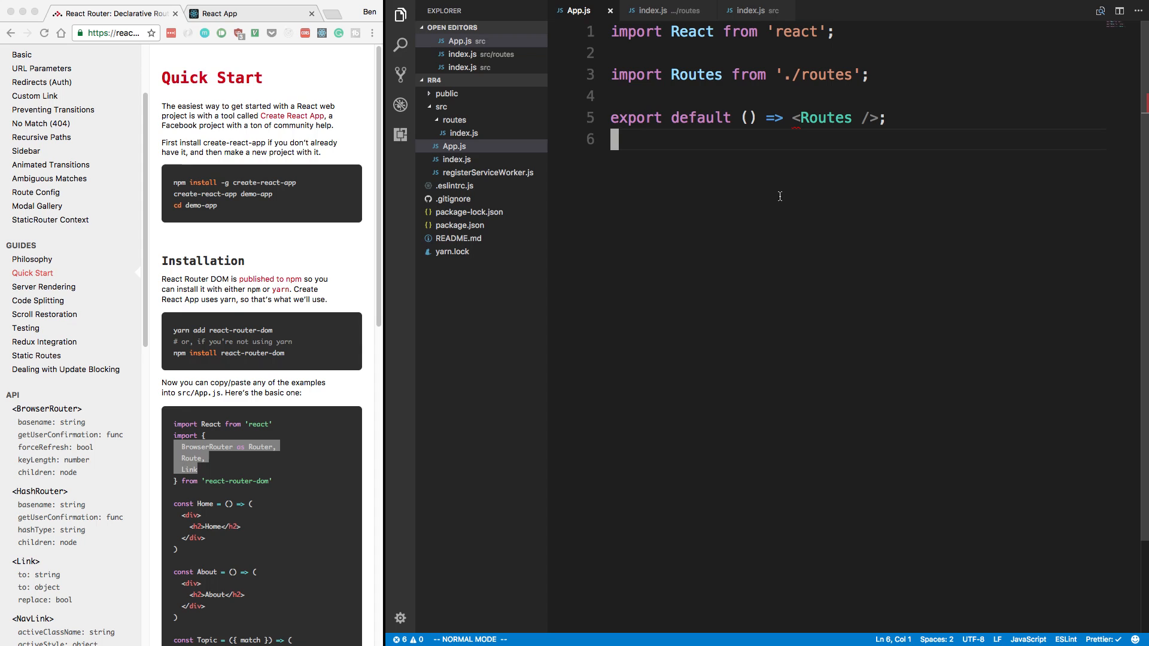
pyautogui.moveTo(326, 105)
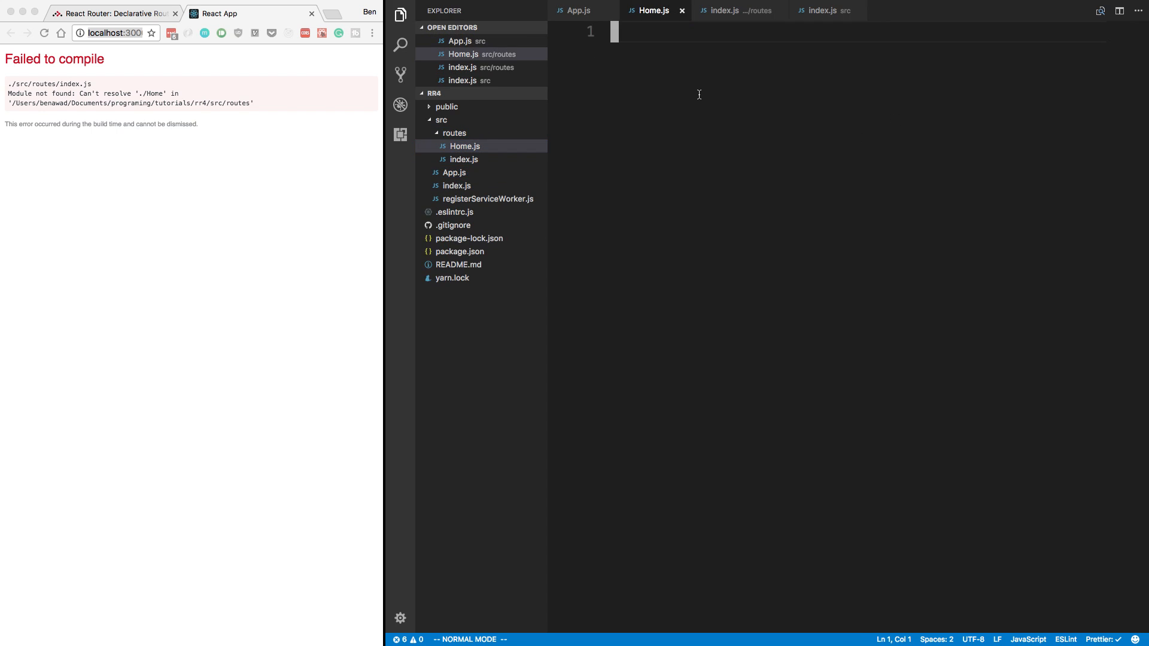
# Rewrite Home.js to import React and export () => <div>home</div>, then save.
pyautogui.write('import React o')
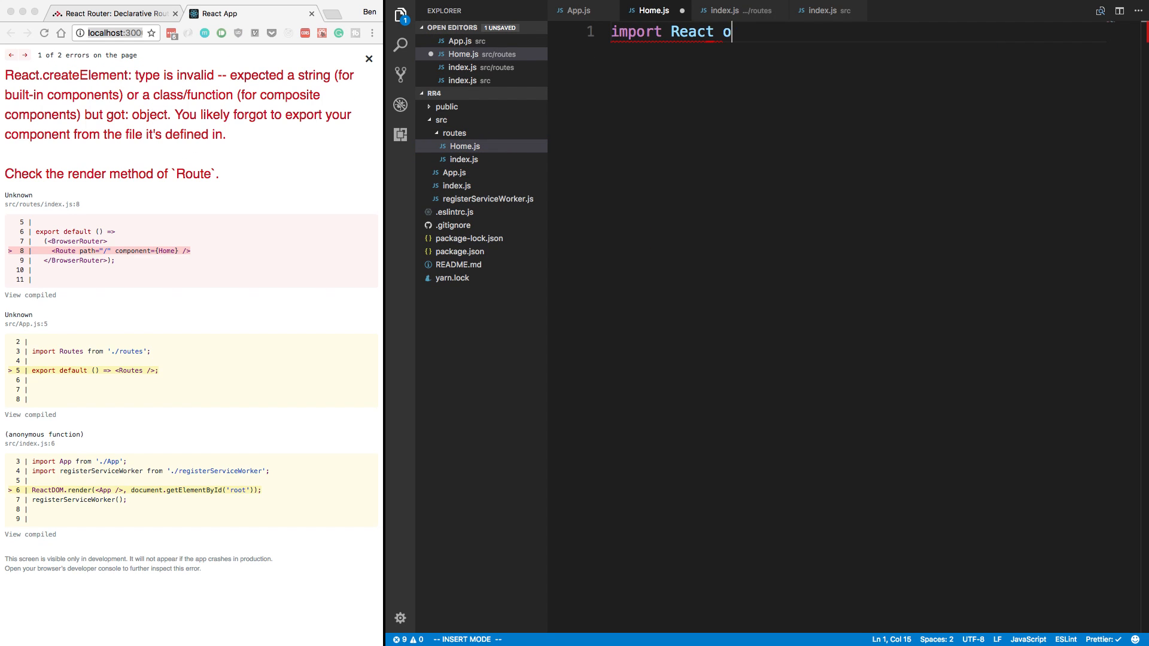
pyautogui.write("from 'react'")
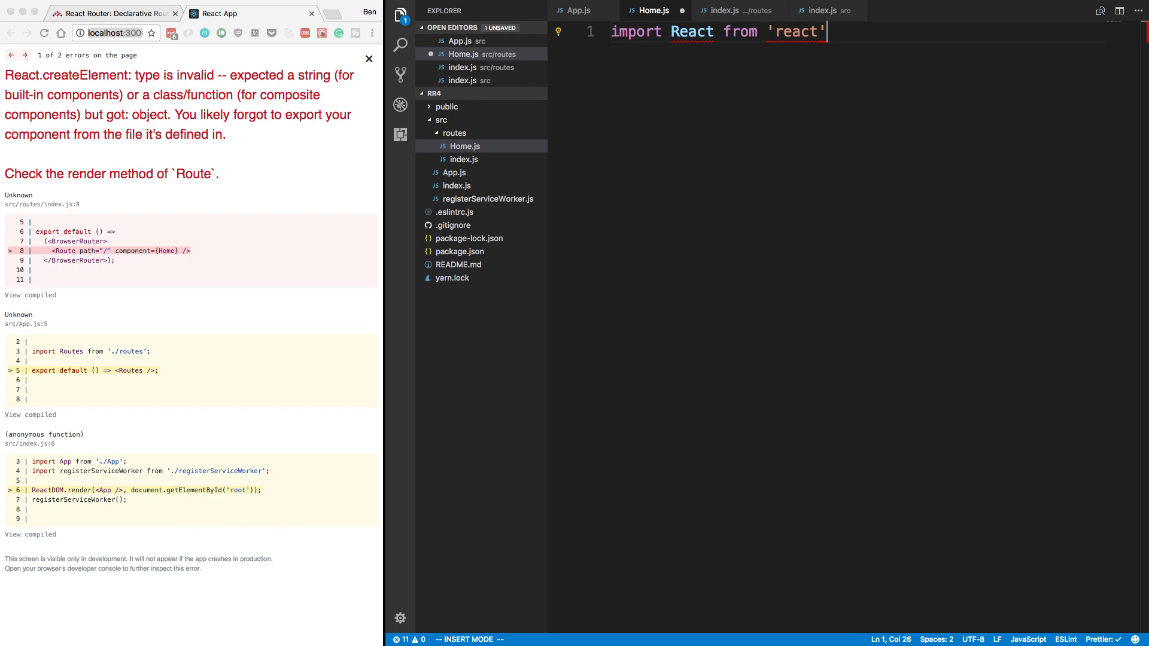
pyautogui.write('export d')
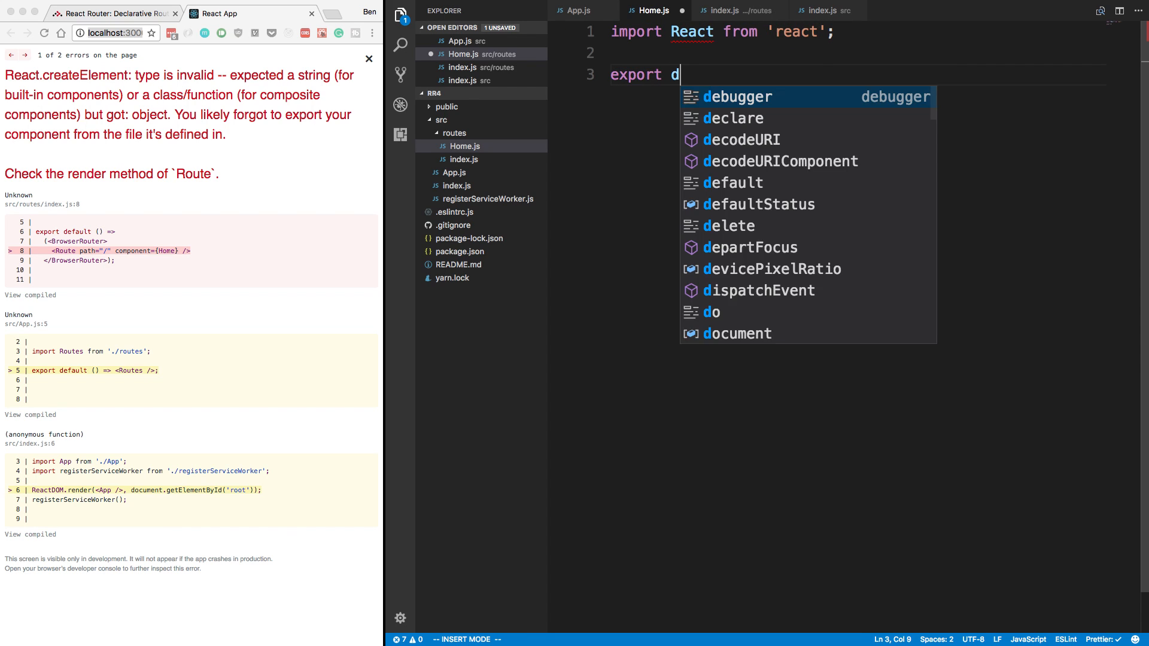
pyautogui.write('efault () =>')
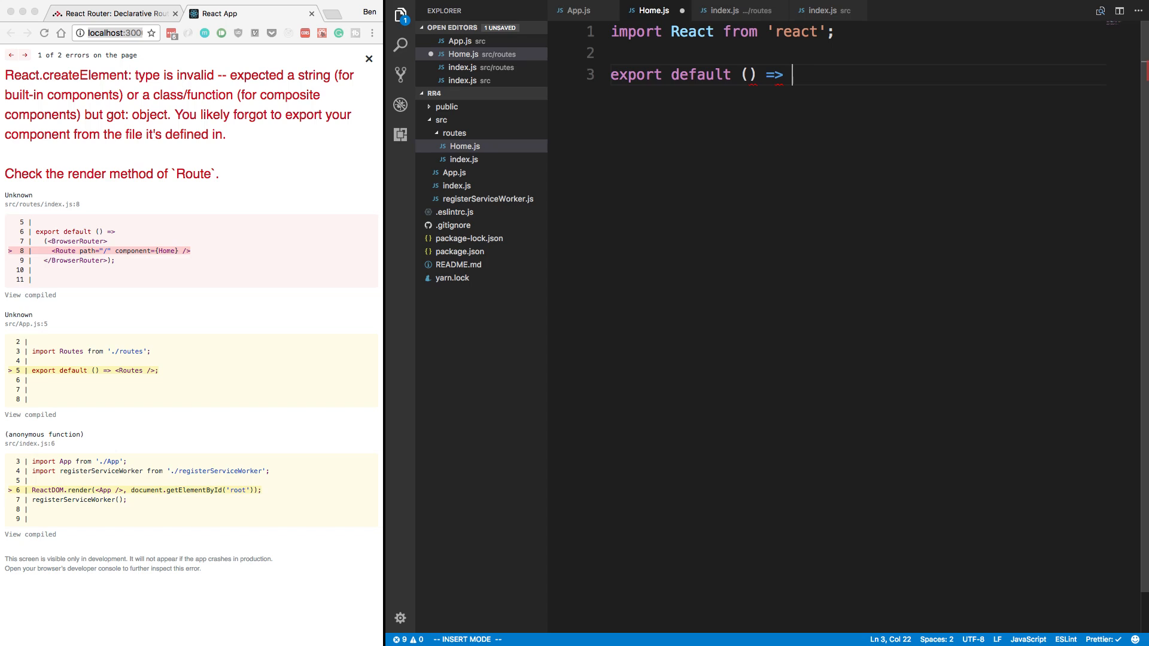
pyautogui.write('(')
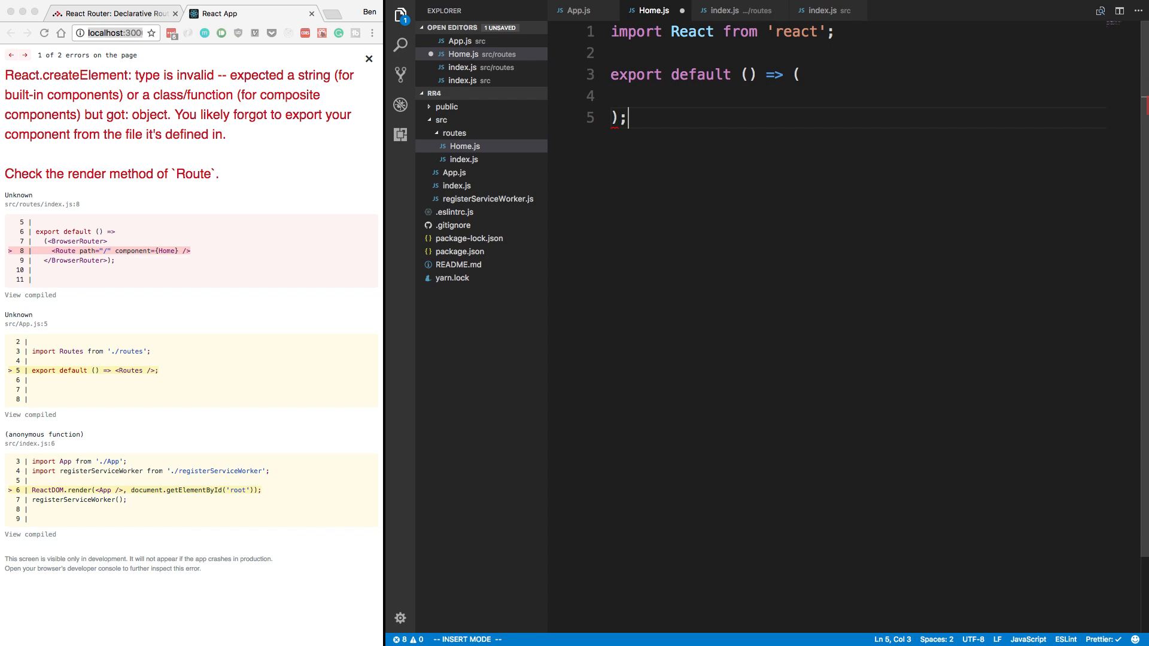
pyautogui.write('<d')
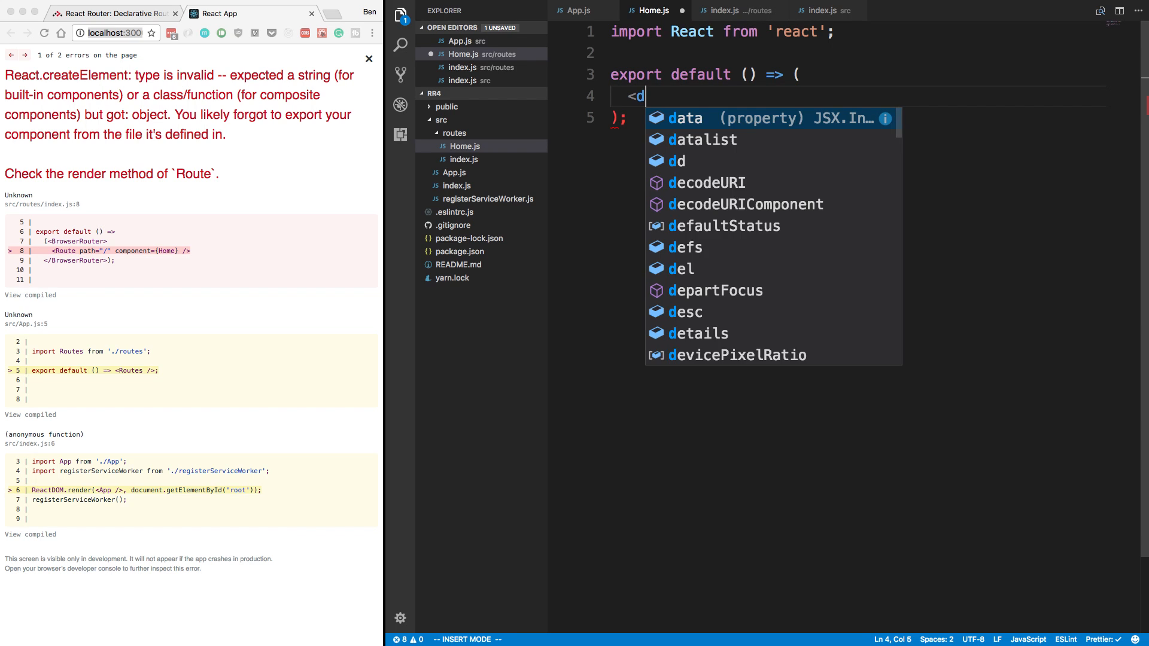
pyautogui.write('iv>hom')
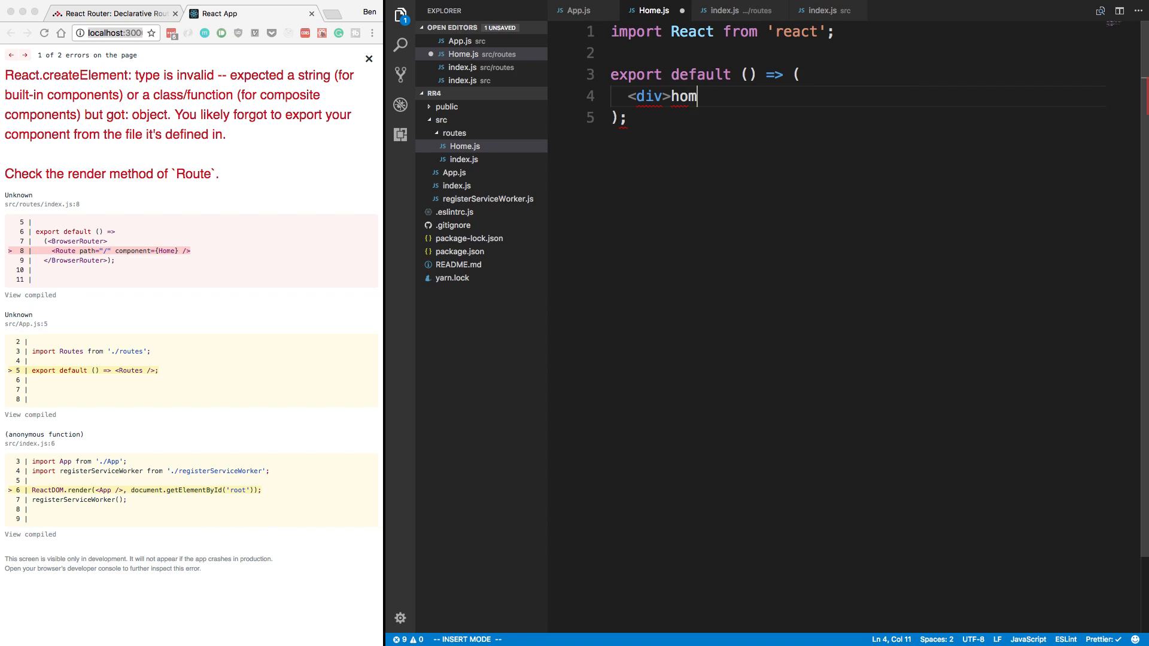
pyautogui.write('e<hiv>')
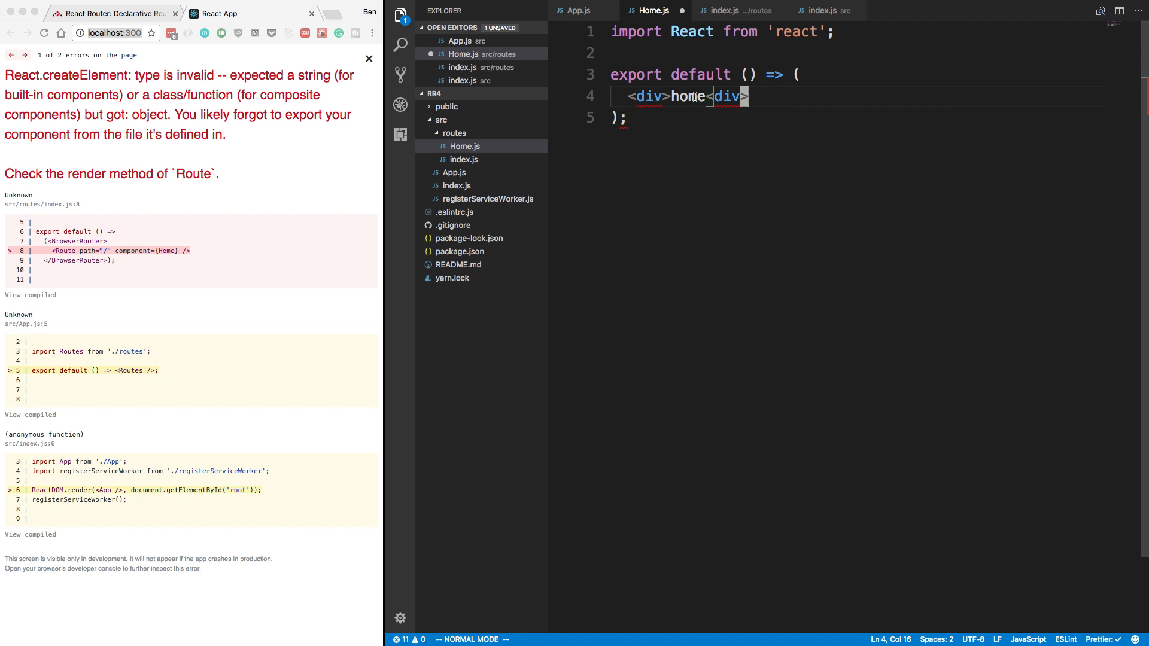
pyautogui.press('cmd+s')
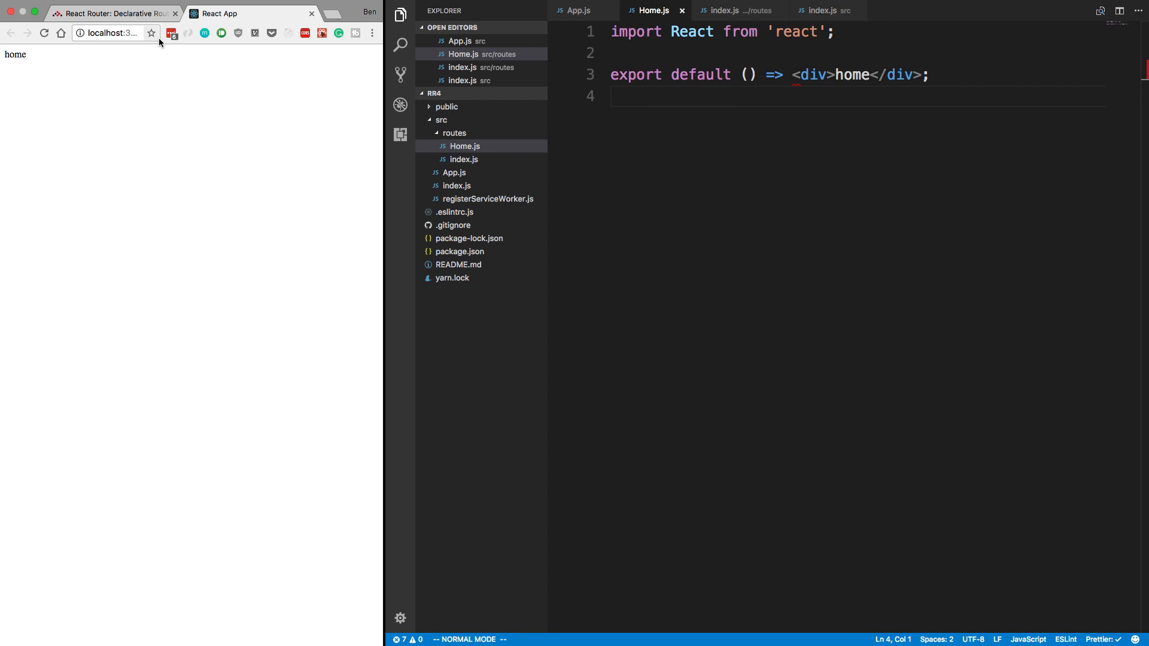
pyautogui.moveTo(46, 82)
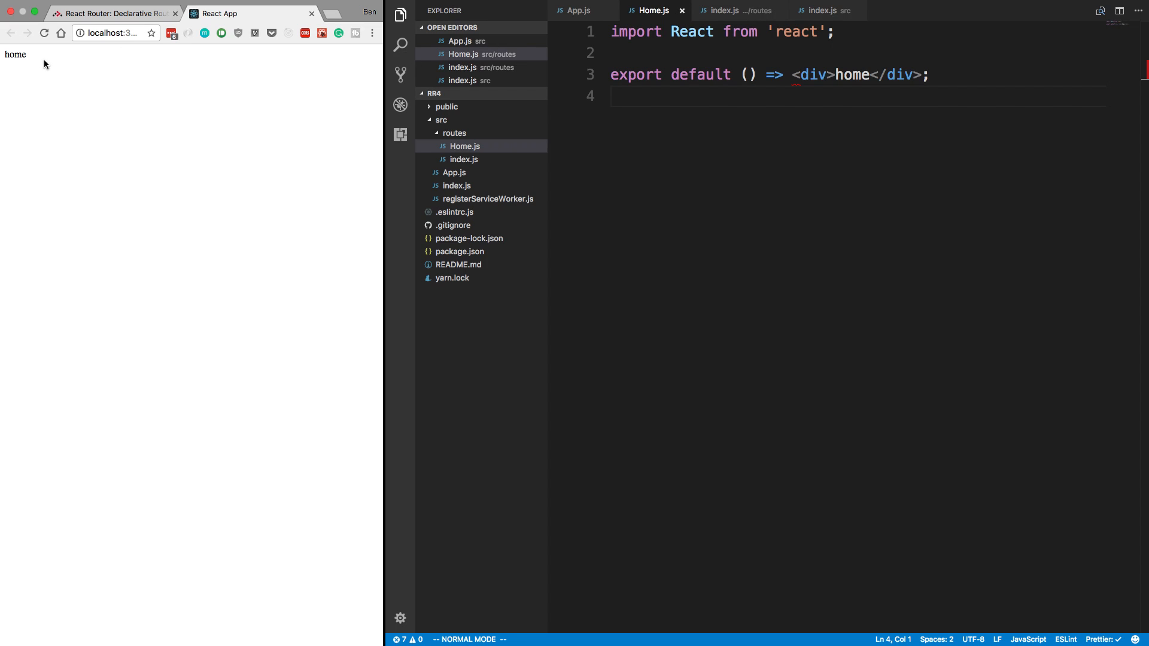
pyautogui.moveTo(237, 151)
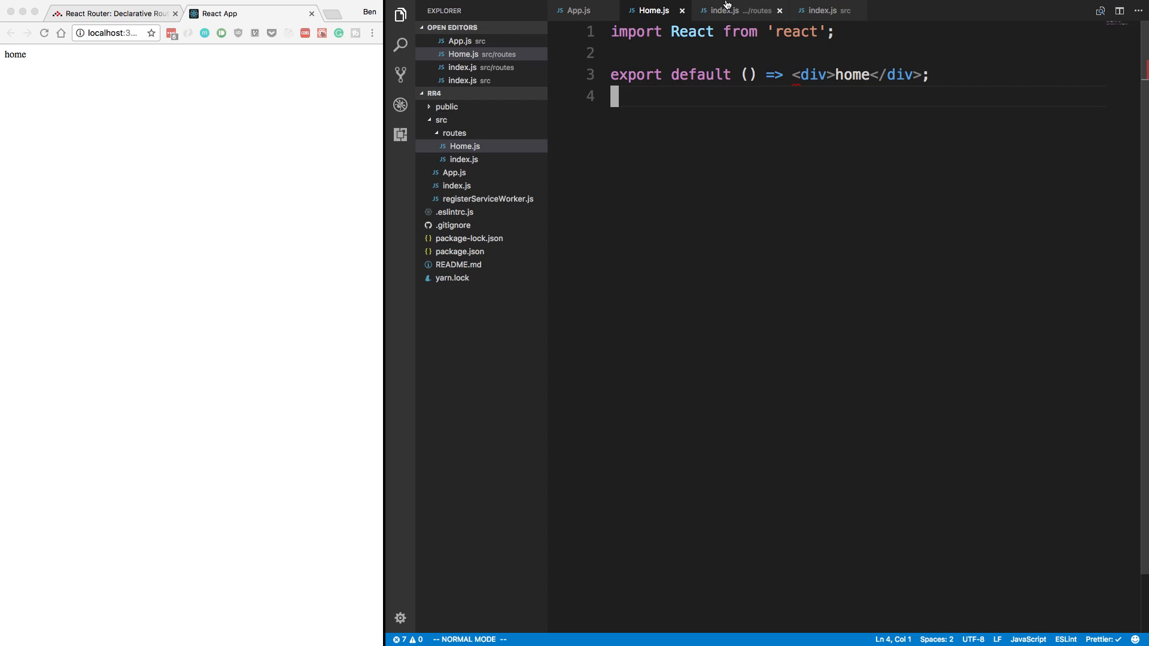
# Edit the Route path in routes/index.js to /home and load localhost:3000/home.
pyautogui.click(738, 10)
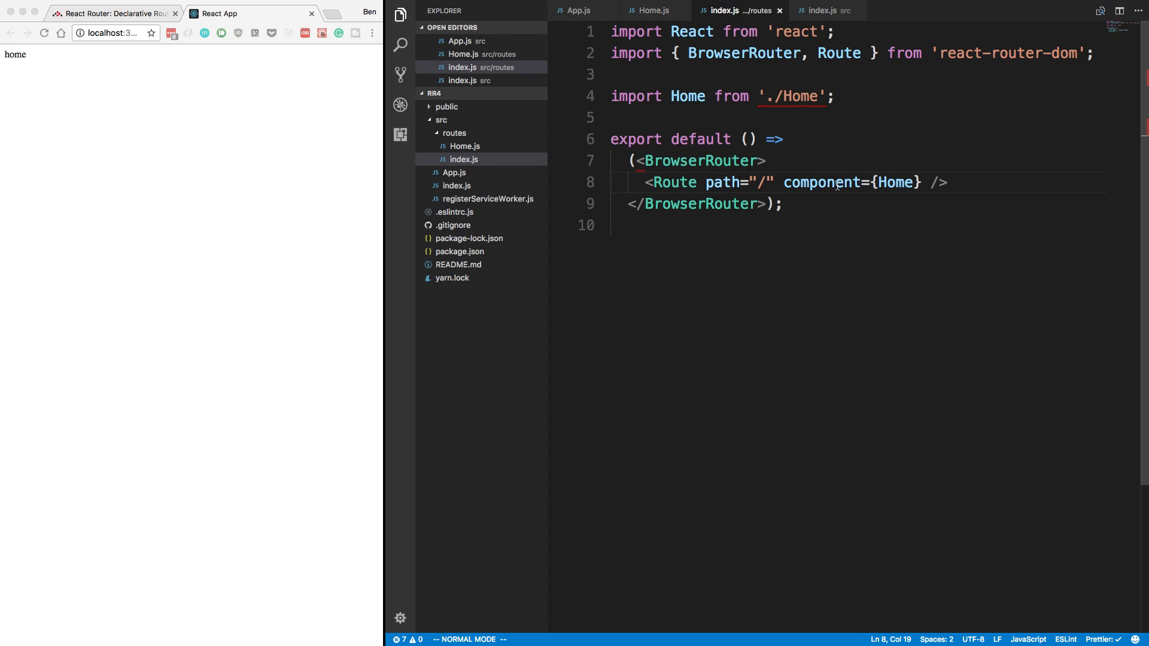
pyautogui.write('hmo')
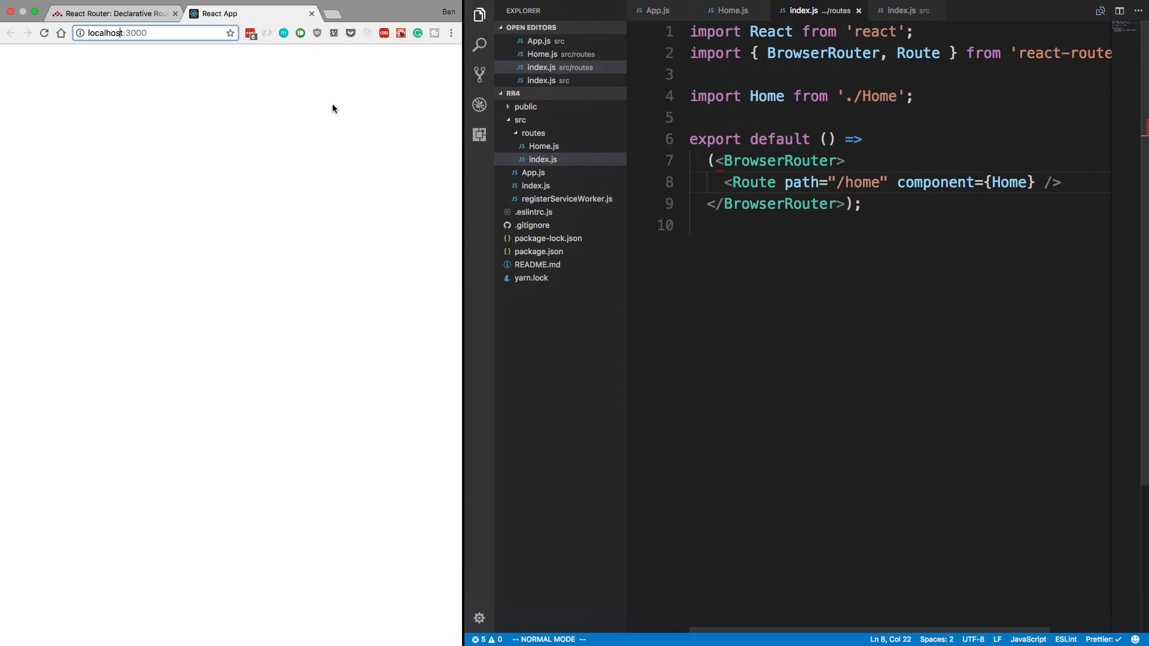
pyautogui.write('/home')
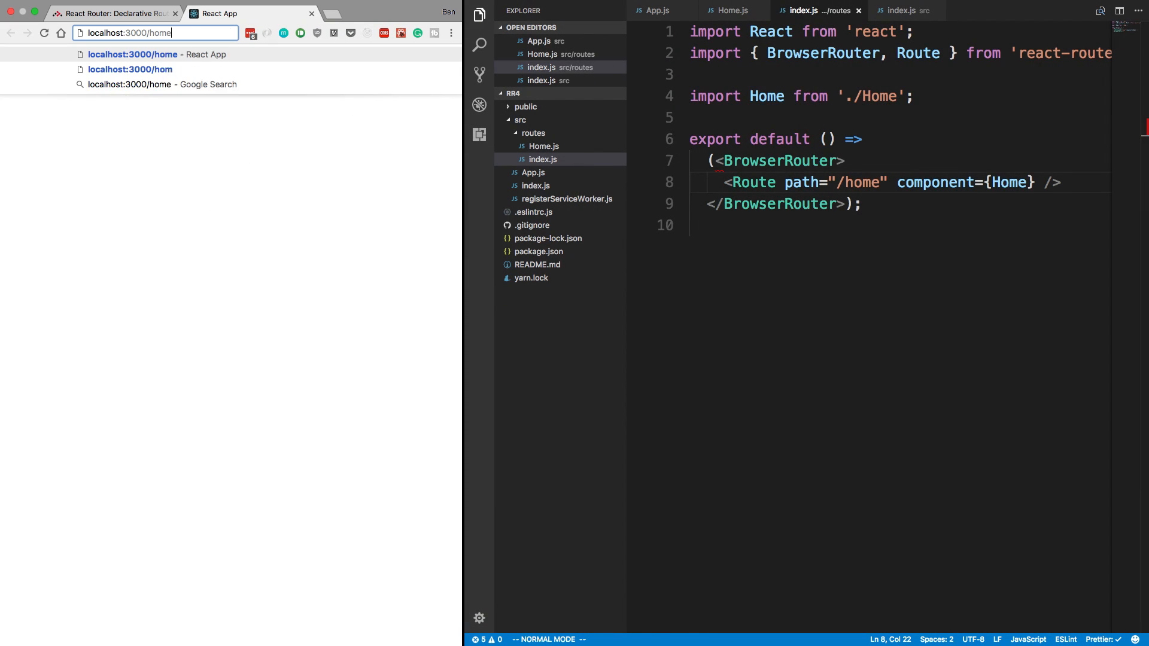
pyautogui.press('Enter')
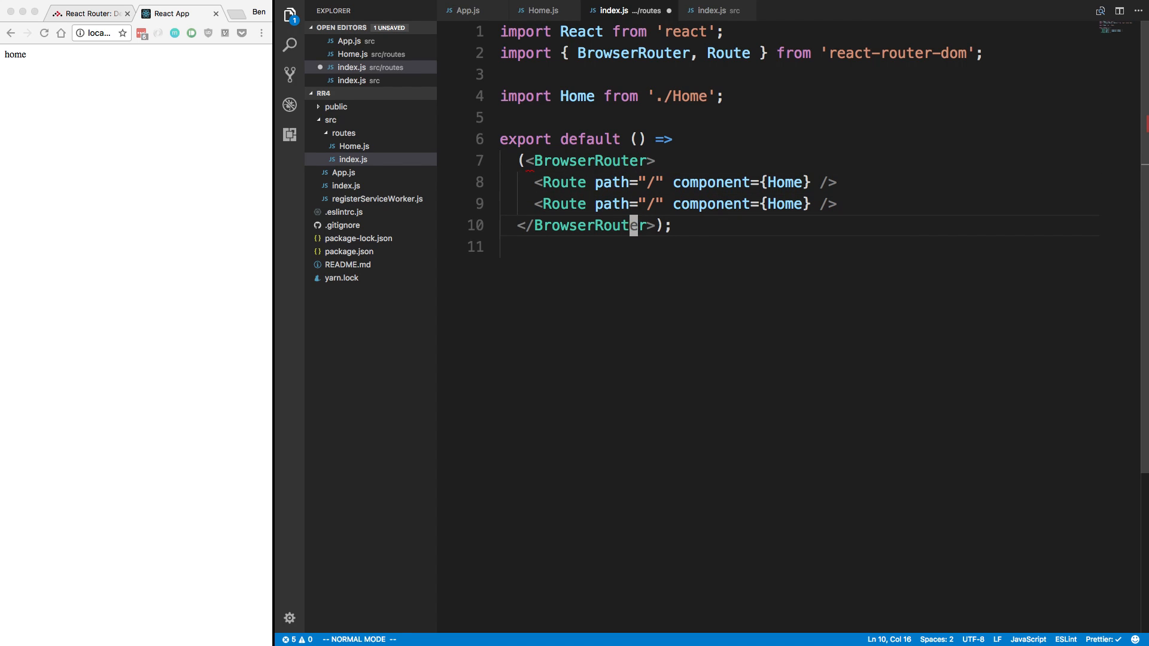
# Set the duplicated Route's path to "/home".
pyautogui.write('h')
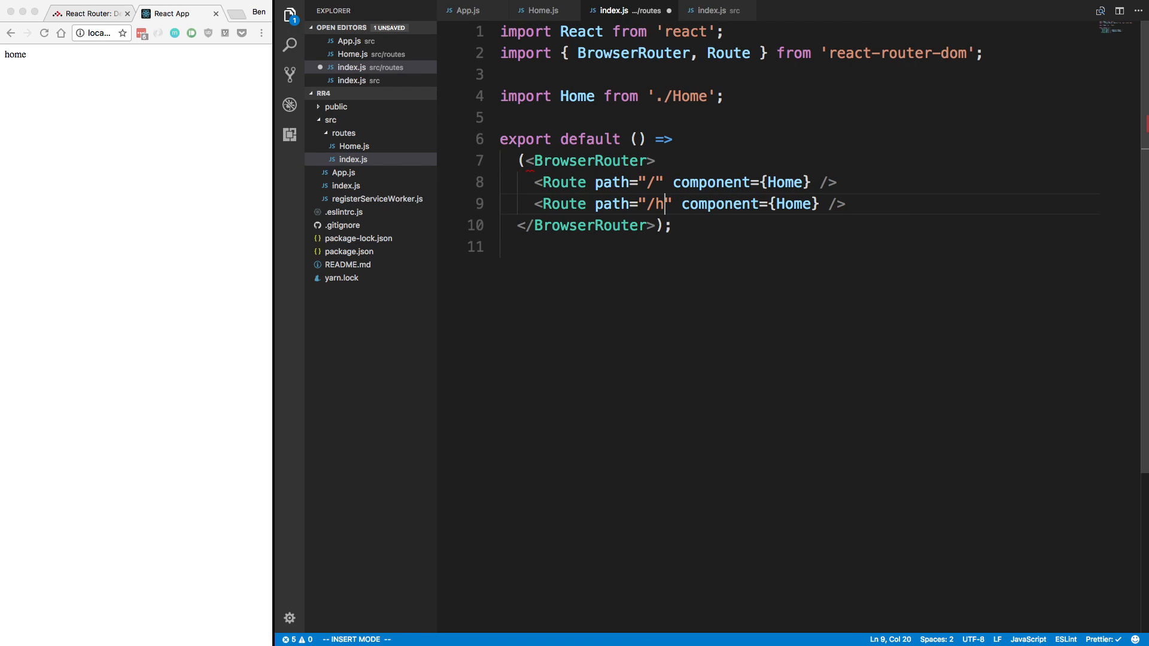
pyautogui.write('ome')
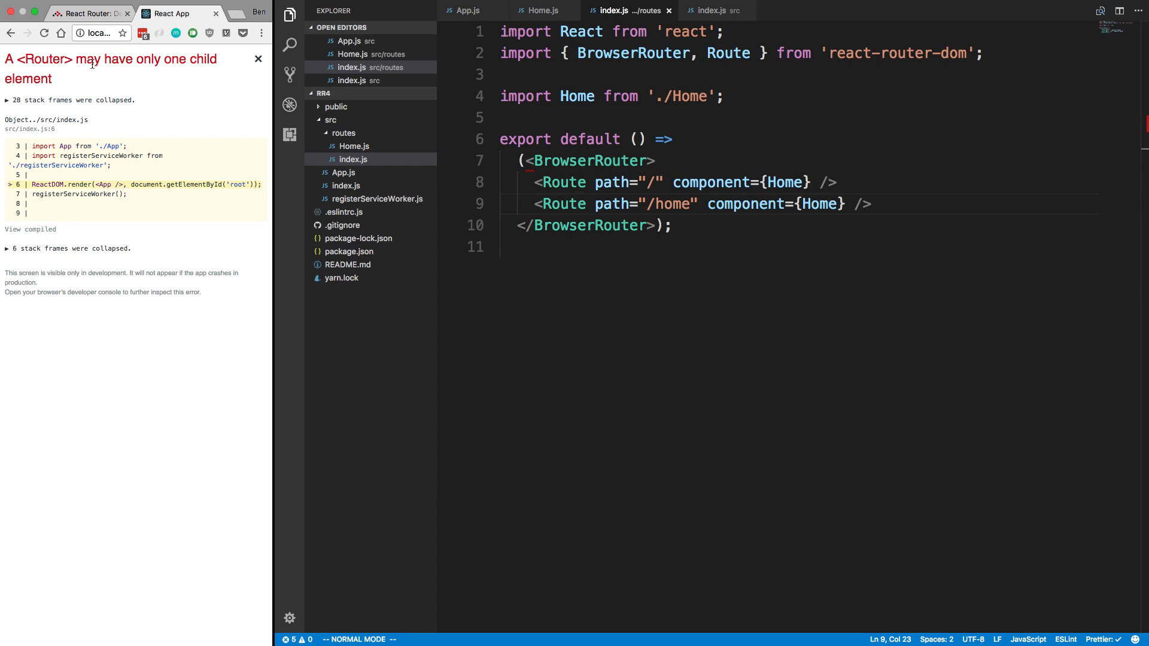
pyautogui.moveTo(278, 49)
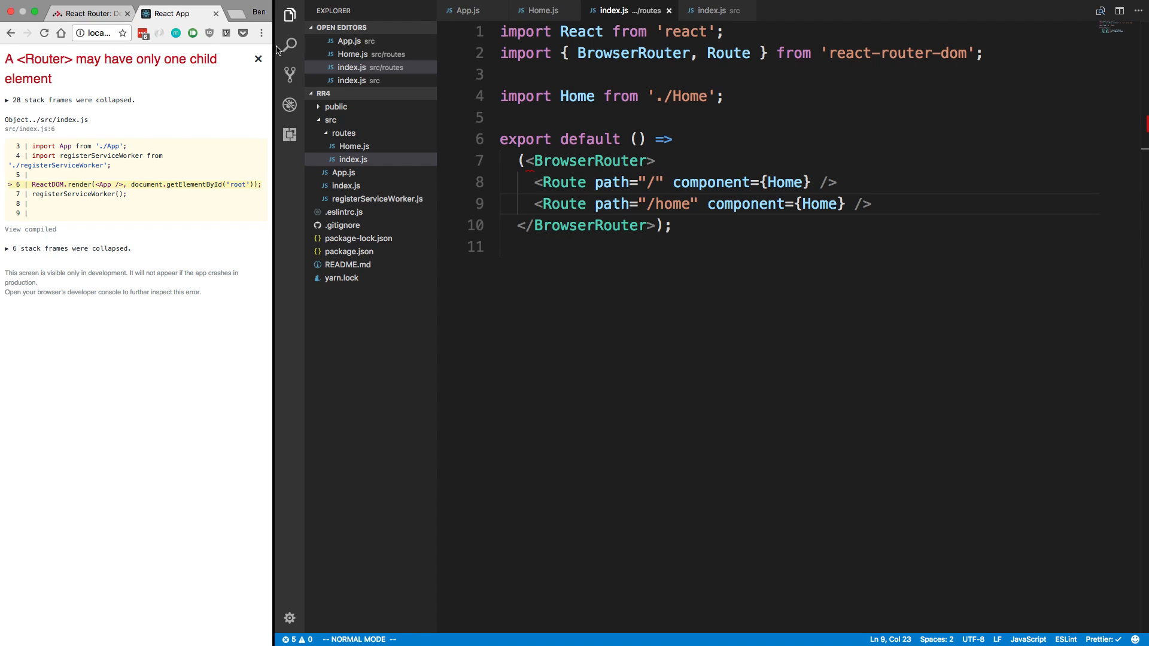
pyautogui.moveTo(76, 108)
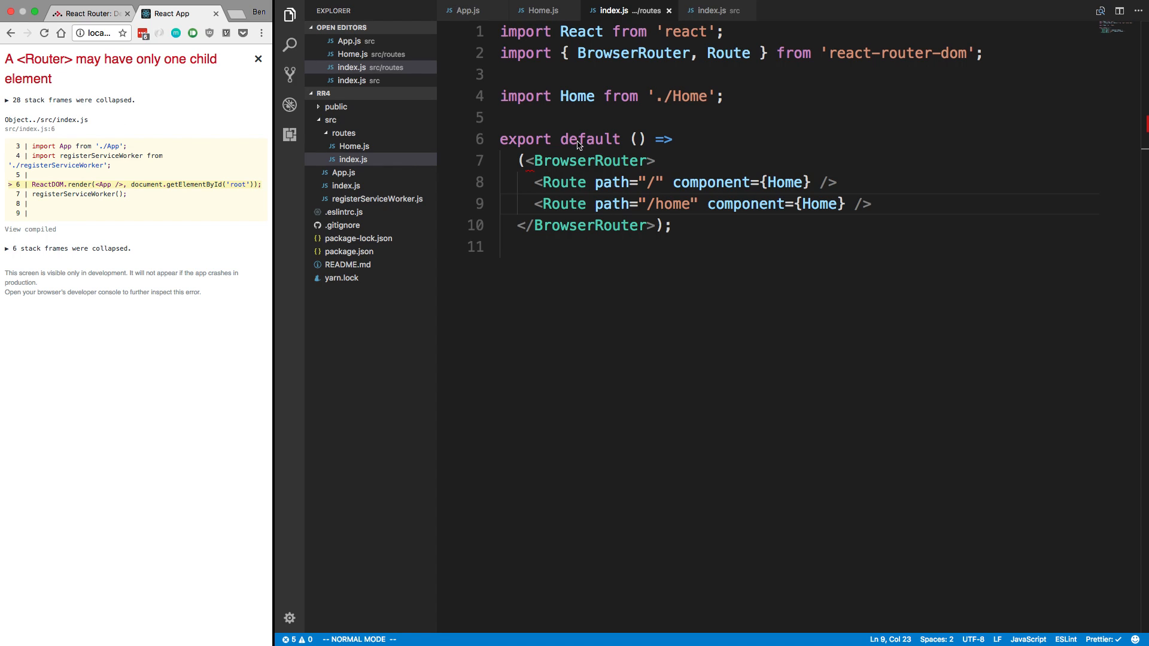
pyautogui.moveTo(90, 127)
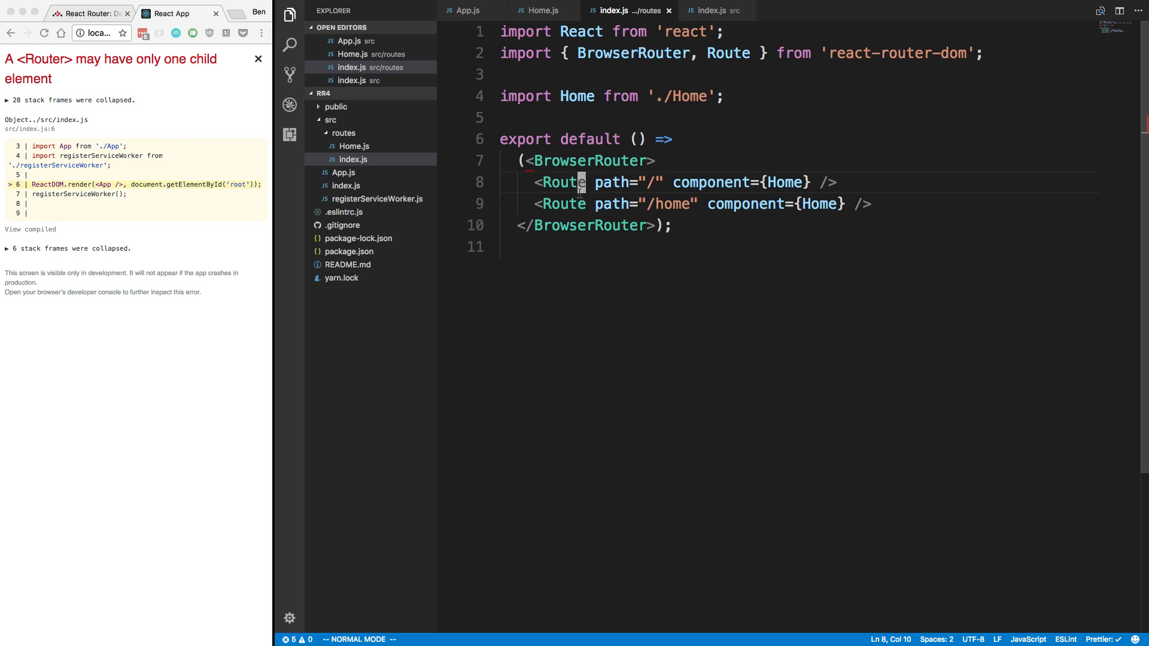
# Wrap both Routes in a <div> inside BrowserRouter and reload localhost:3000/home.
pyautogui.click(575, 161)
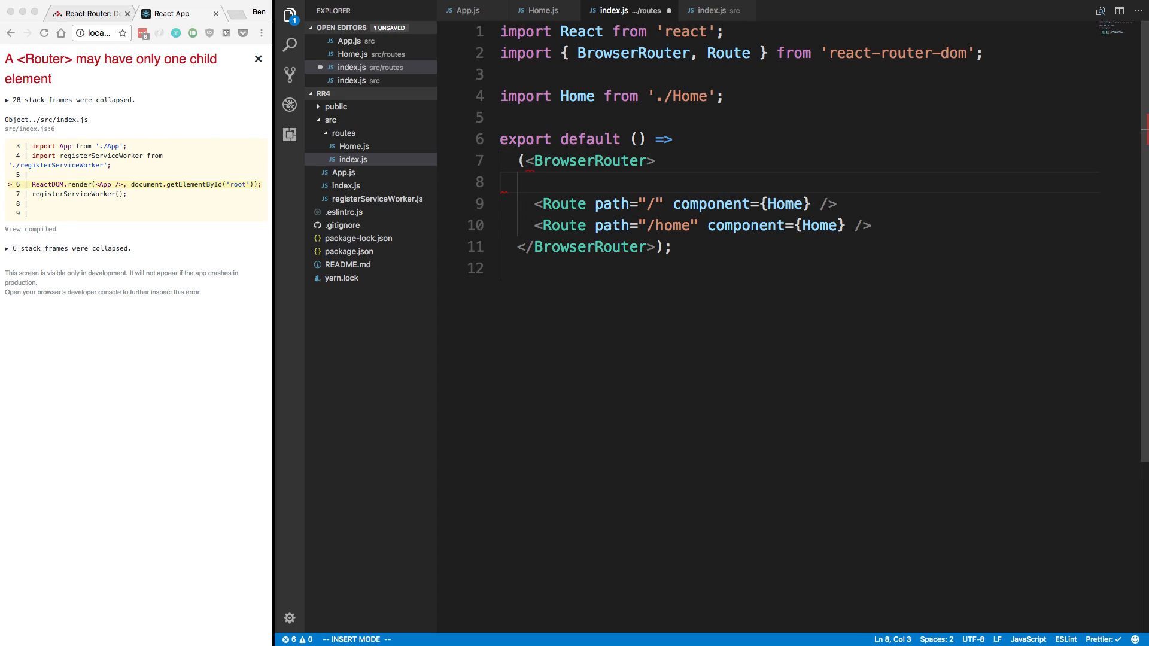
pyautogui.write('<div>')
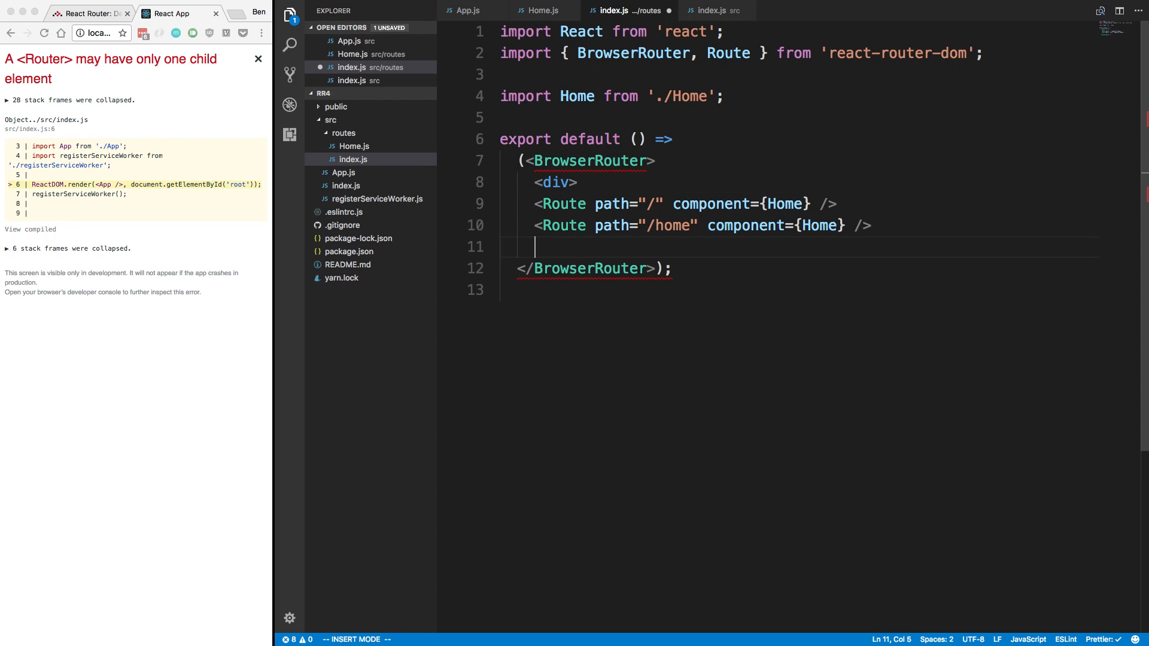
pyautogui.write('</div>')
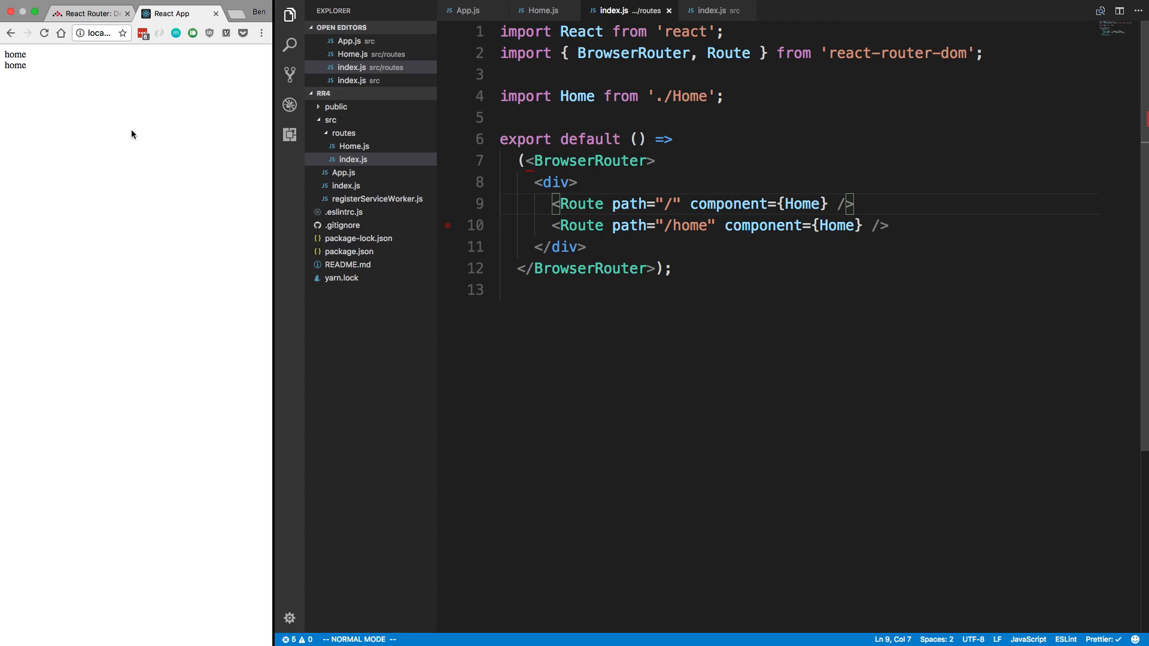
pyautogui.moveTo(675, 220)
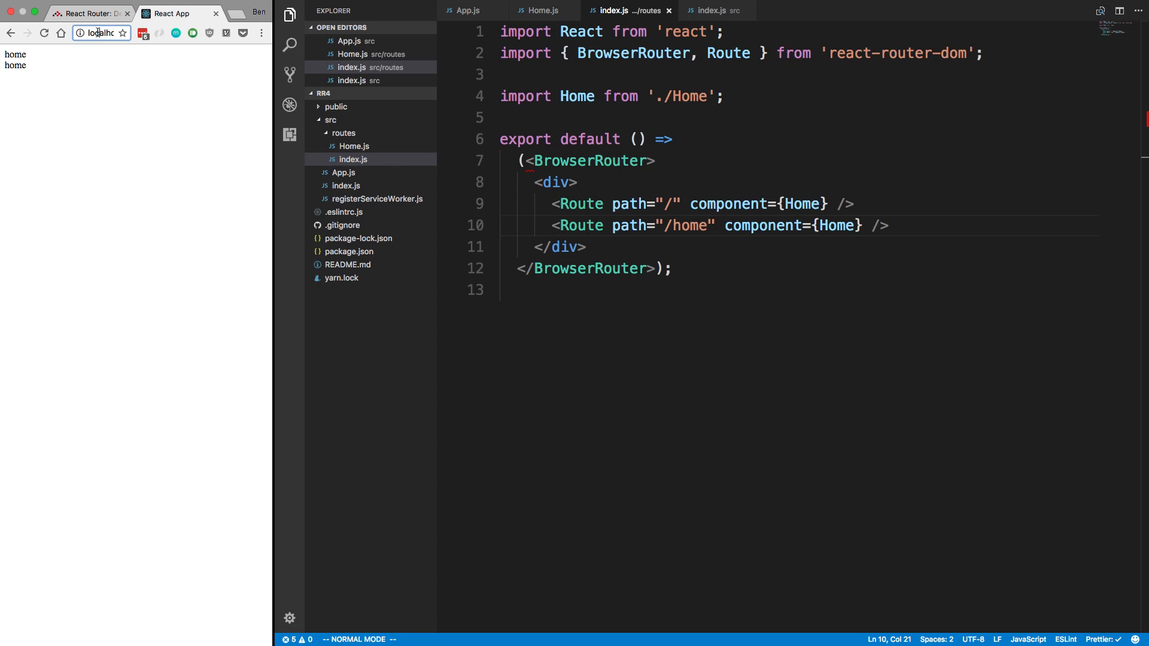
pyautogui.write('/home')
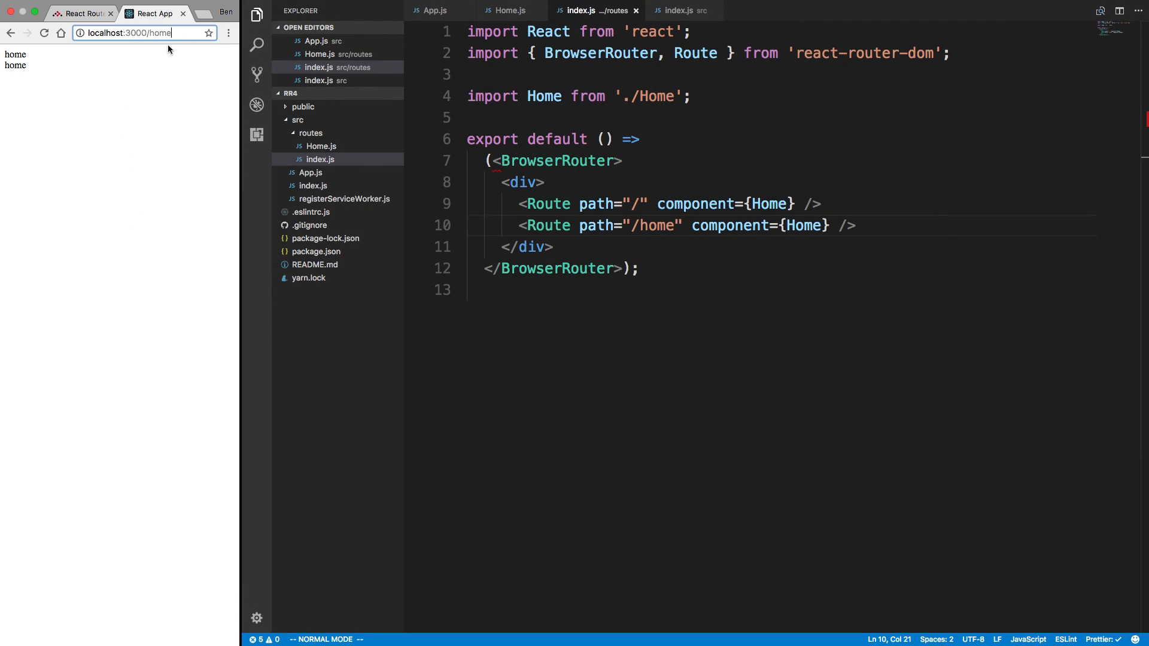
pyautogui.moveTo(59, 66)
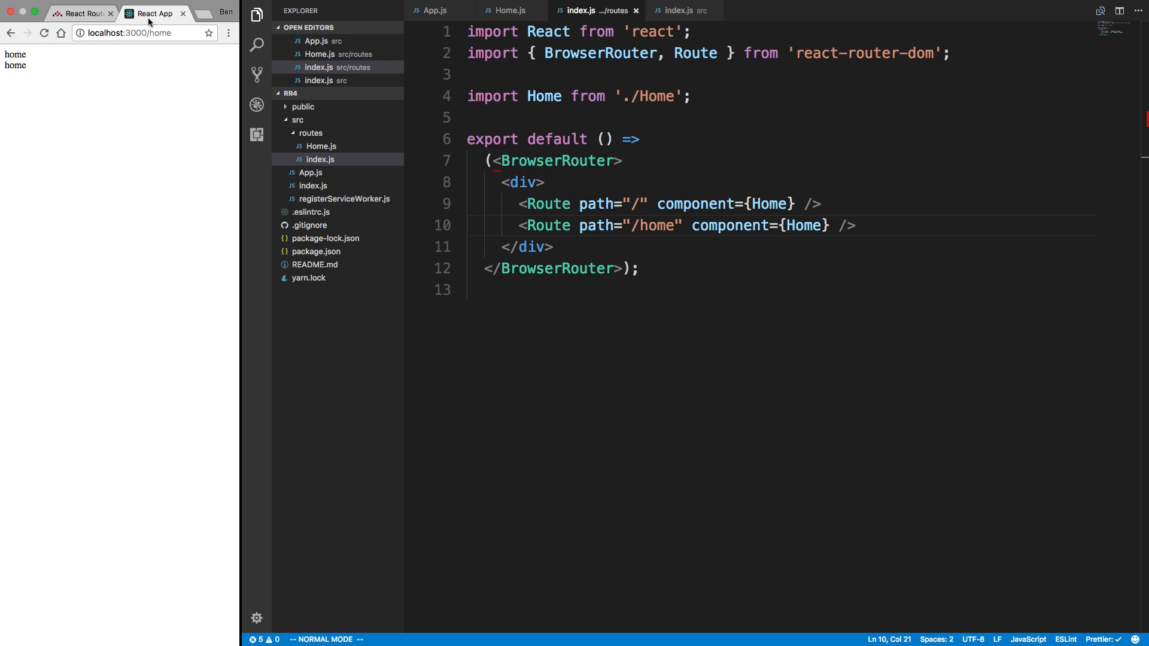
pyautogui.moveTo(69, 91)
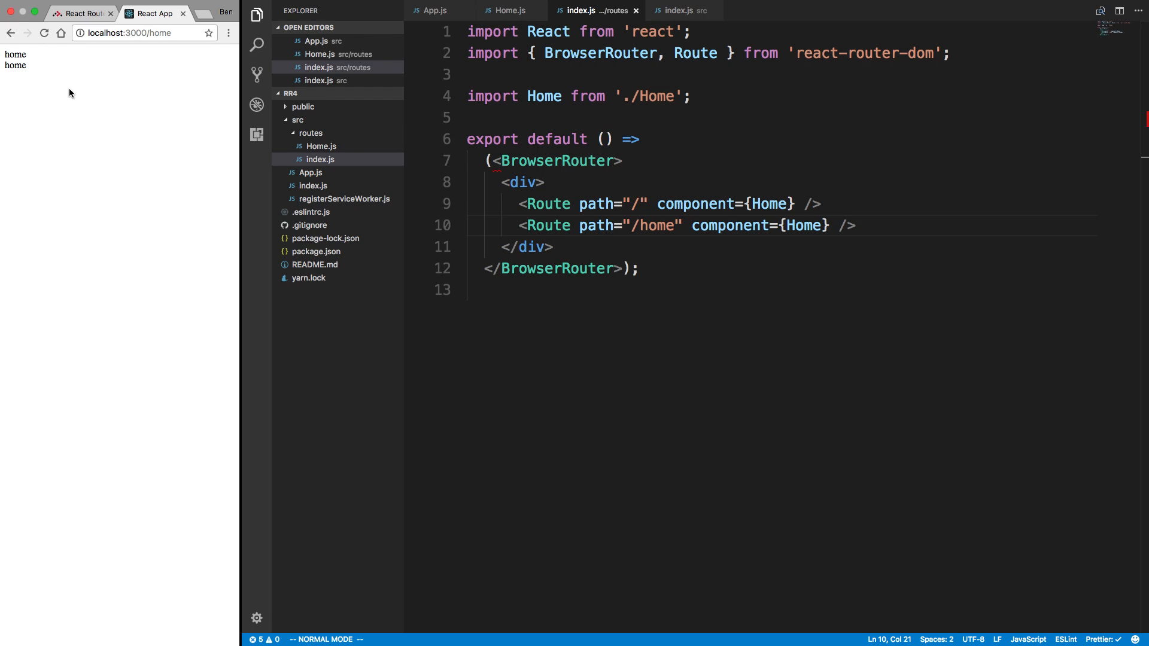
pyautogui.moveTo(864, 209)
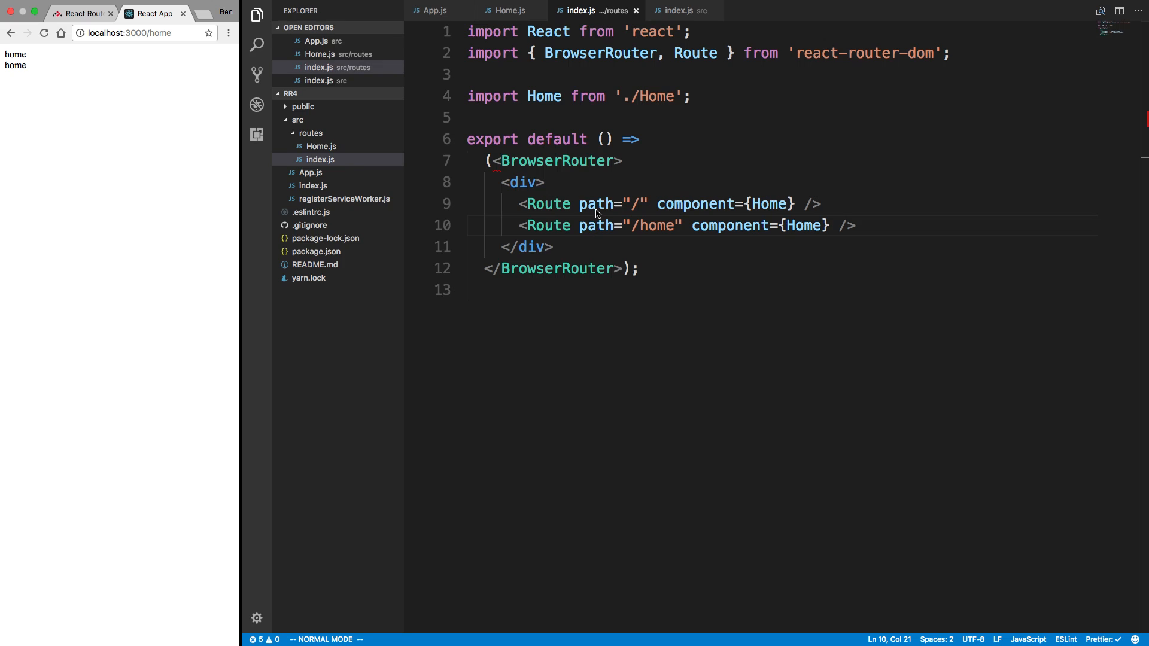
# Add exact to the routes and add a duplicated /home route for /home/2.
pyautogui.doubleClick(597, 203)
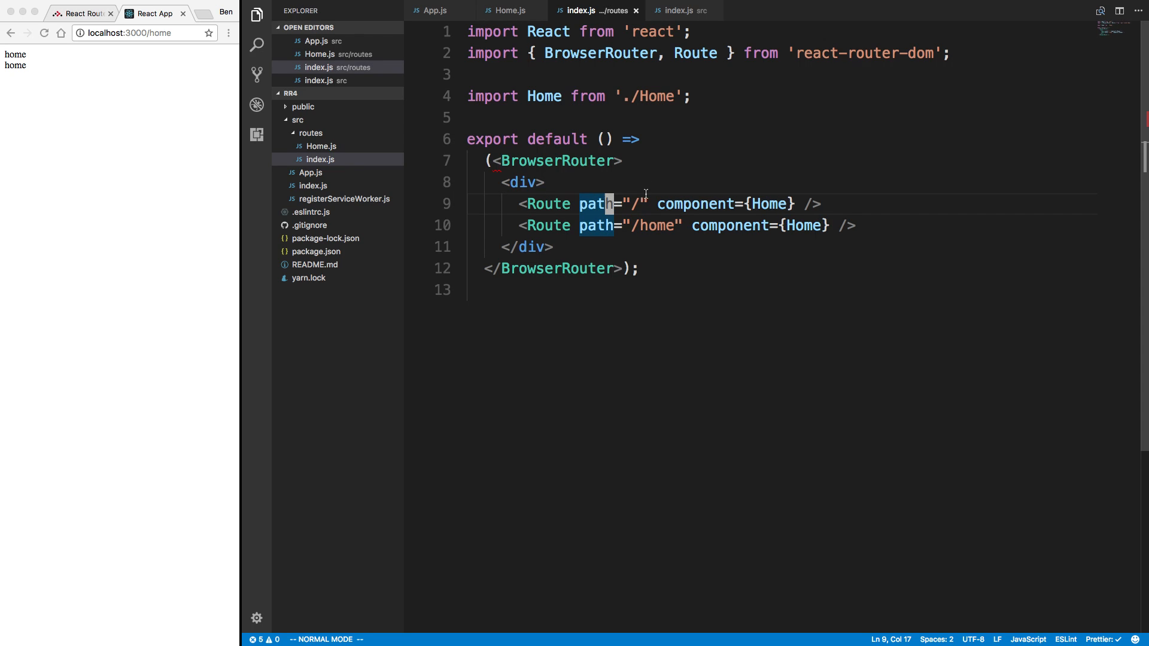
pyautogui.write('ex')
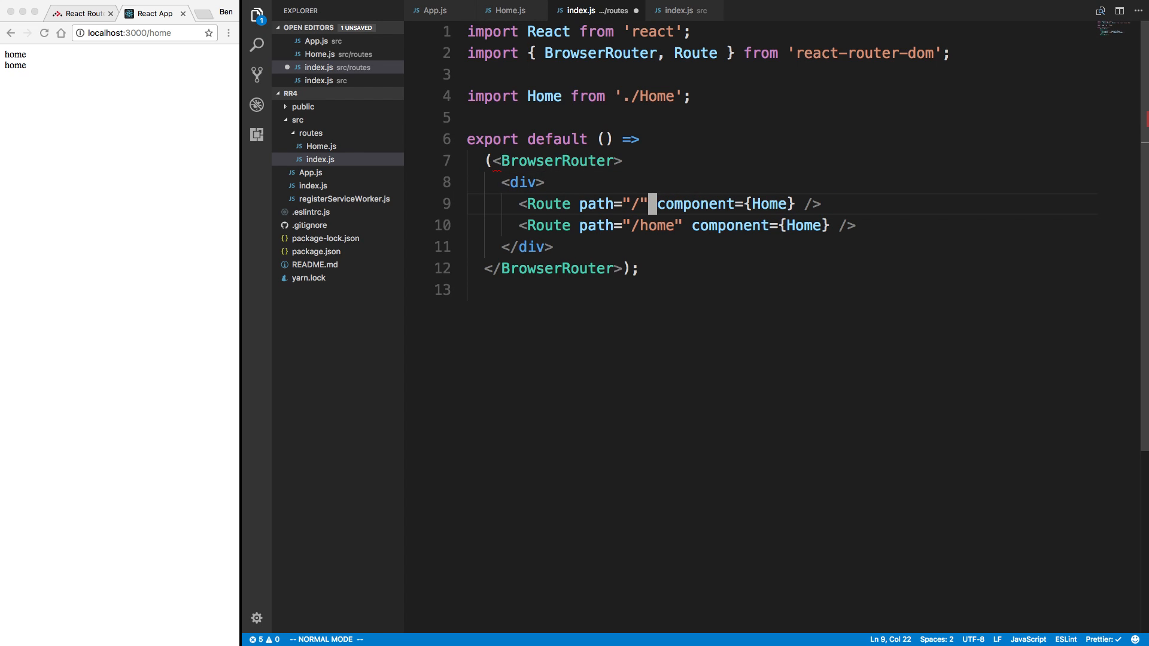
pyautogui.press('cmd+s')
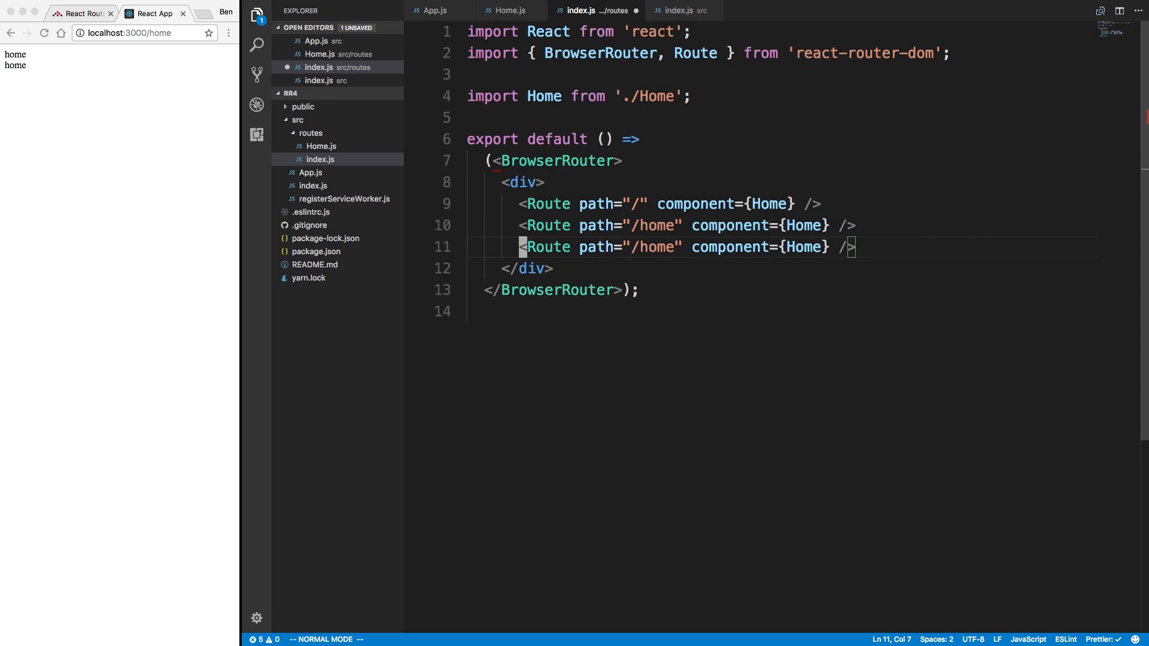
pyautogui.write('//')
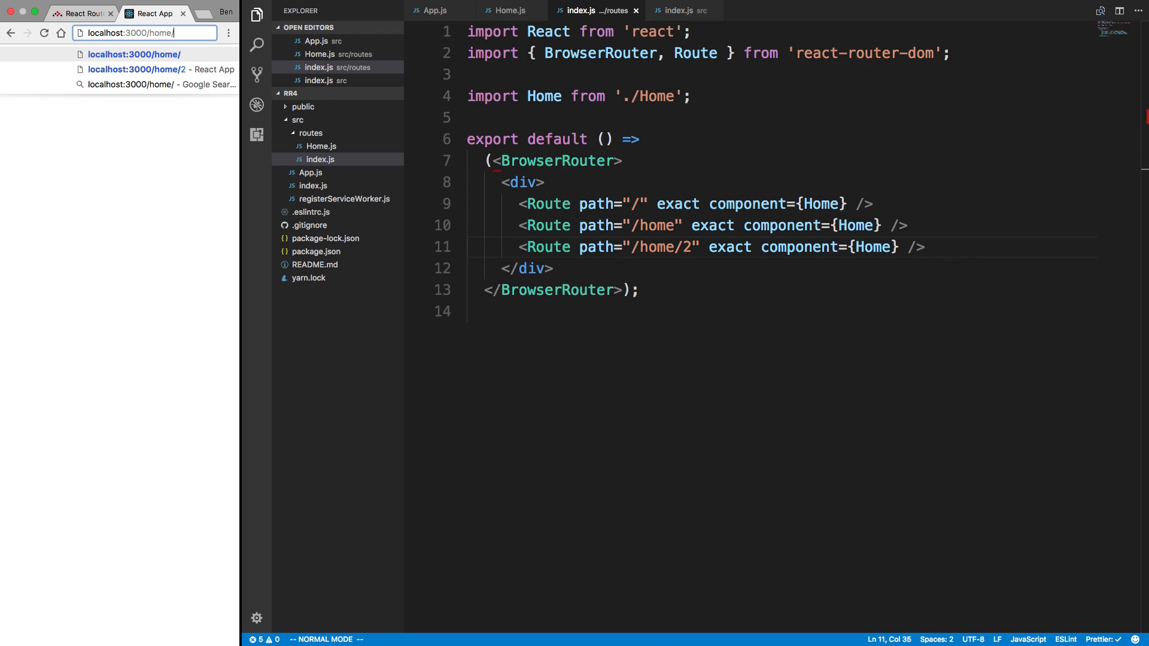
# Shorten the browser address back toward localhost:3000 to test the routes.
pyautogui.press('Backspace')
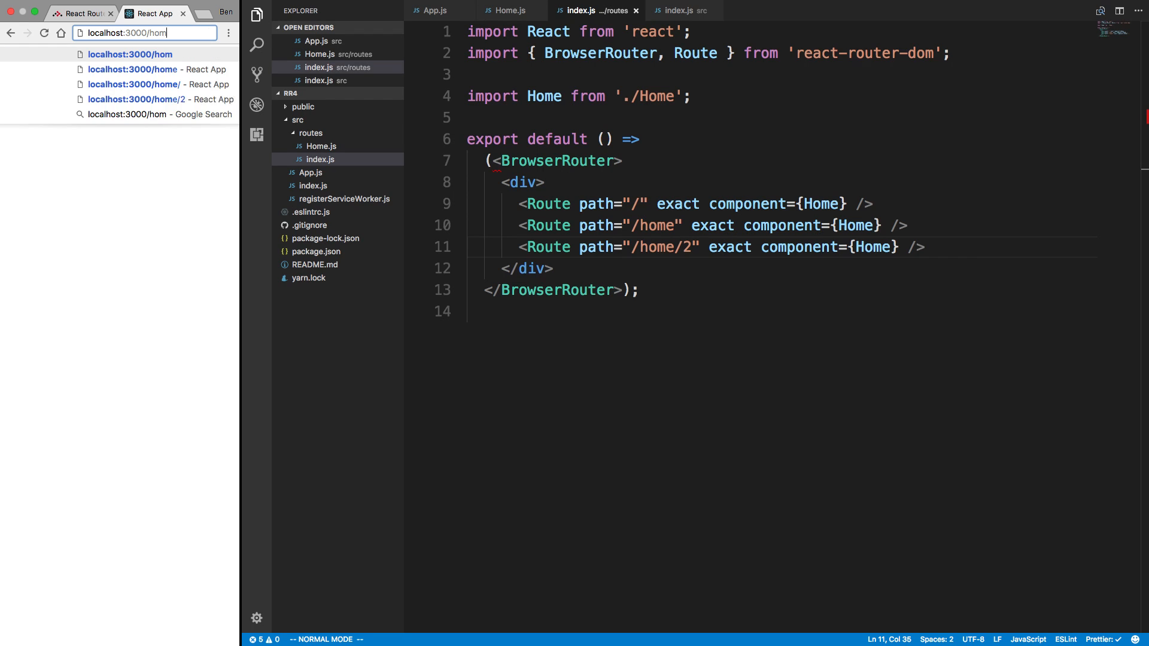
pyautogui.press('Enter')
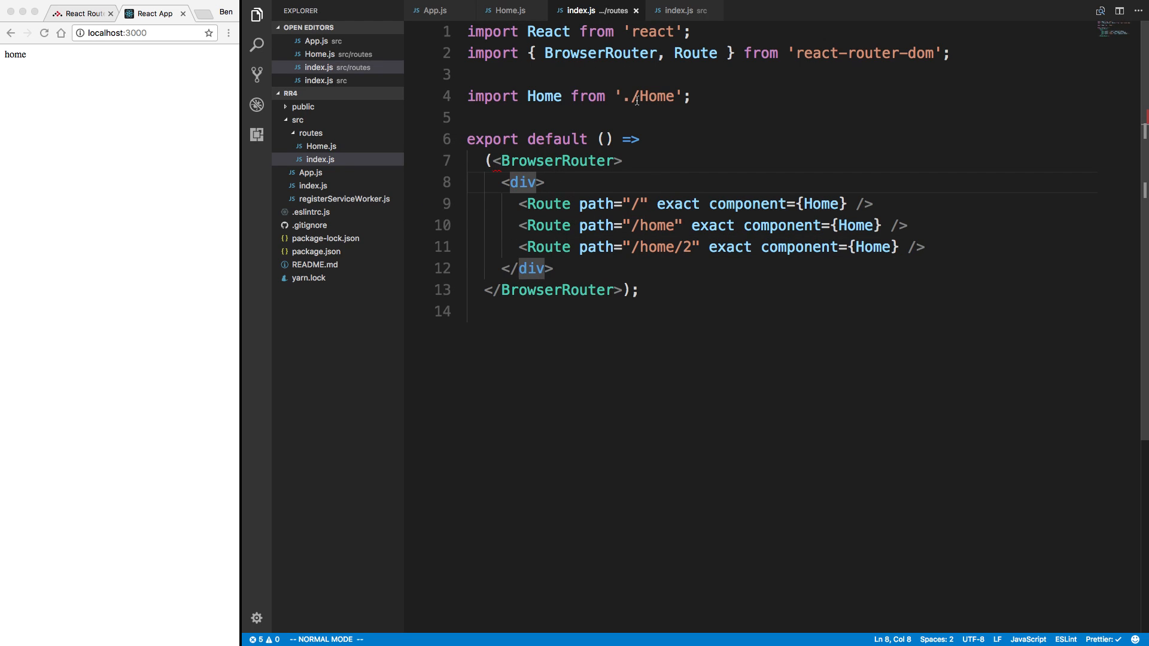
pyautogui.moveTo(200, 37)
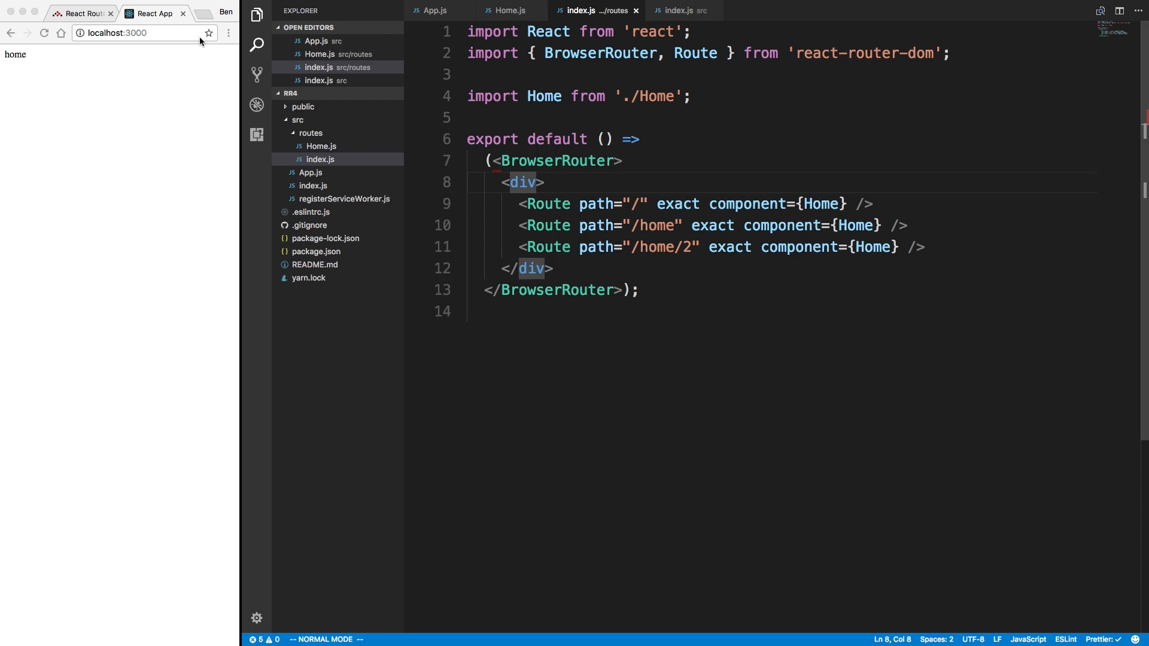
pyautogui.click(78, 12)
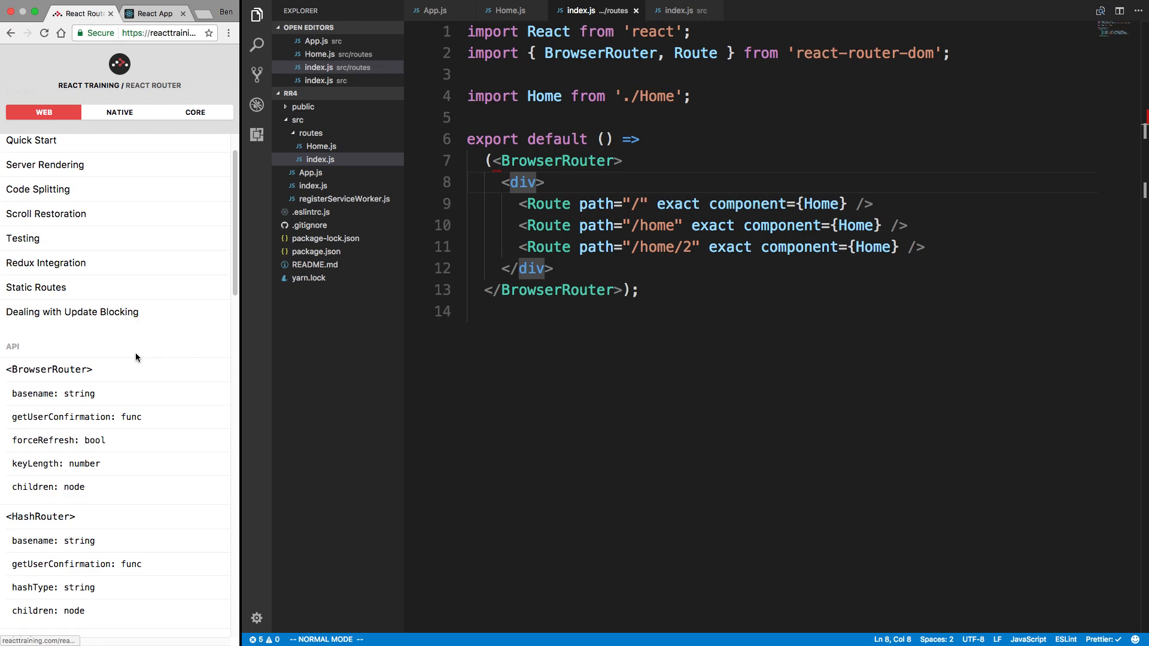
# Scroll the React Router API sidebar down to <Switch> and open its docs page.
pyautogui.scroll(-3)
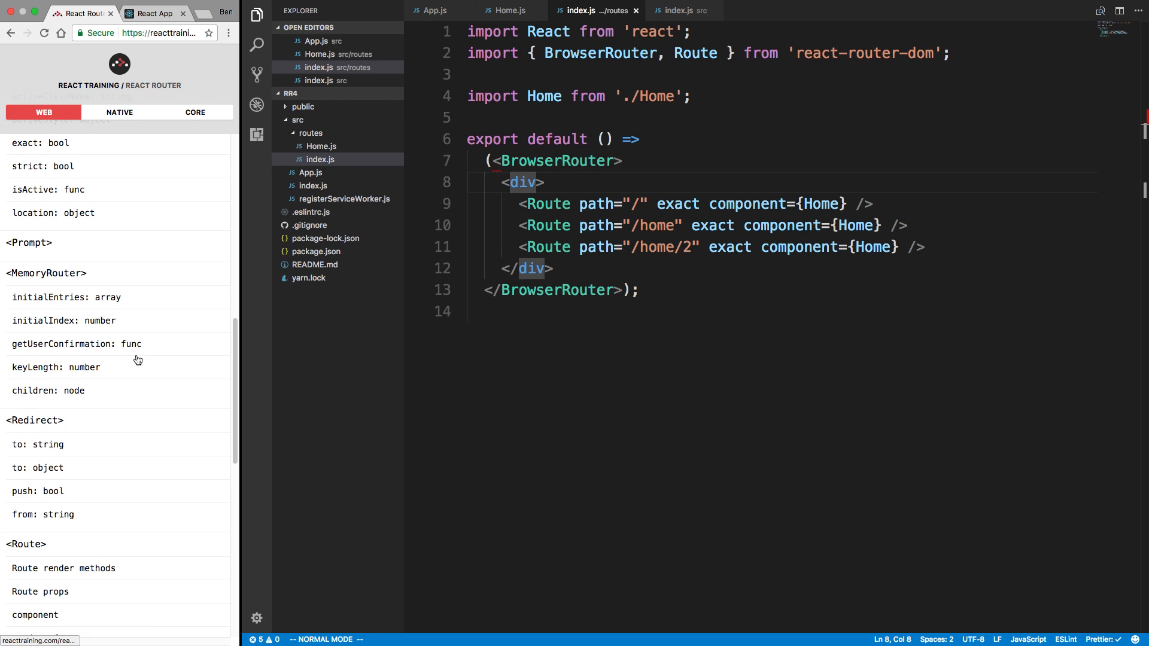
pyautogui.scroll(-3)
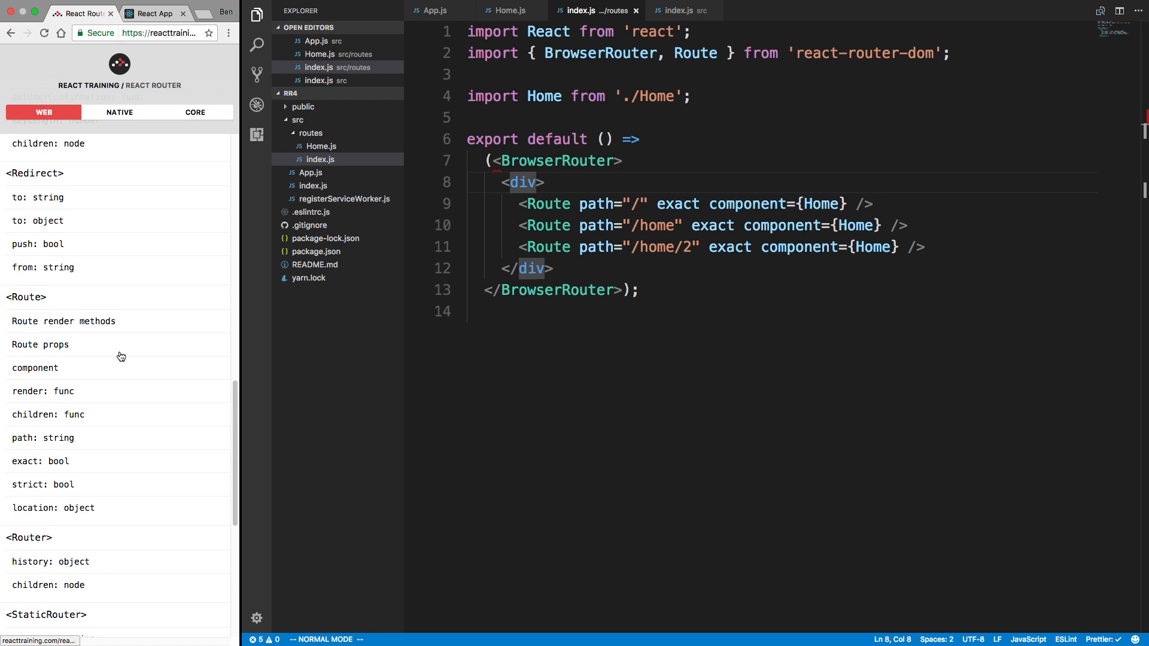
pyautogui.scroll(-3)
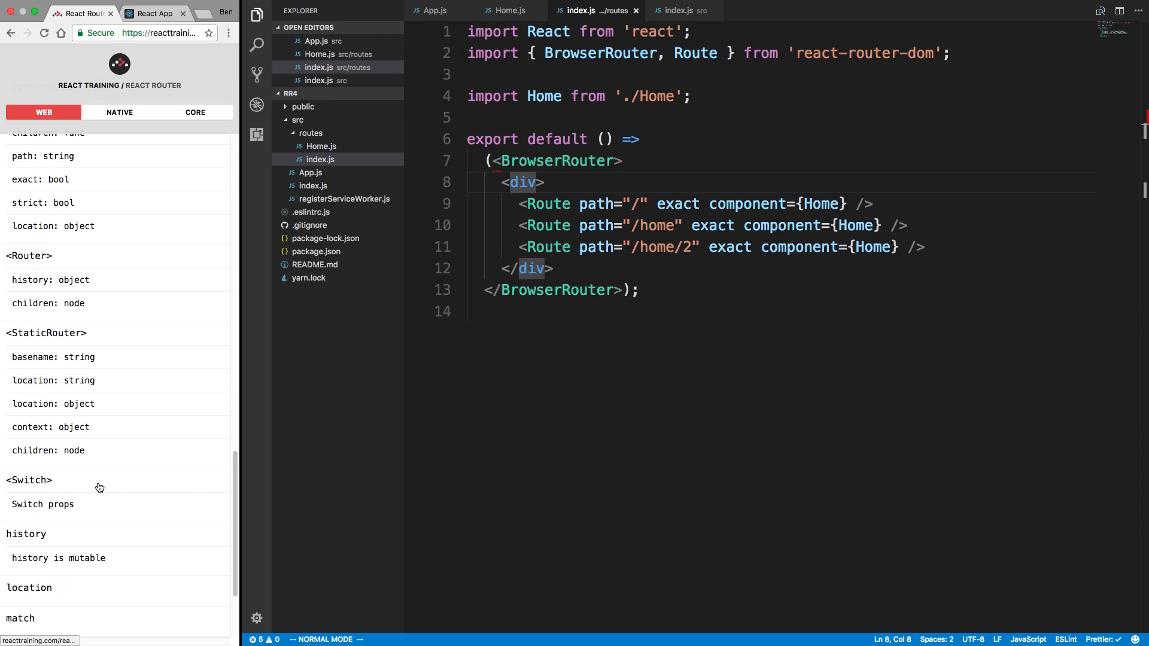
pyautogui.click(27, 480)
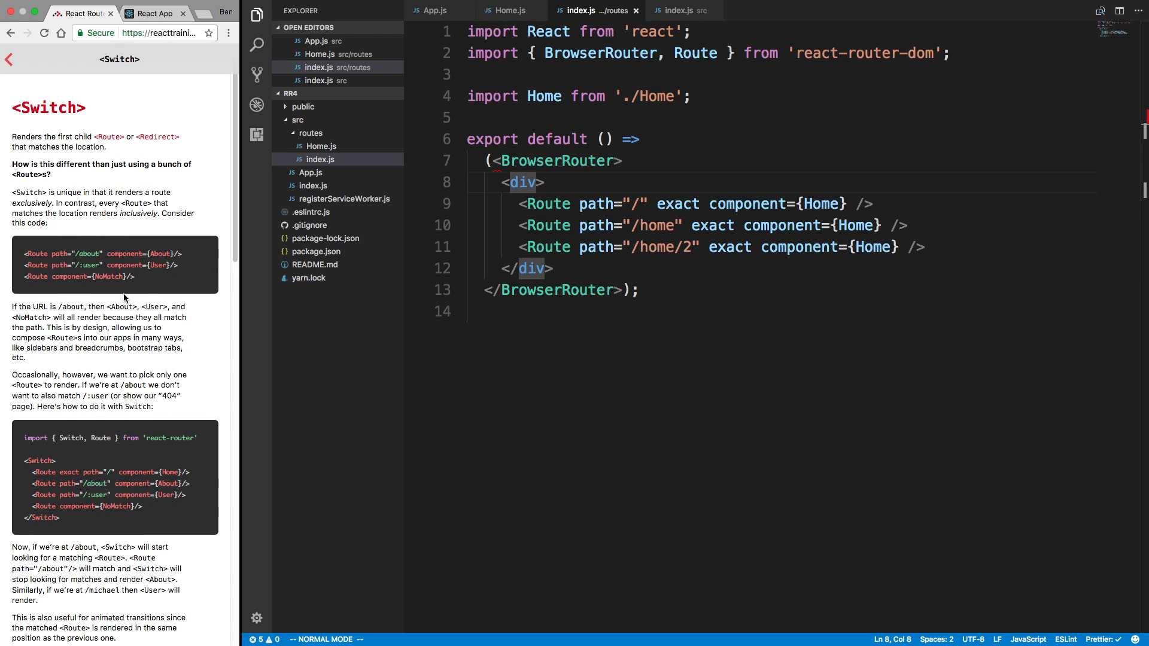
pyautogui.scroll(-3)
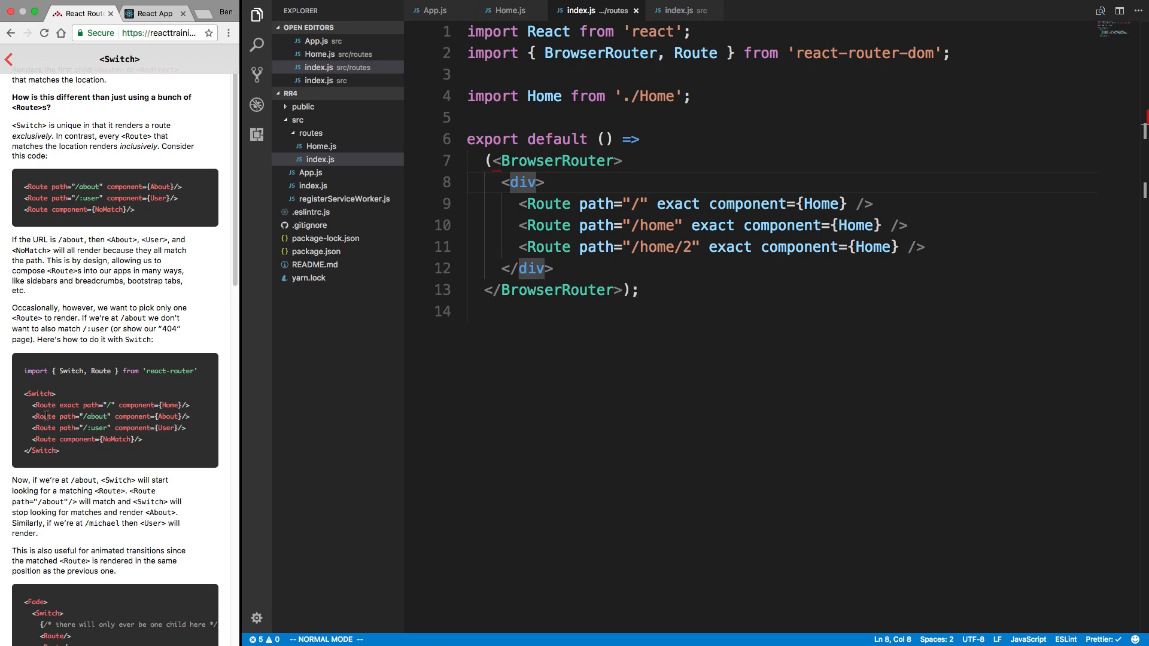
pyautogui.moveTo(48, 383)
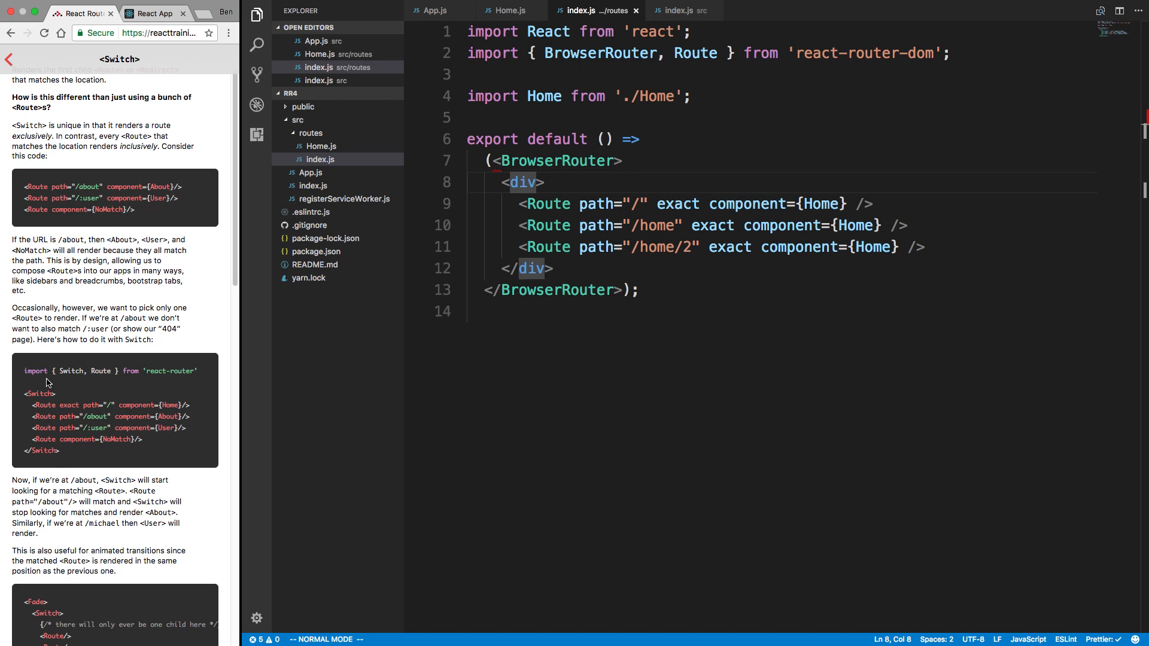
pyautogui.moveTo(81, 393)
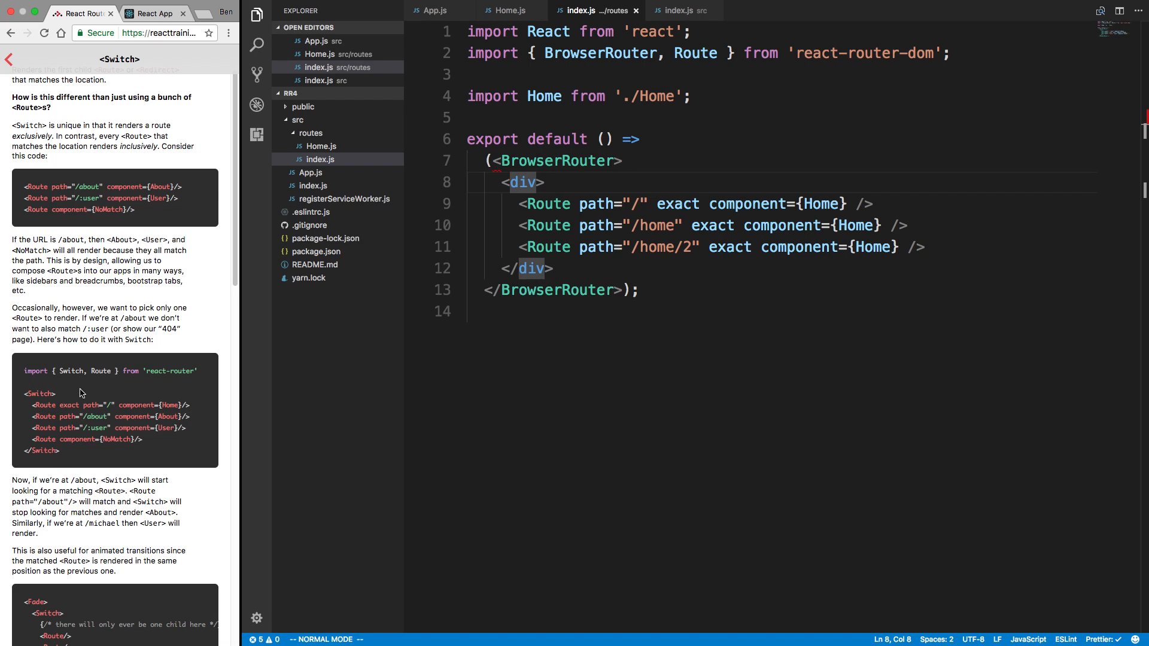
pyautogui.moveTo(64, 410)
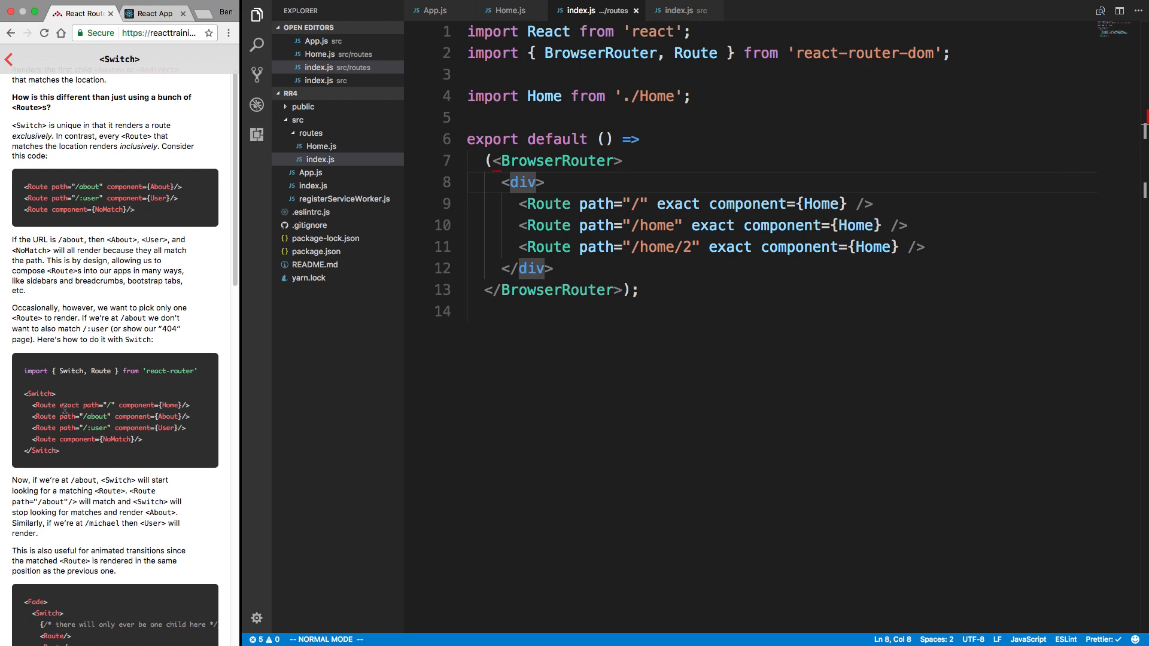
pyautogui.moveTo(338, 90)
pyautogui.write('Switch')
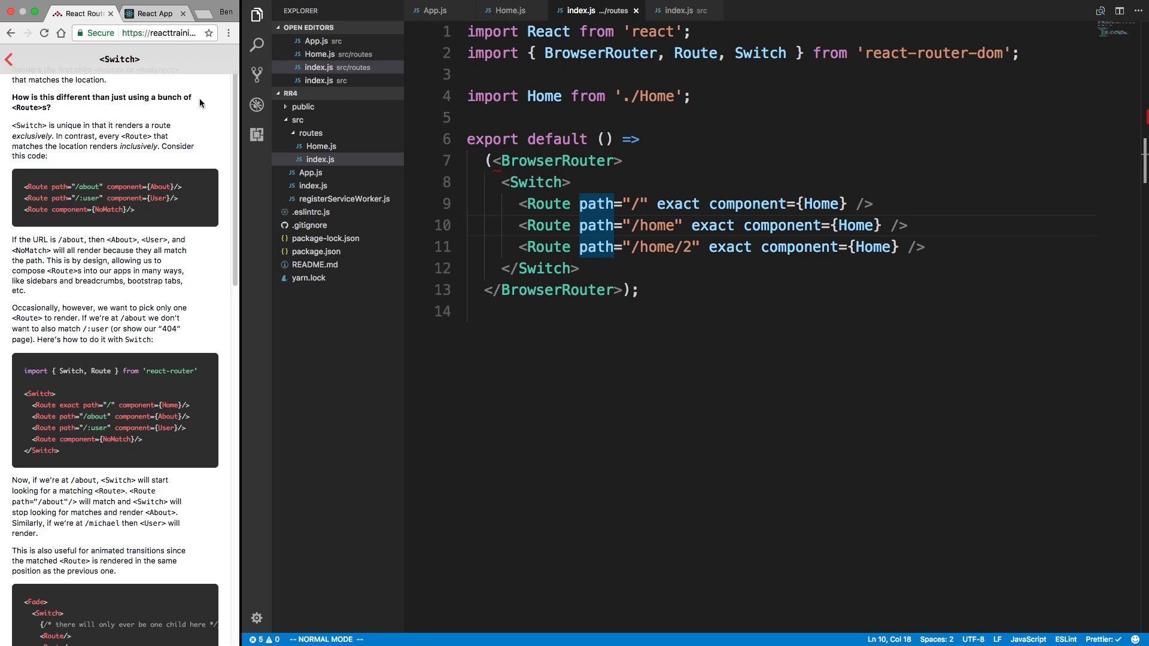
pyautogui.moveTo(166, 129)
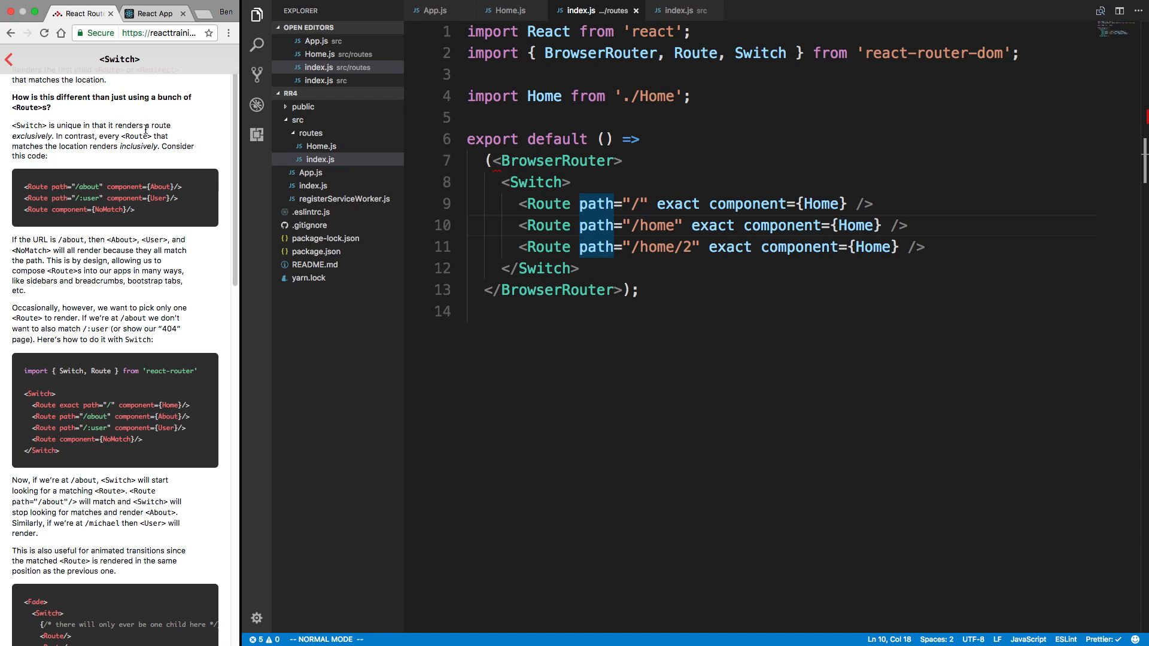
pyautogui.moveTo(114, 158)
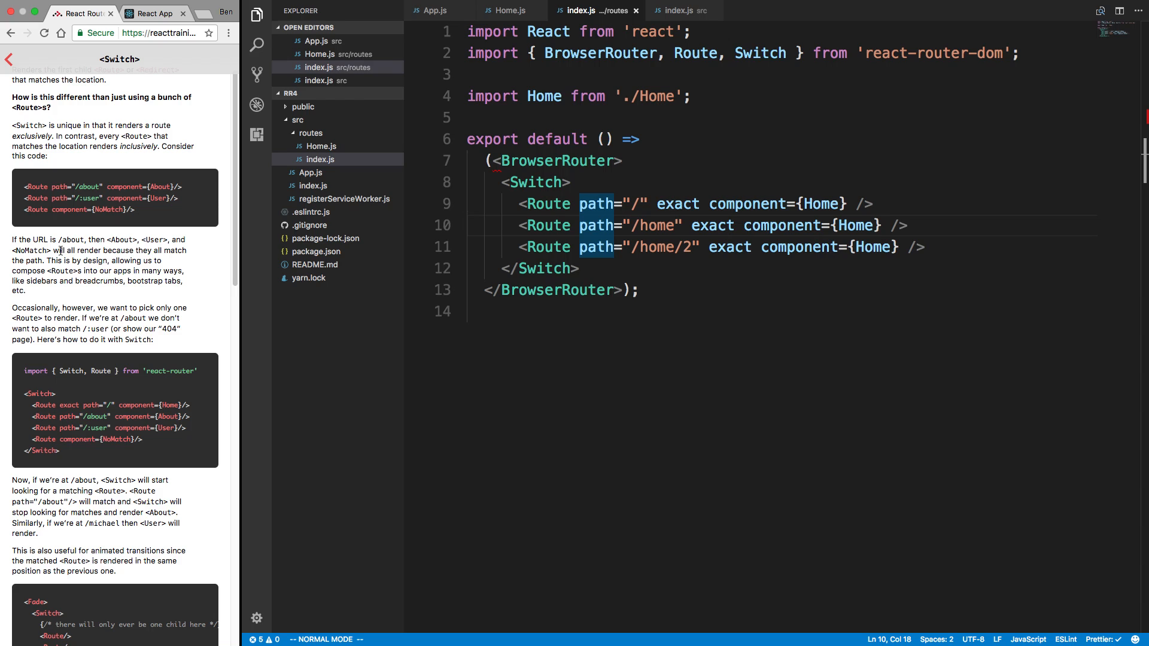
pyautogui.moveTo(126, 259)
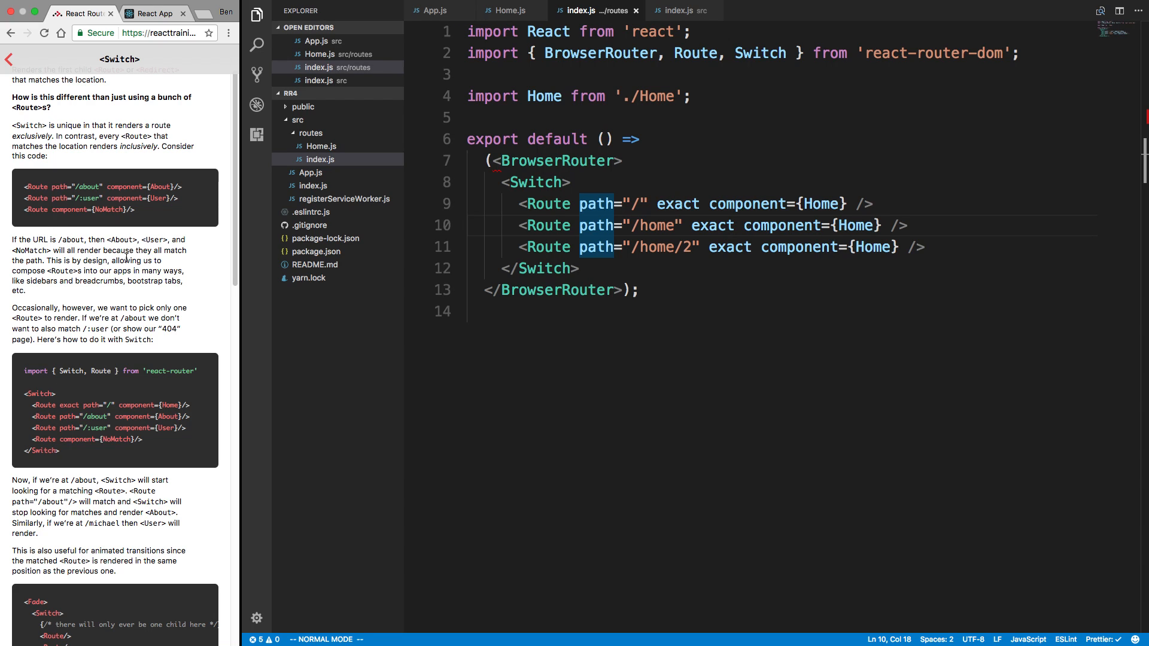
pyautogui.moveTo(174, 267)
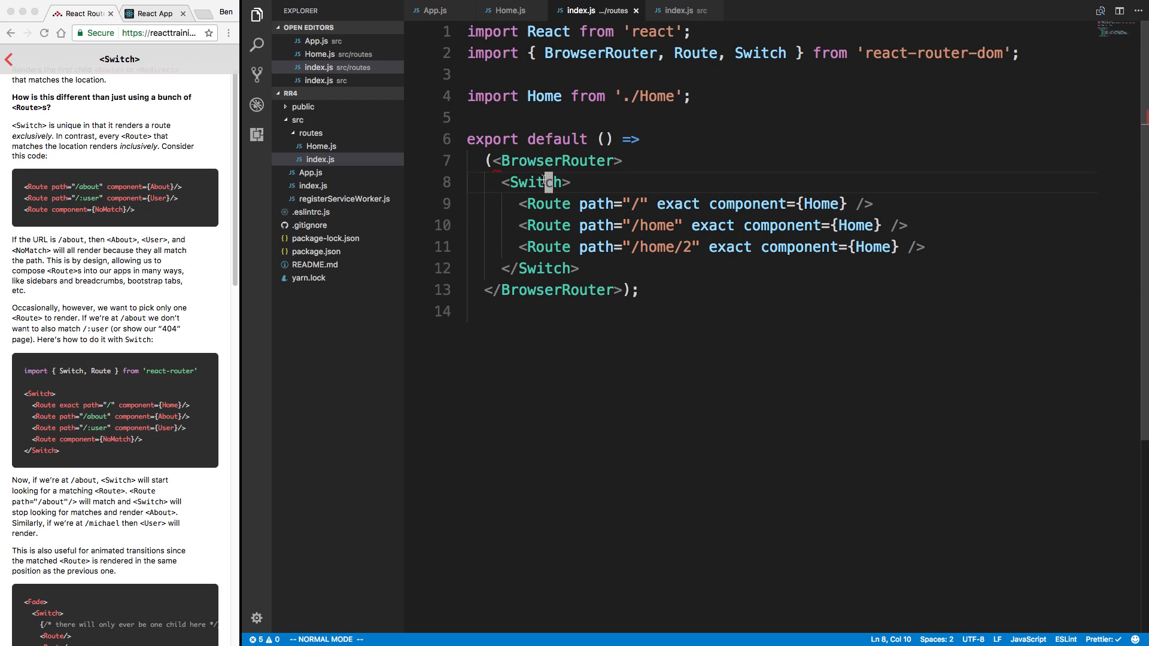
pyautogui.moveTo(542, 181)
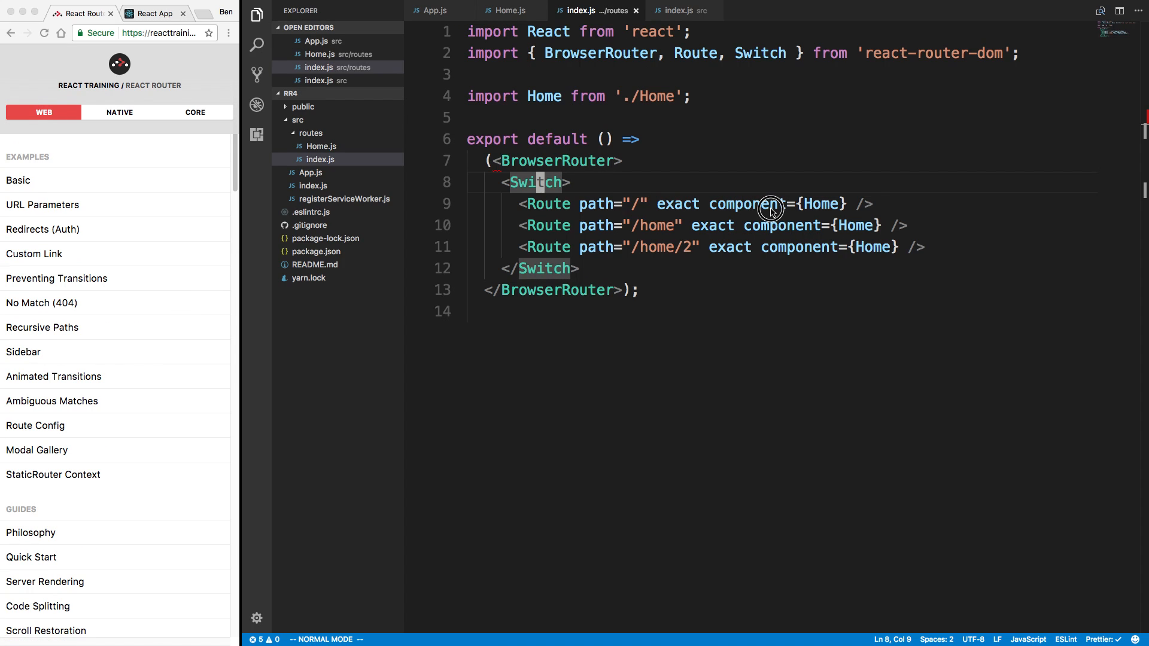
pyautogui.moveTo(139, 363)
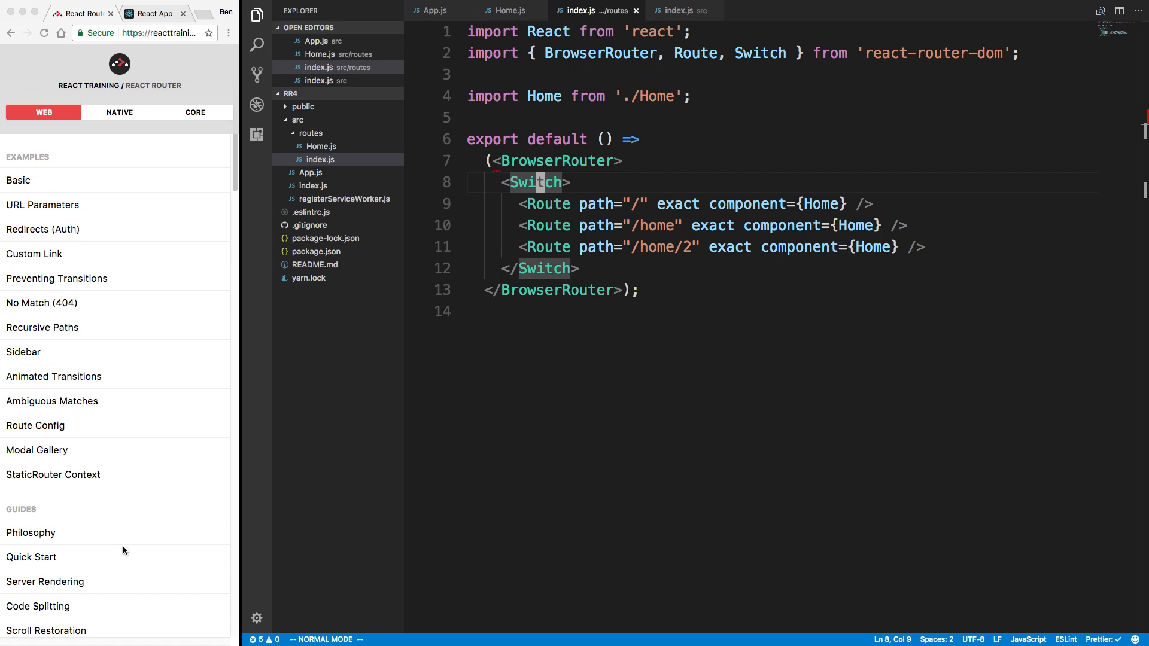
# Scroll down through the Quick Start basic example code.
pyautogui.scroll(-3)
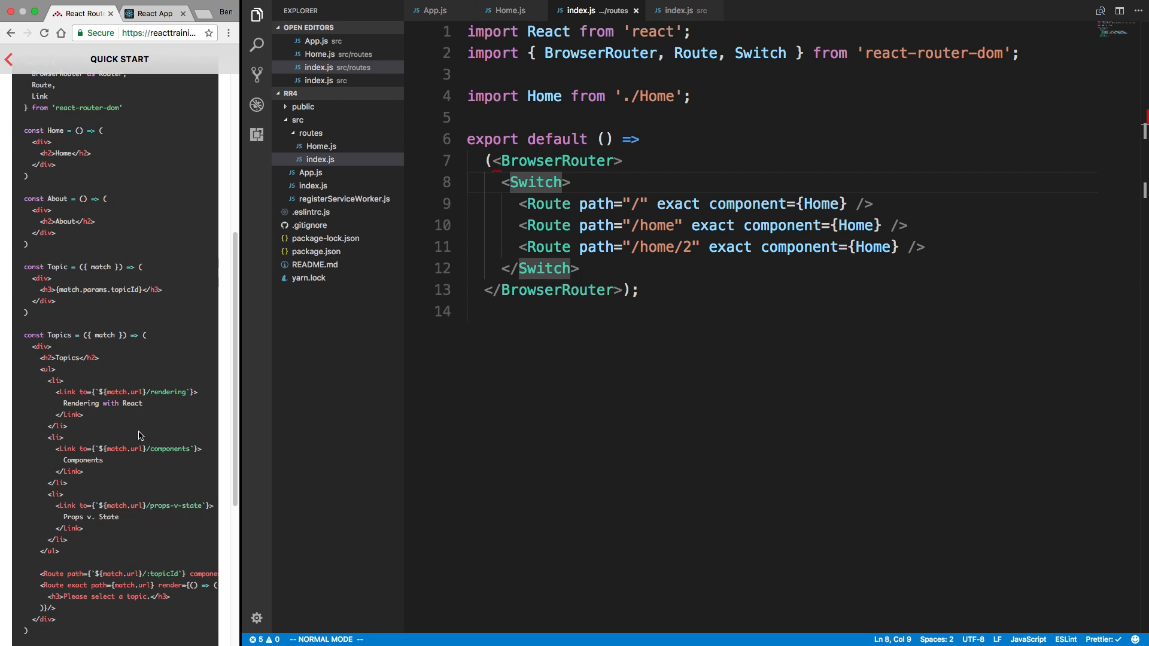
pyautogui.scroll(-3)
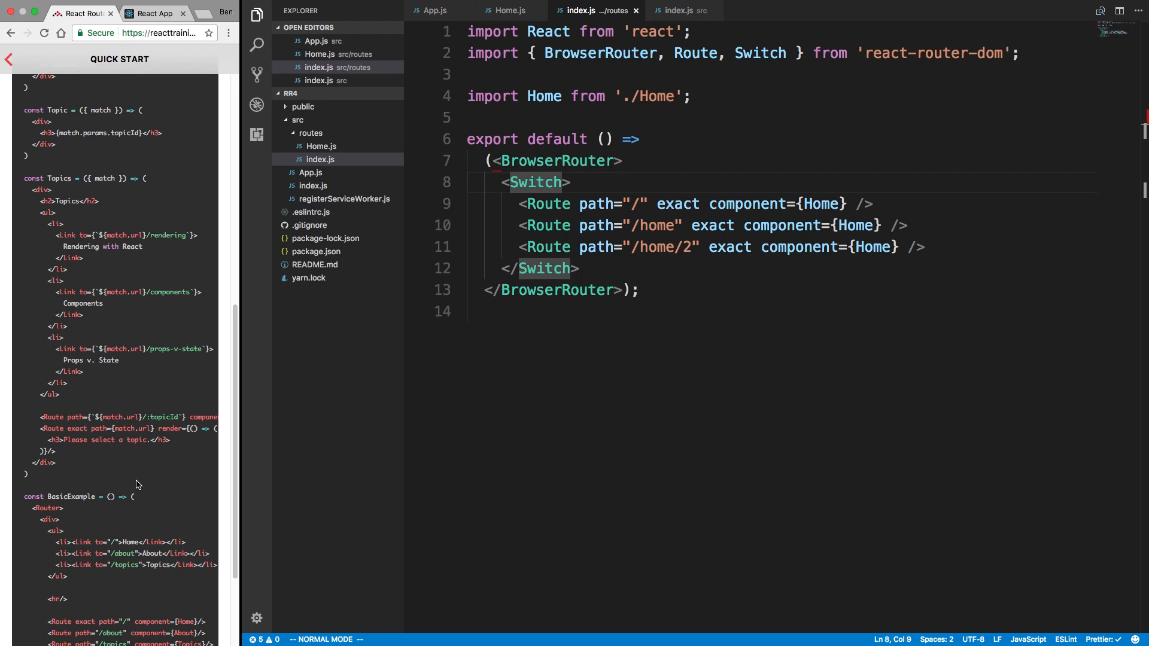
pyautogui.scroll(-3)
pyautogui.write('render')
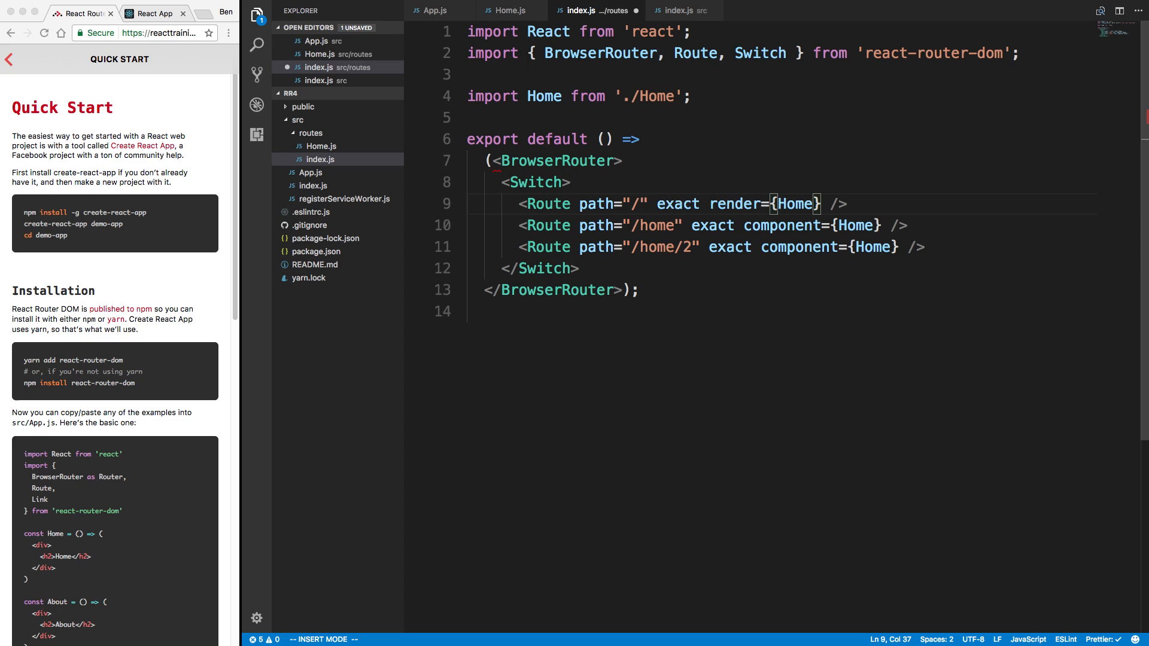
# Change the '/' Route to render={() => <Home />}.
pyautogui.write('(')
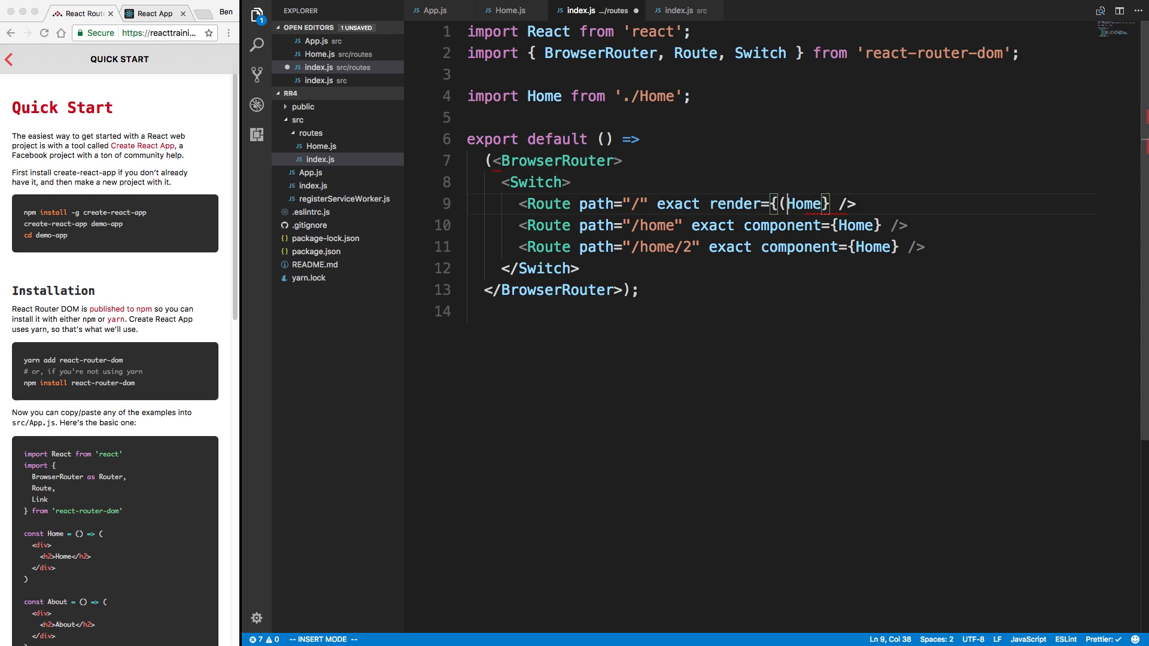
pyautogui.write(') => <')
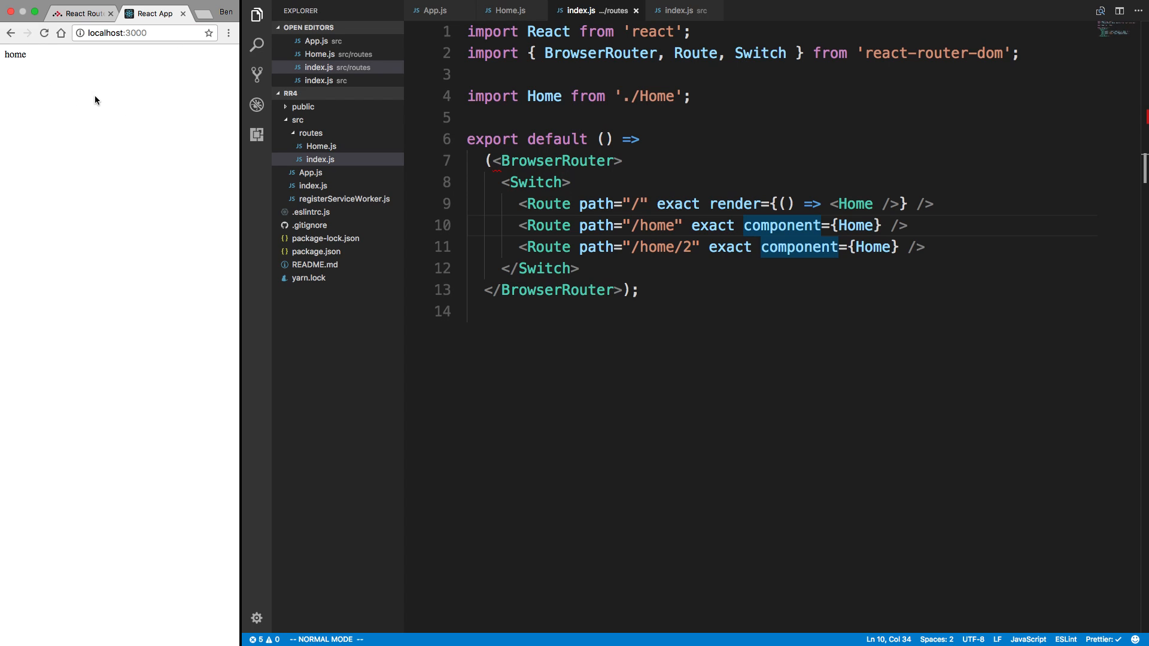
pyautogui.moveTo(872, 220)
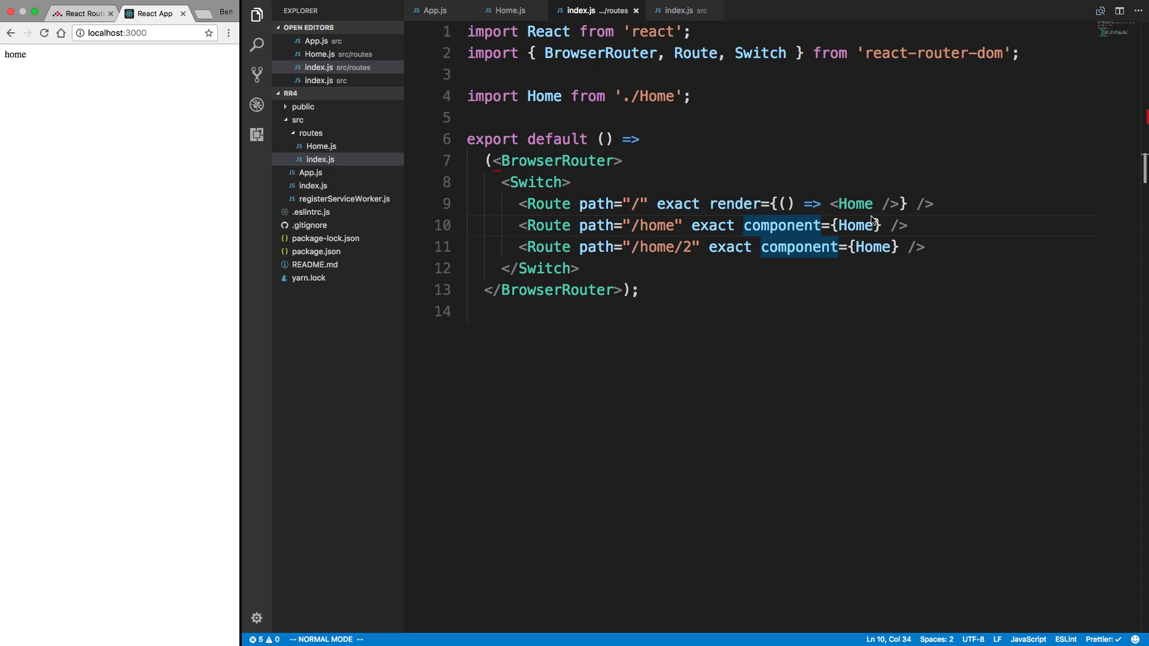
pyautogui.moveTo(870, 220)
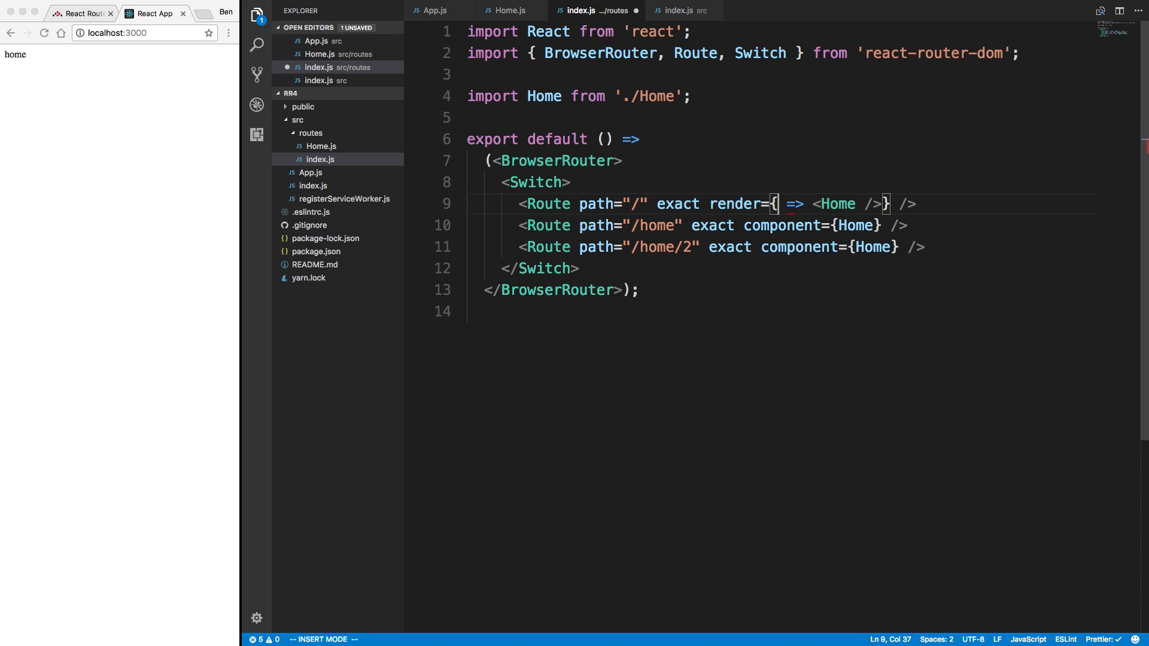
# Rewrite the root route as render={props => <Home {...props} />}.
pyautogui.write('props')
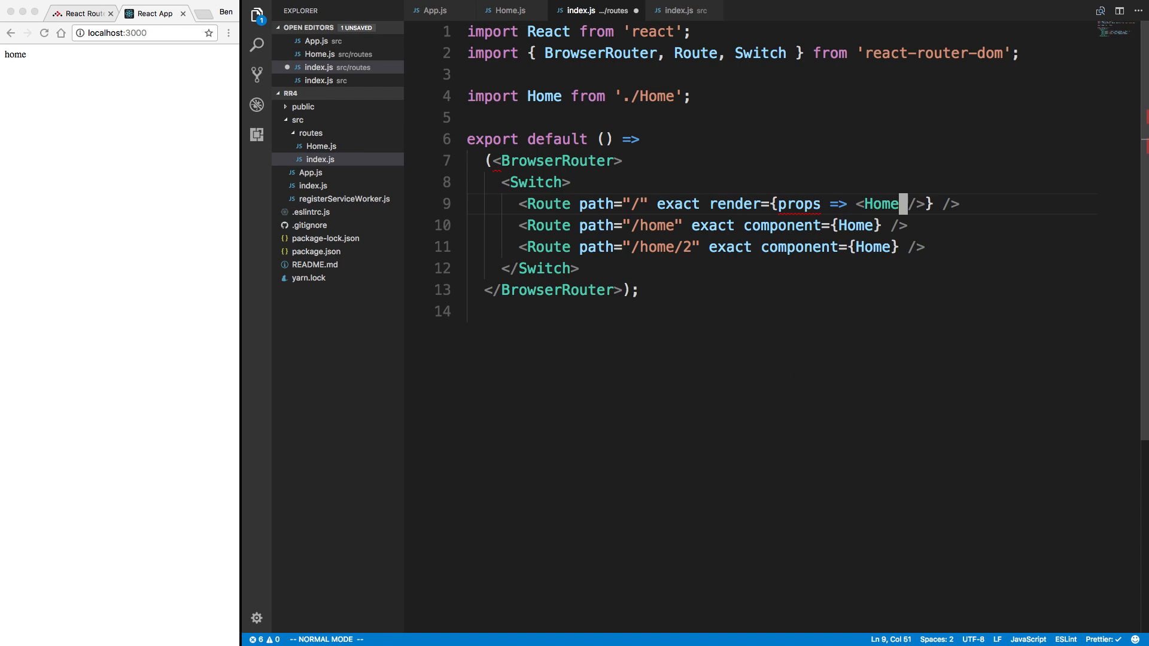
pyautogui.write('{...props}')
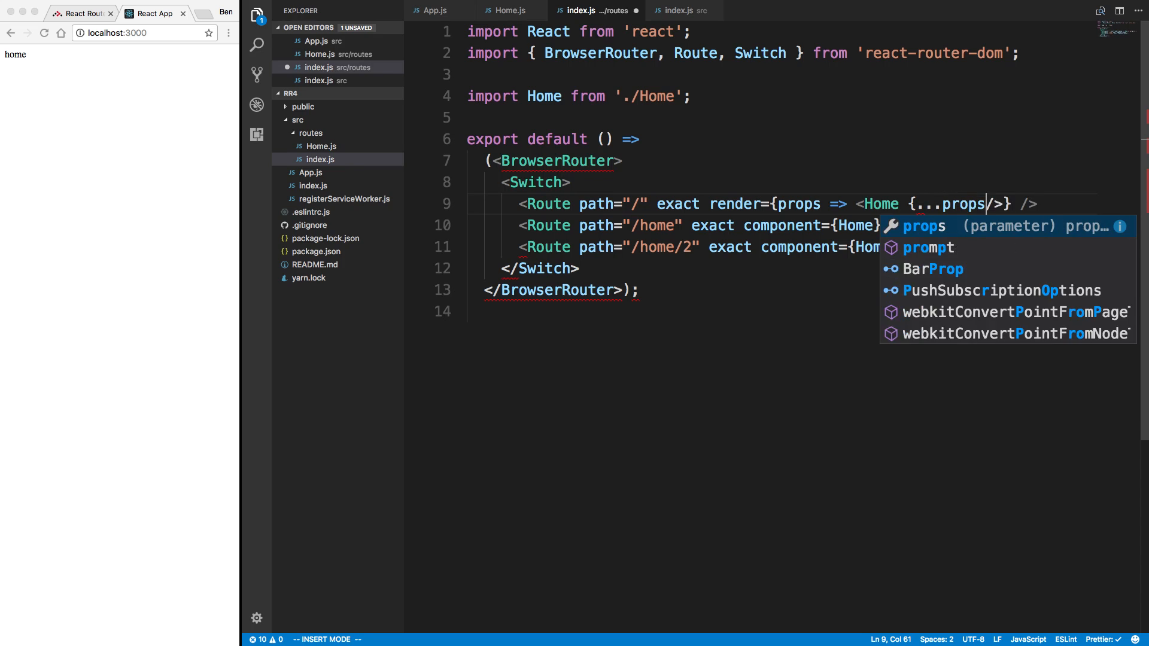
pyautogui.press('Escape')
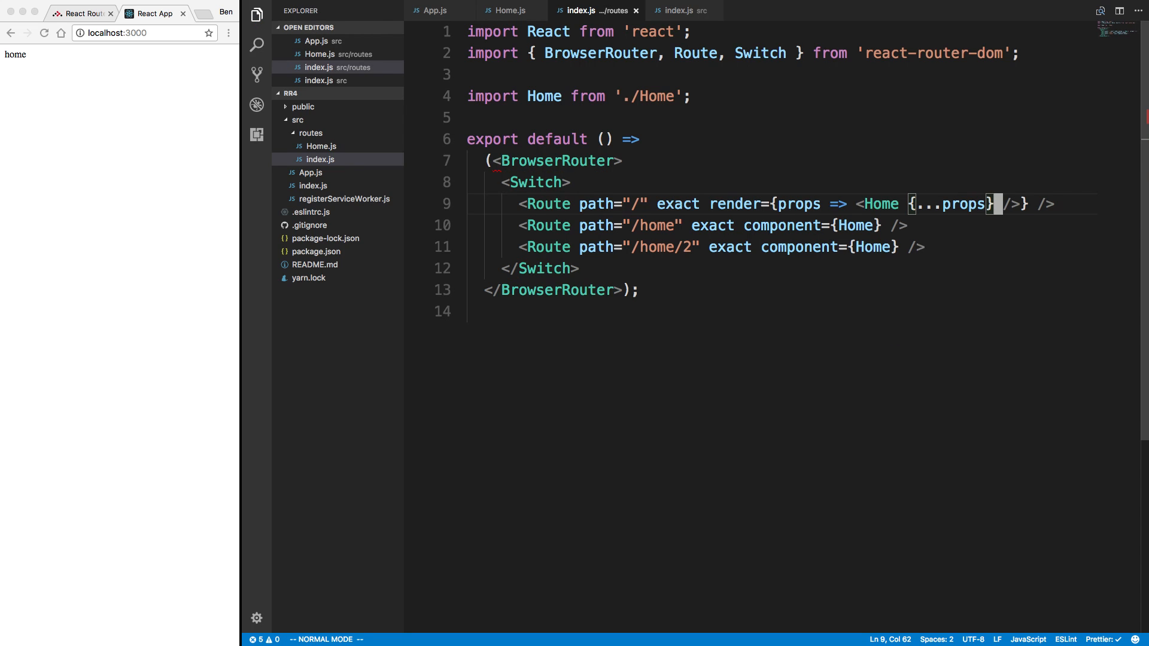
pyautogui.moveTo(801, 150)
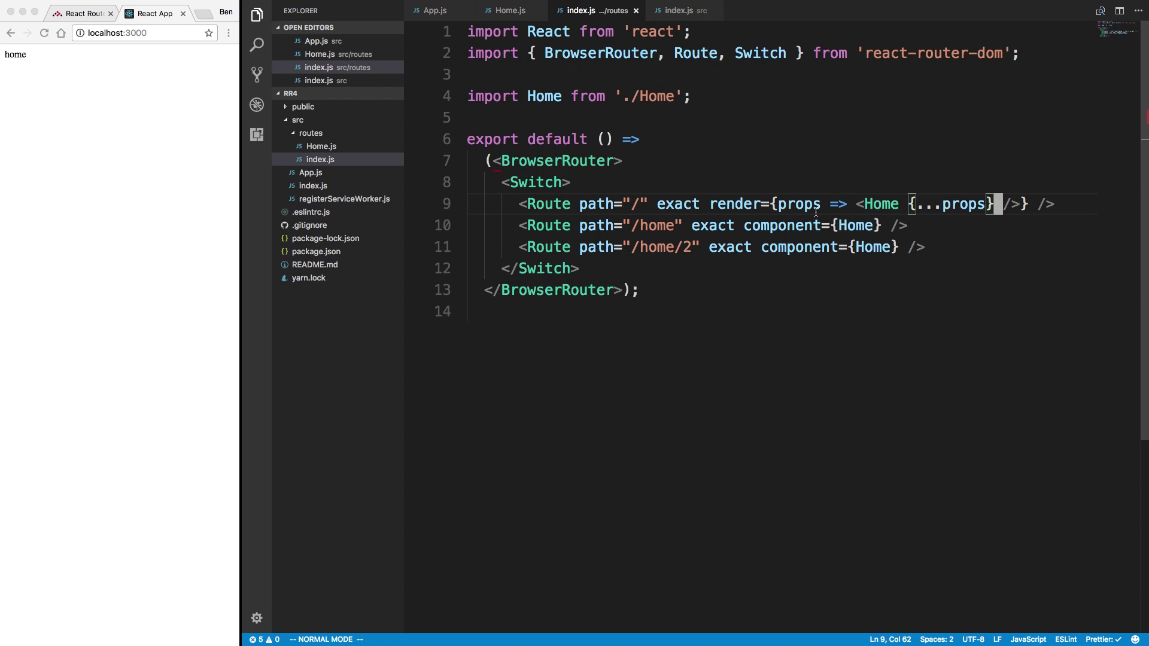
pyautogui.moveTo(941, 220)
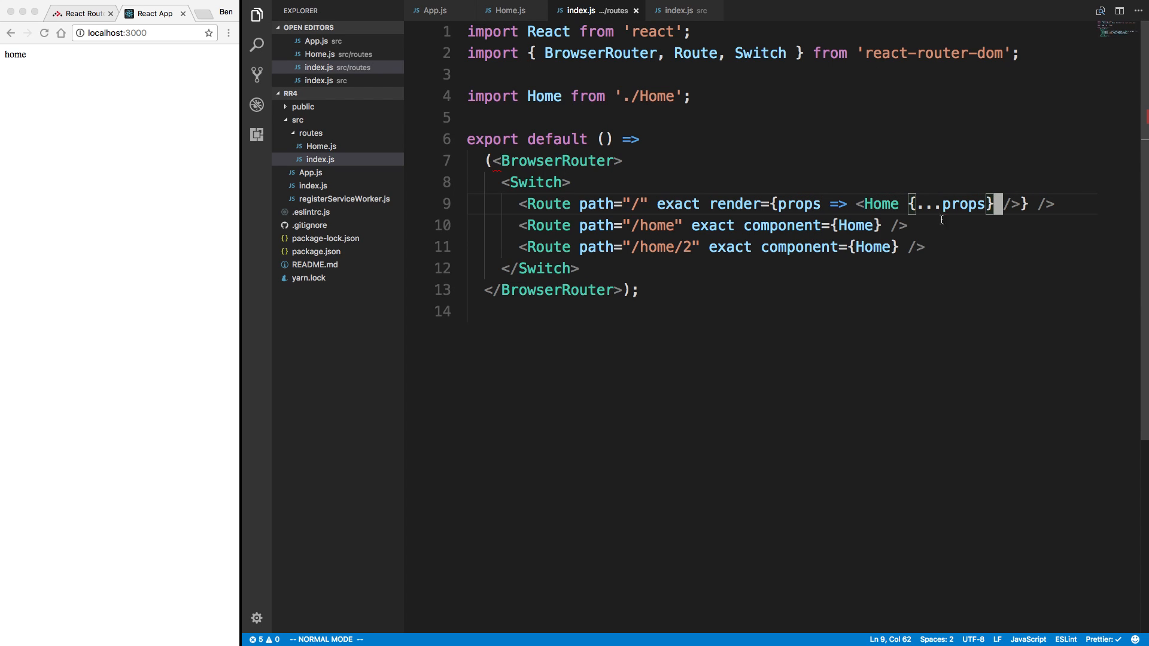
pyautogui.moveTo(776, 183)
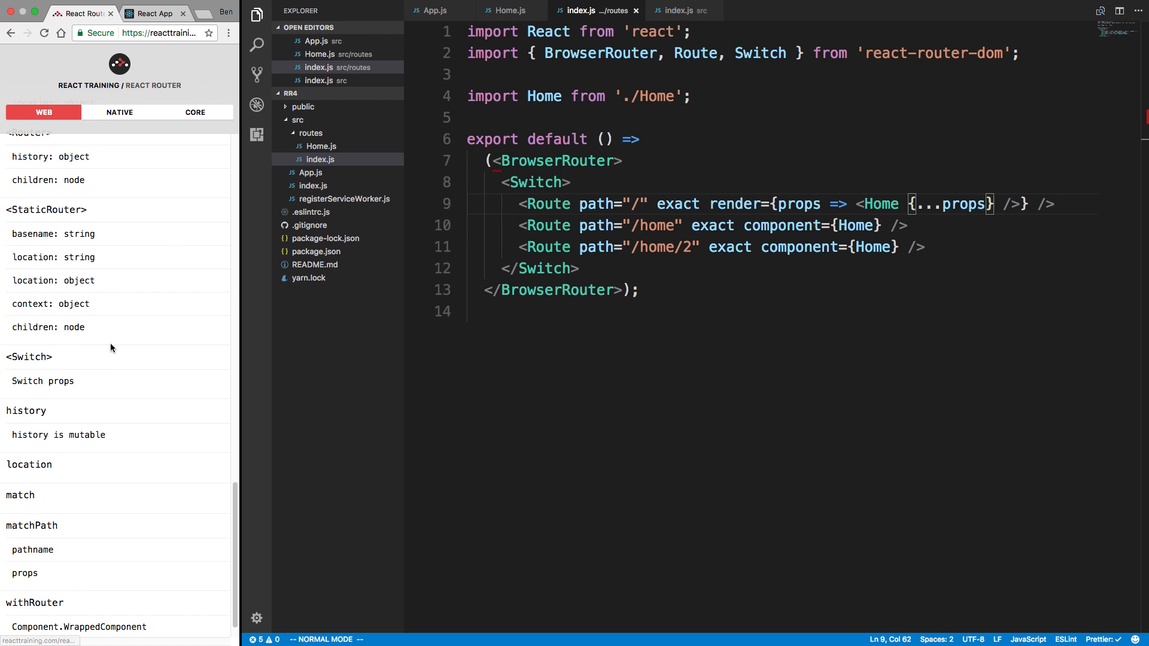
pyautogui.moveTo(70, 510)
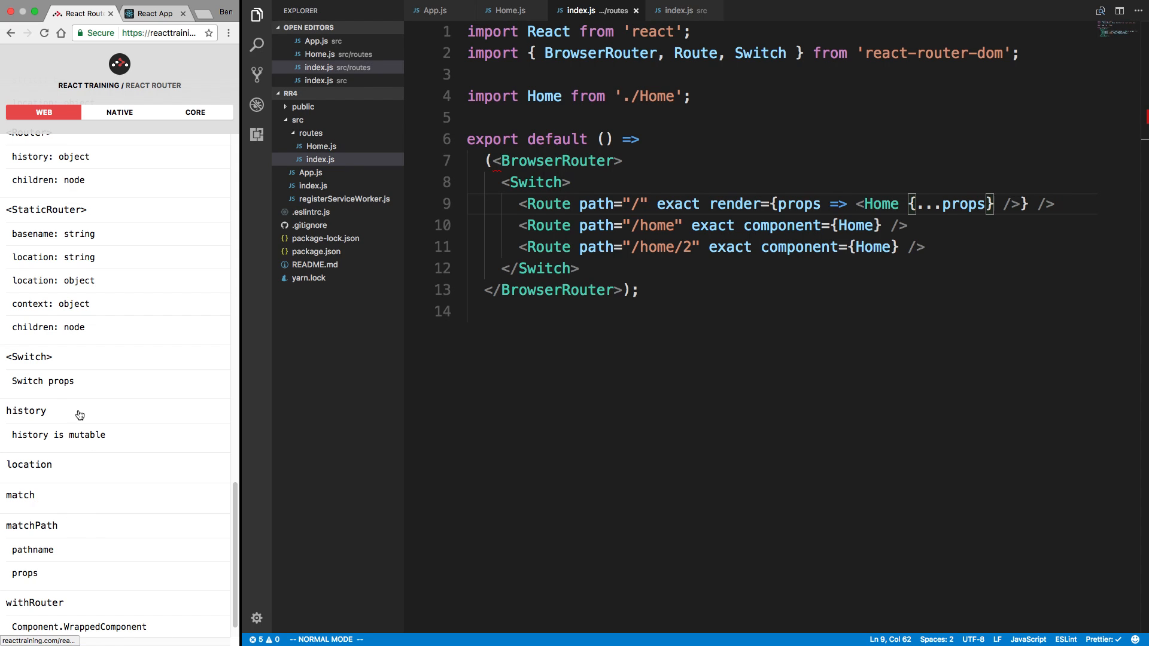
# Open the history API page and highlight push among its methods.
pyautogui.click(25, 411)
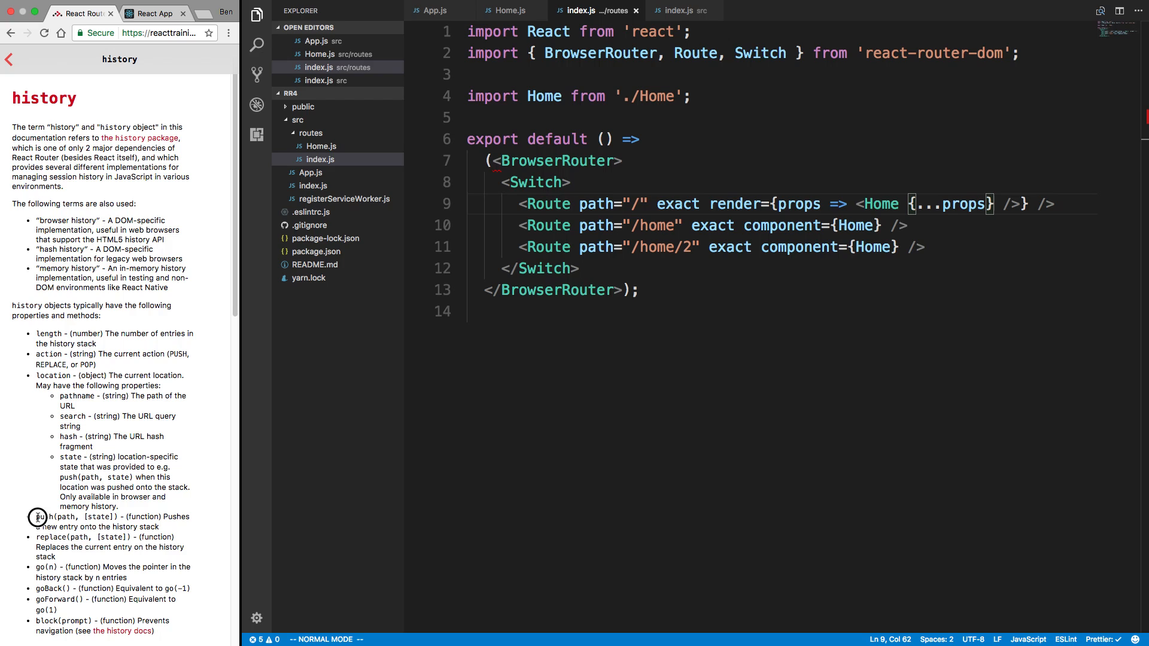
pyautogui.doubleClick(38, 518)
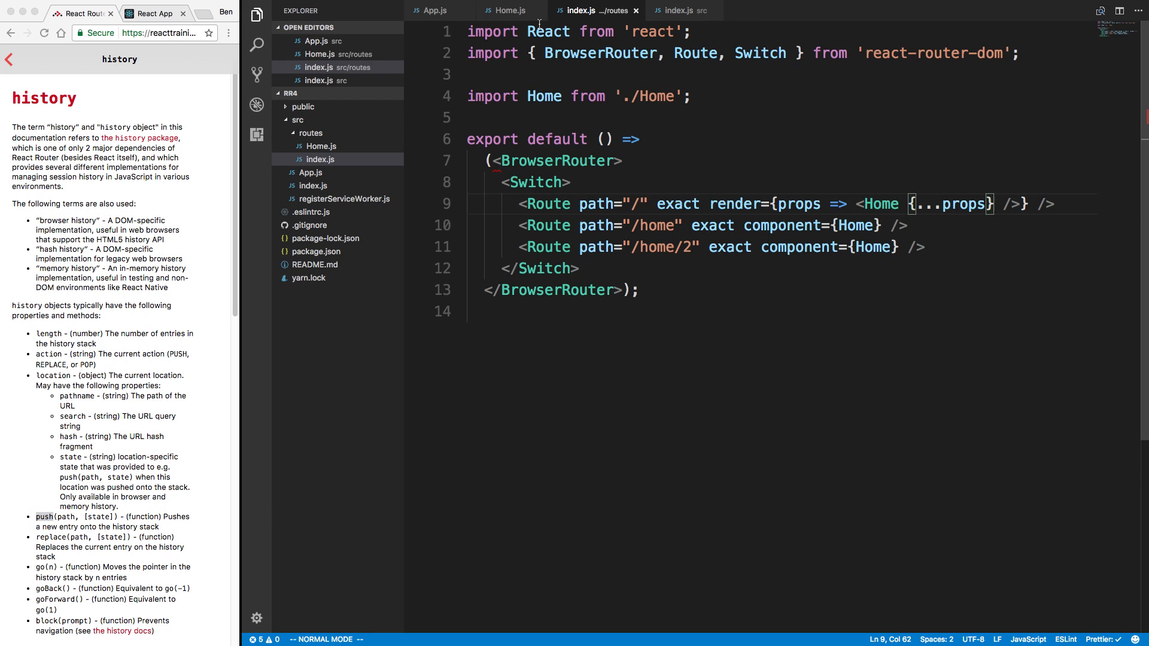
# Give Home a props parameter, console.log them, and return <div>home</div>.
pyautogui.click(508, 11)
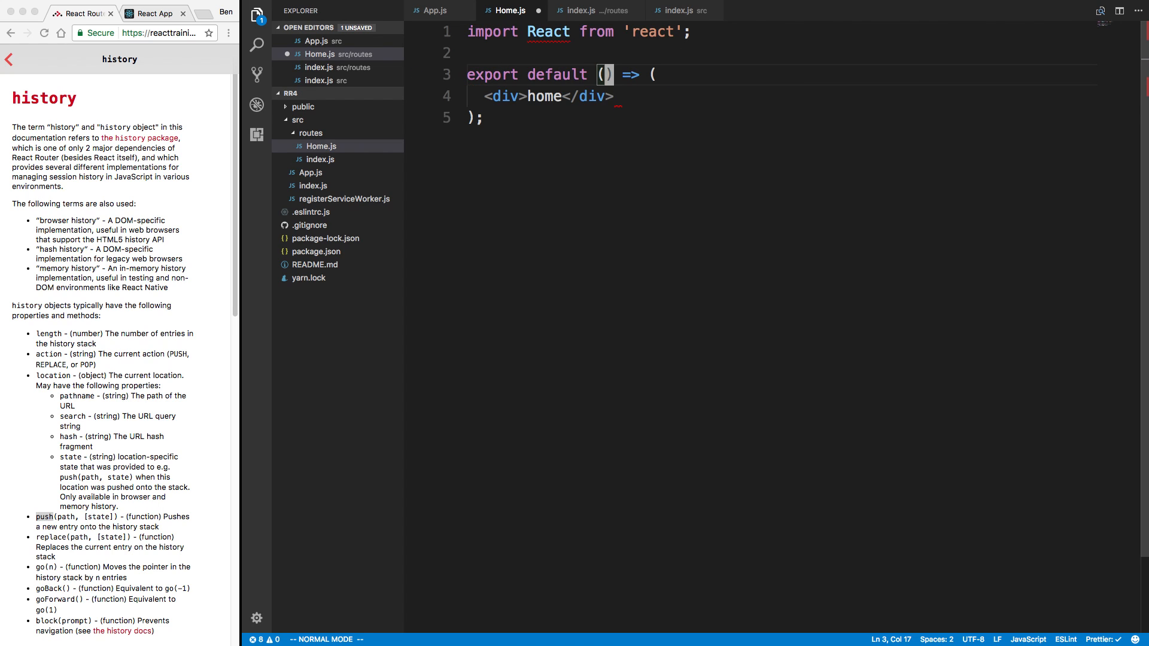
pyautogui.write('props')
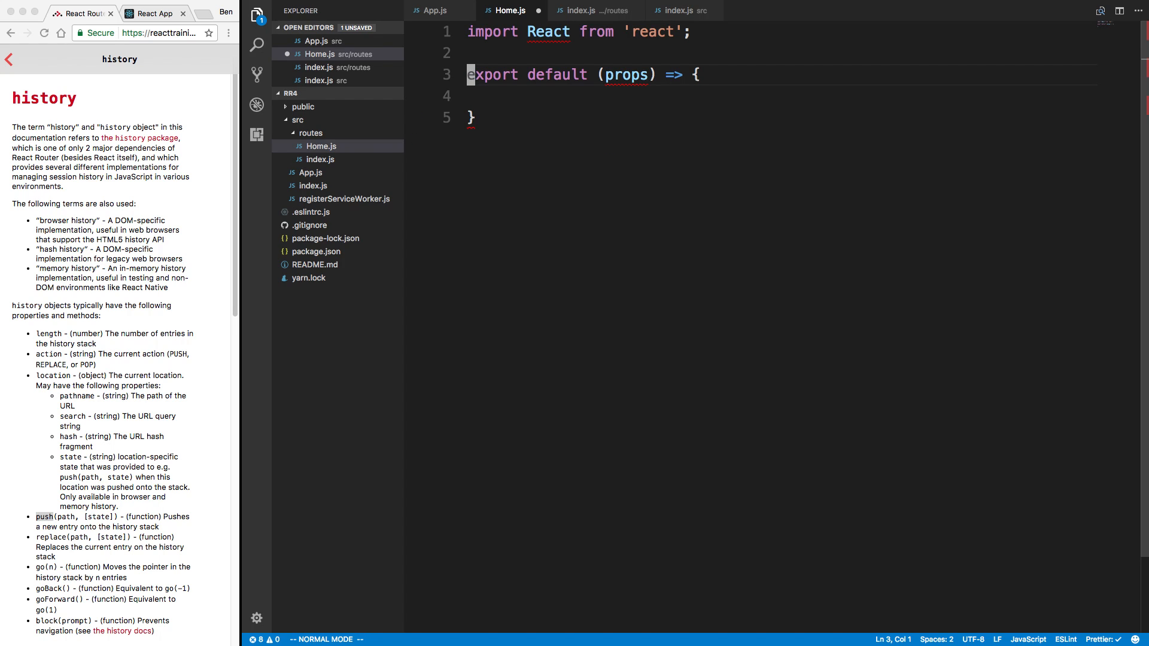
pyautogui.write('return (')
pyautogui.write('<div>home</div>')
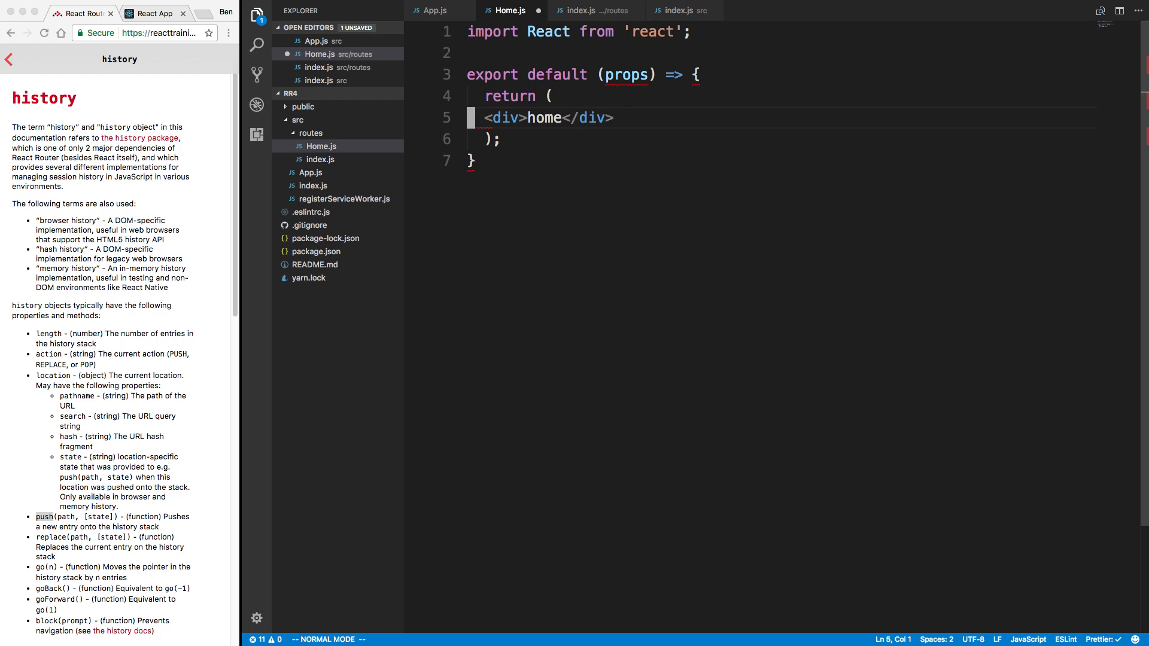
pyautogui.write('co')
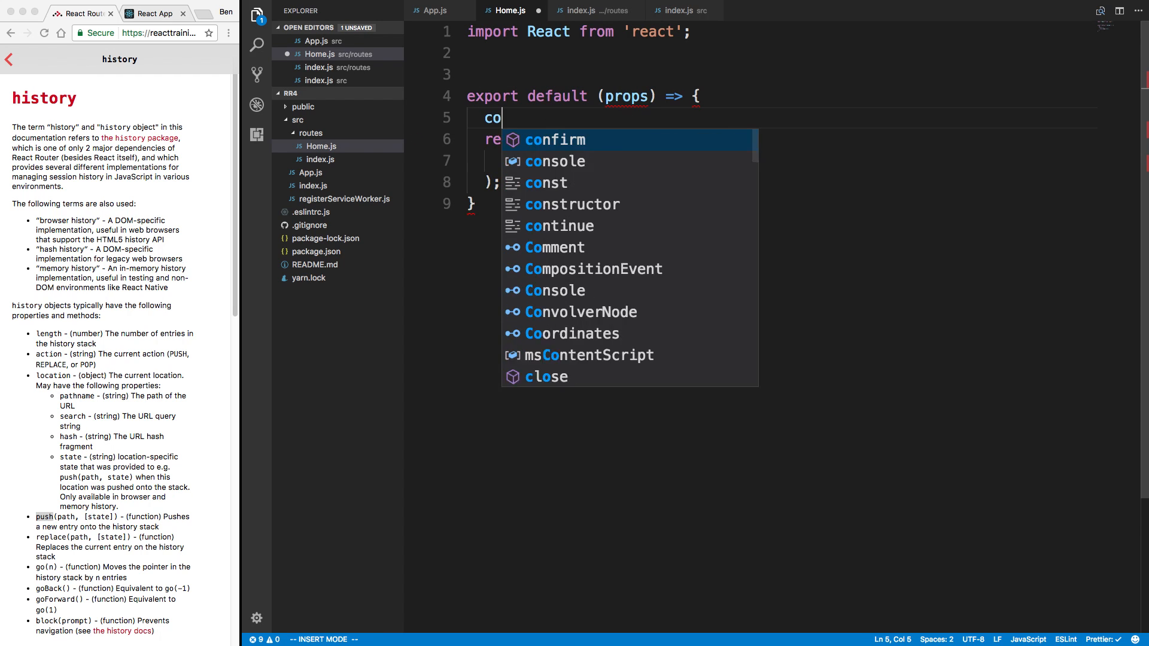
pyautogui.write('nsole.log(r)')
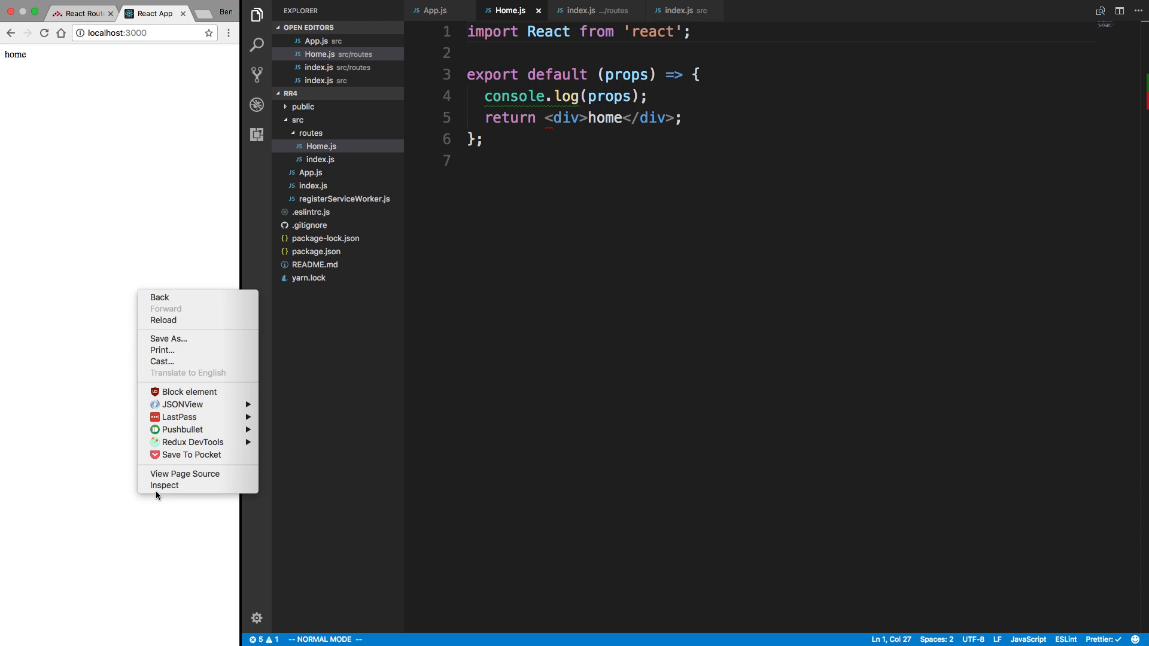
# Open the DevTools Console and expand the logged props object and its match entry.
pyautogui.click(163, 485)
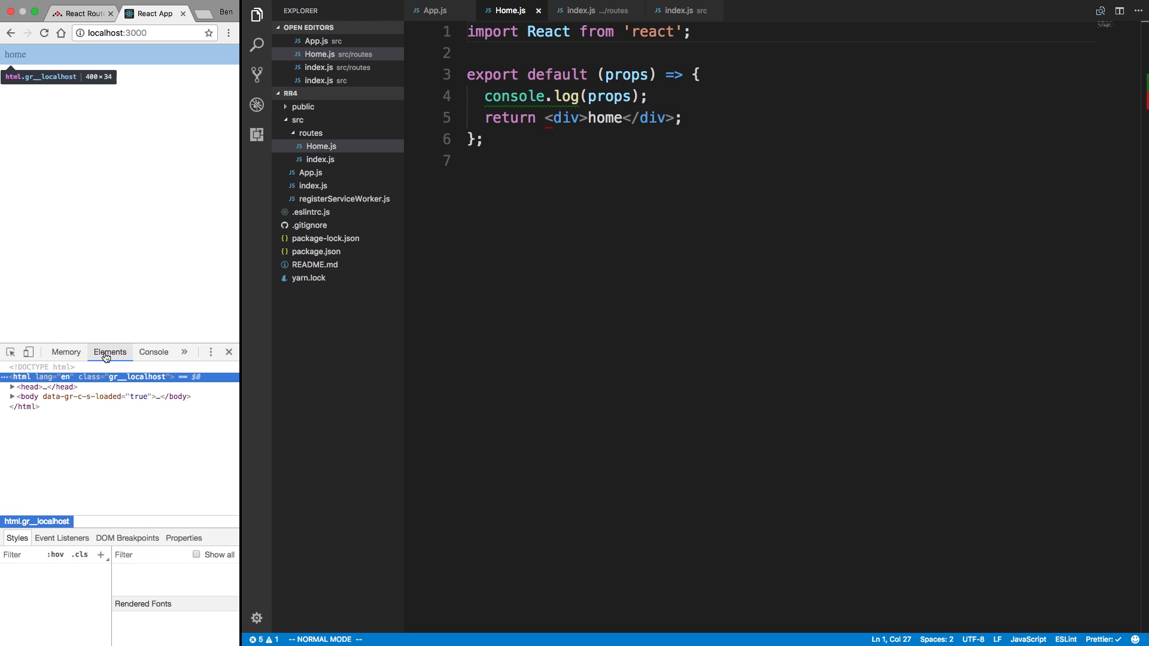
pyautogui.click(153, 352)
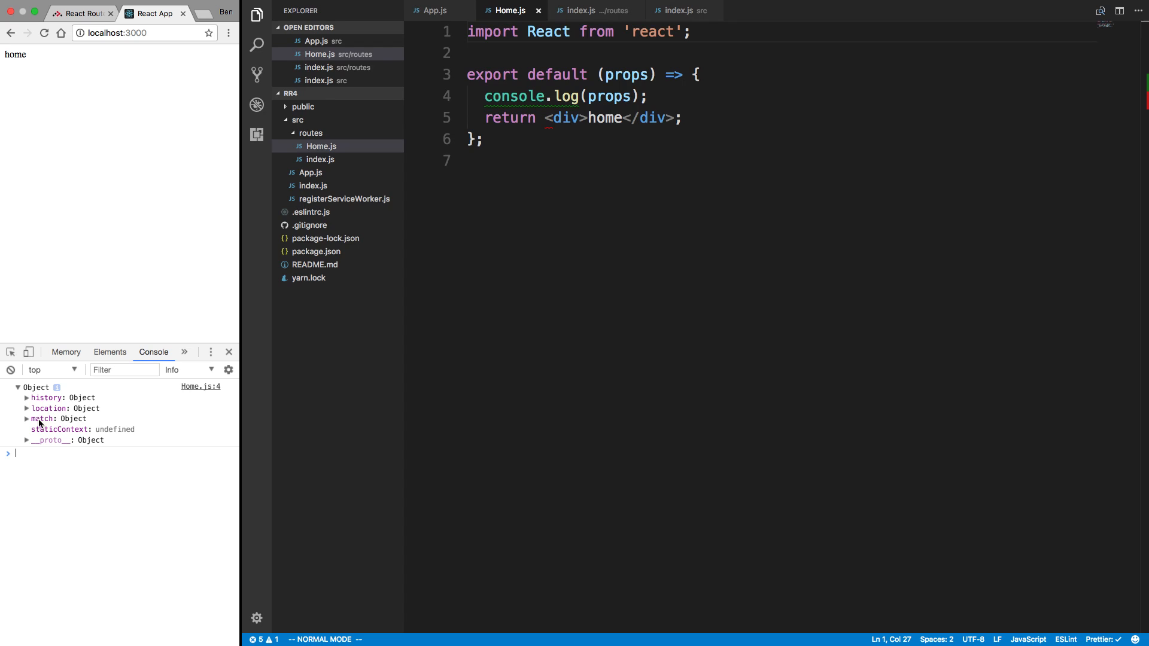
pyautogui.click(28, 398)
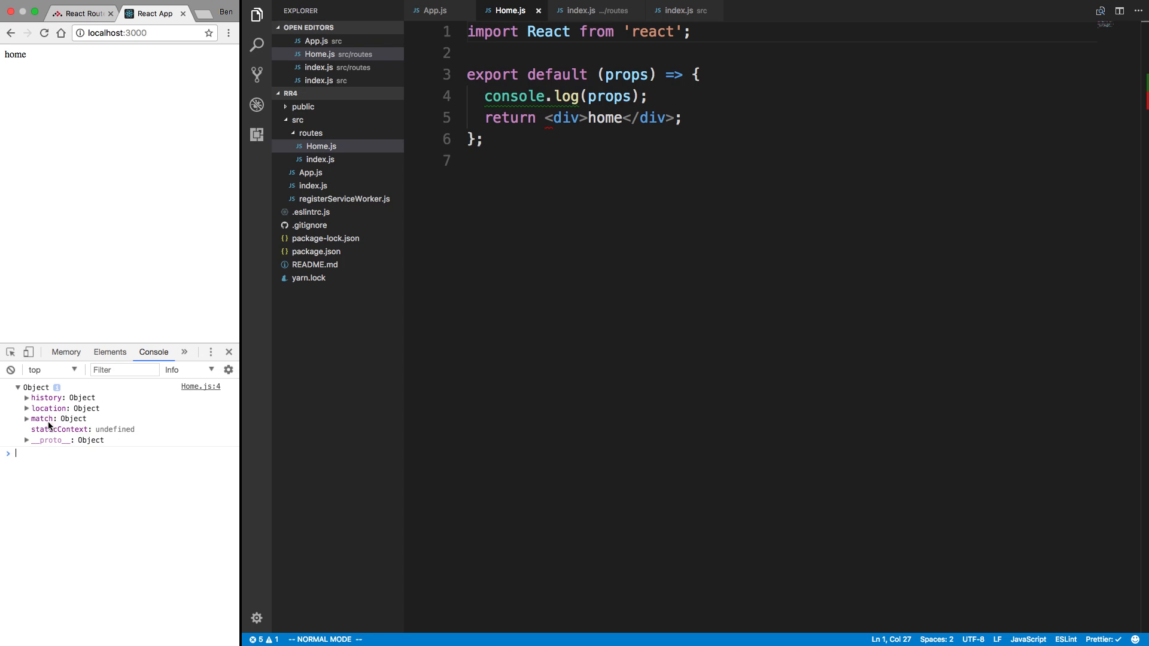
pyautogui.click(26, 419)
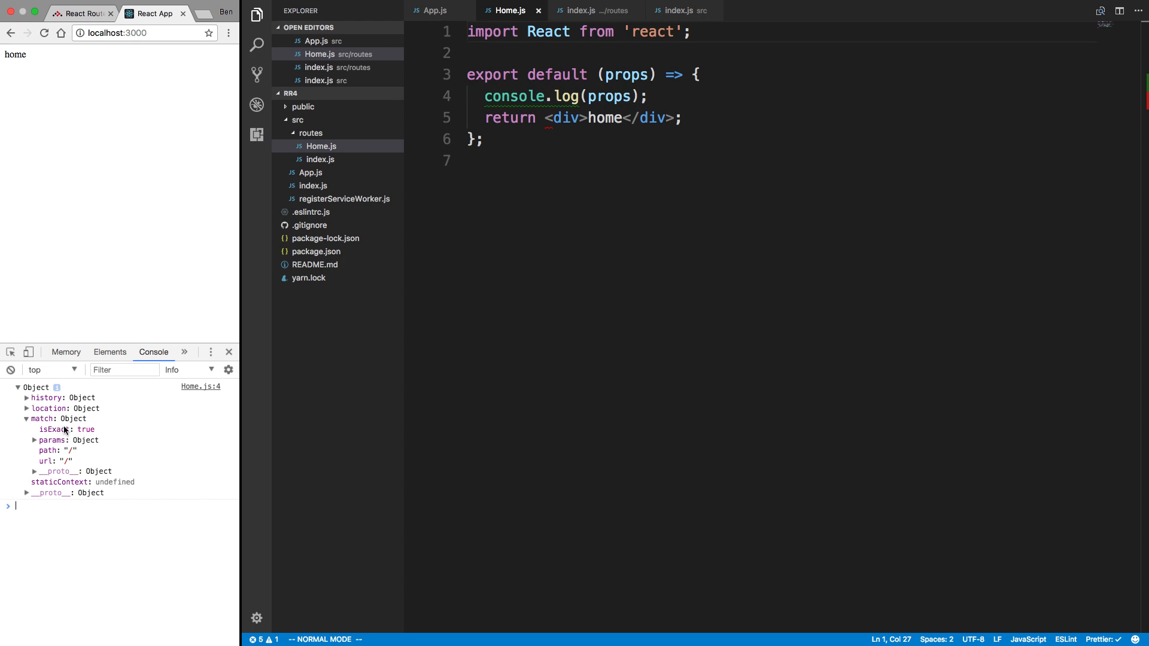
pyautogui.moveTo(81, 290)
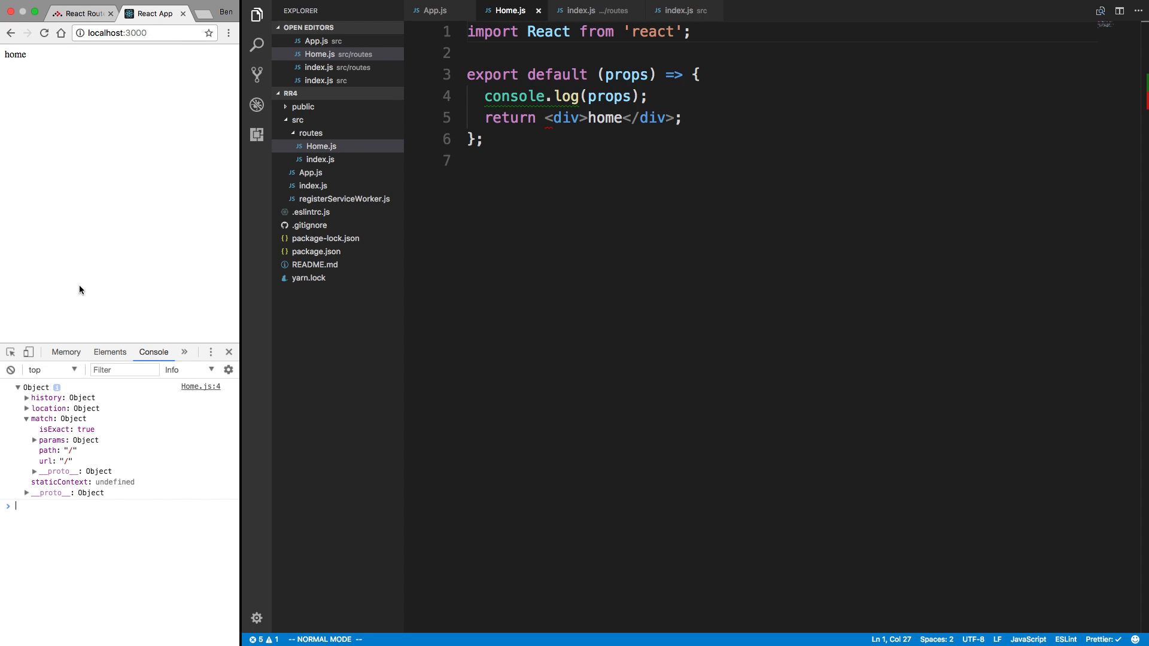
# Expand match and location in the new log entry, selecting the ?hi=2 search value.
pyautogui.click(28, 440)
pyautogui.write('/?hi=2')
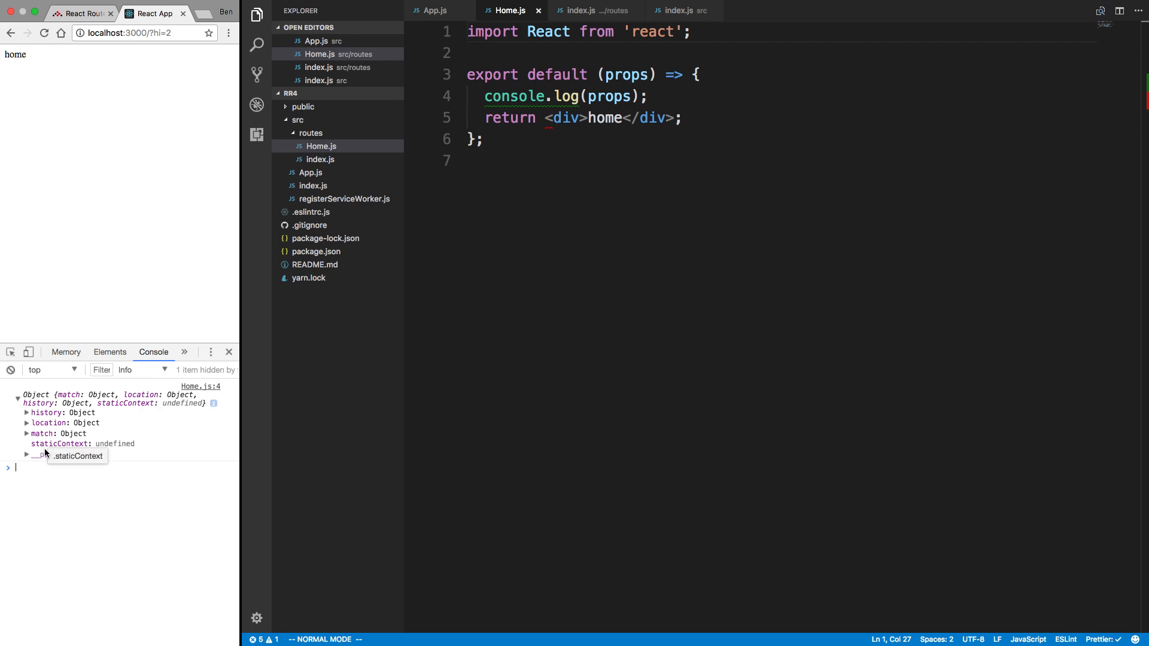
pyautogui.click(26, 433)
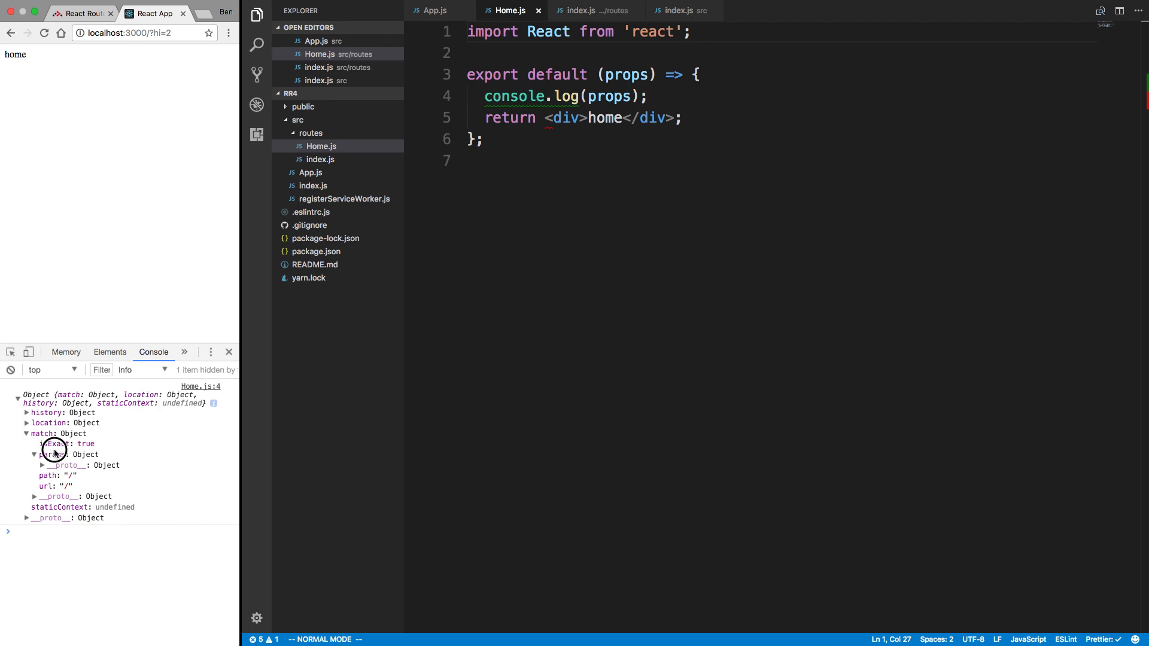
pyautogui.click(27, 423)
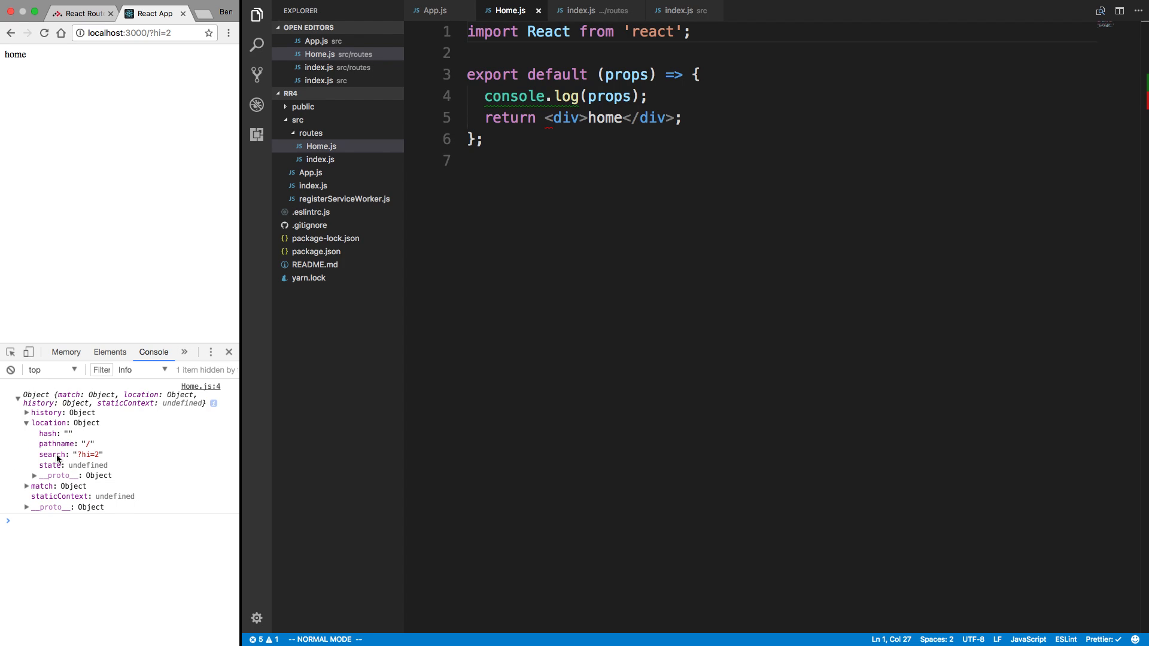
pyautogui.doubleClick(84, 454)
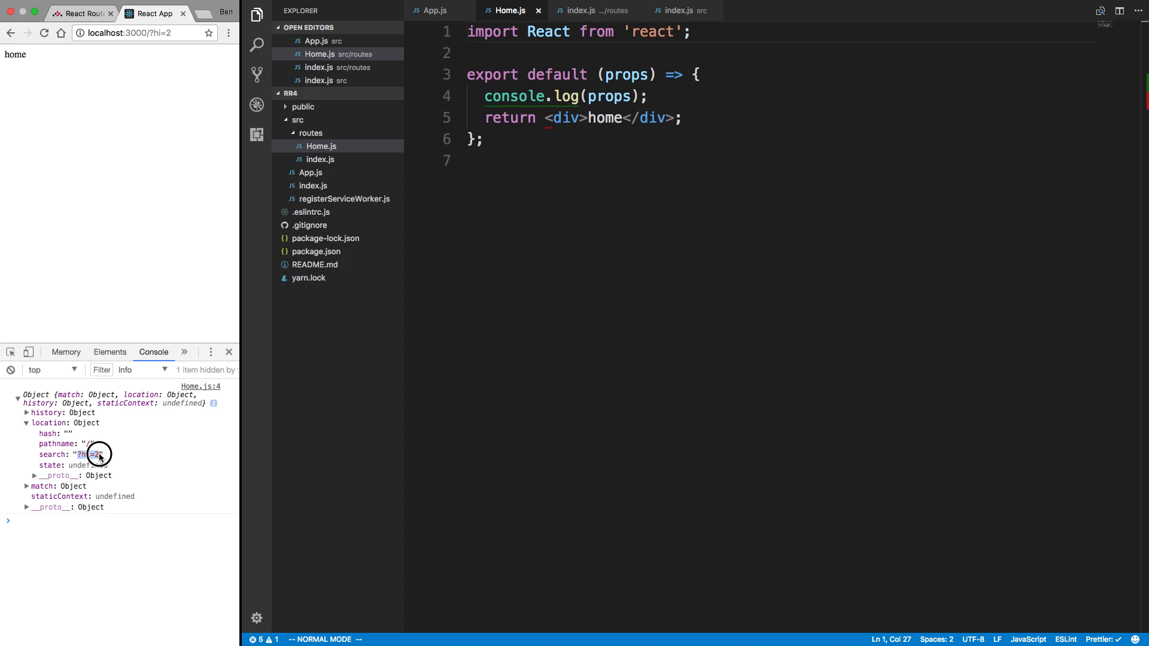
pyautogui.click(26, 486)
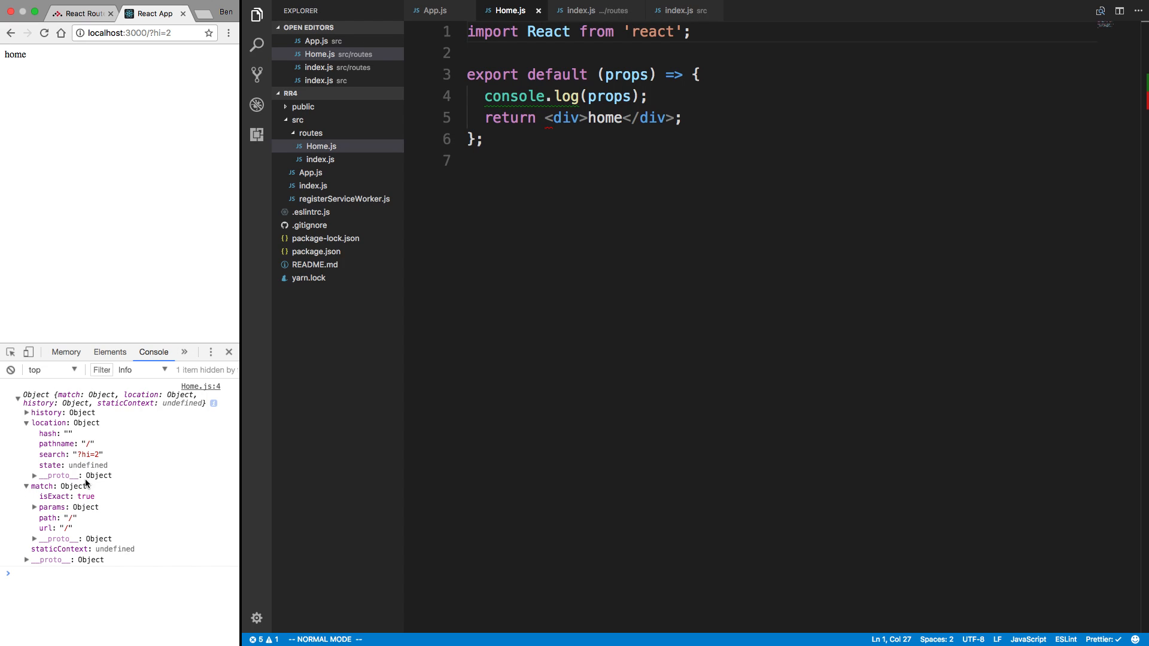
pyautogui.moveTo(717, 62)
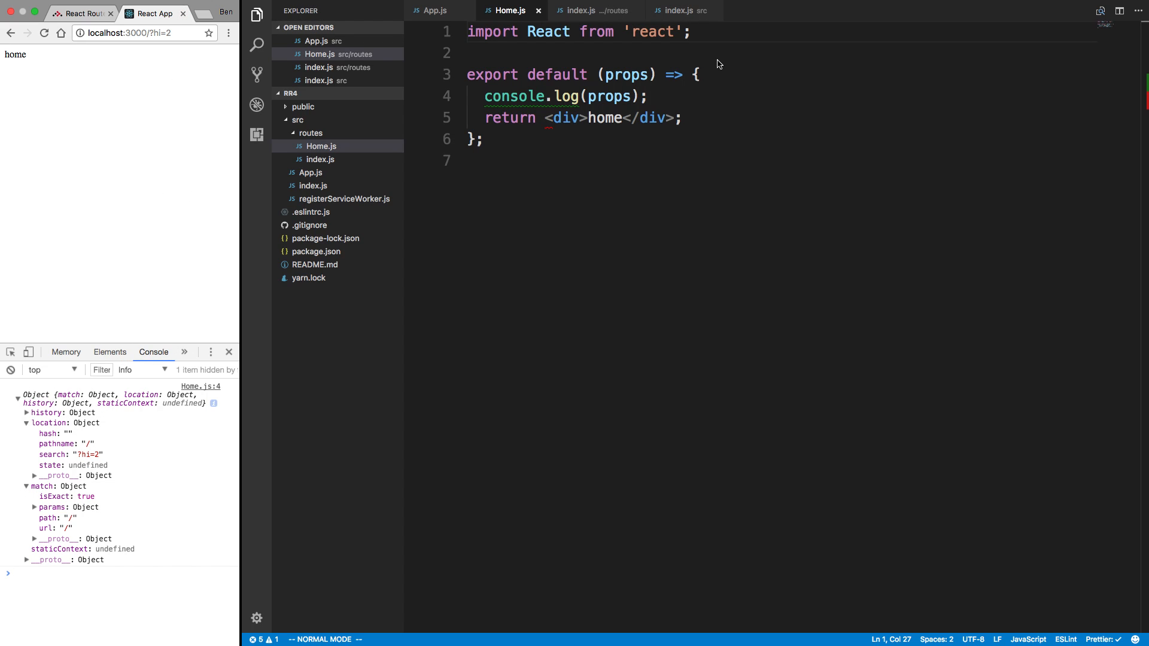
# Replace the Home arrow function with class Home extends React.Component.
pyautogui.click(469, 53)
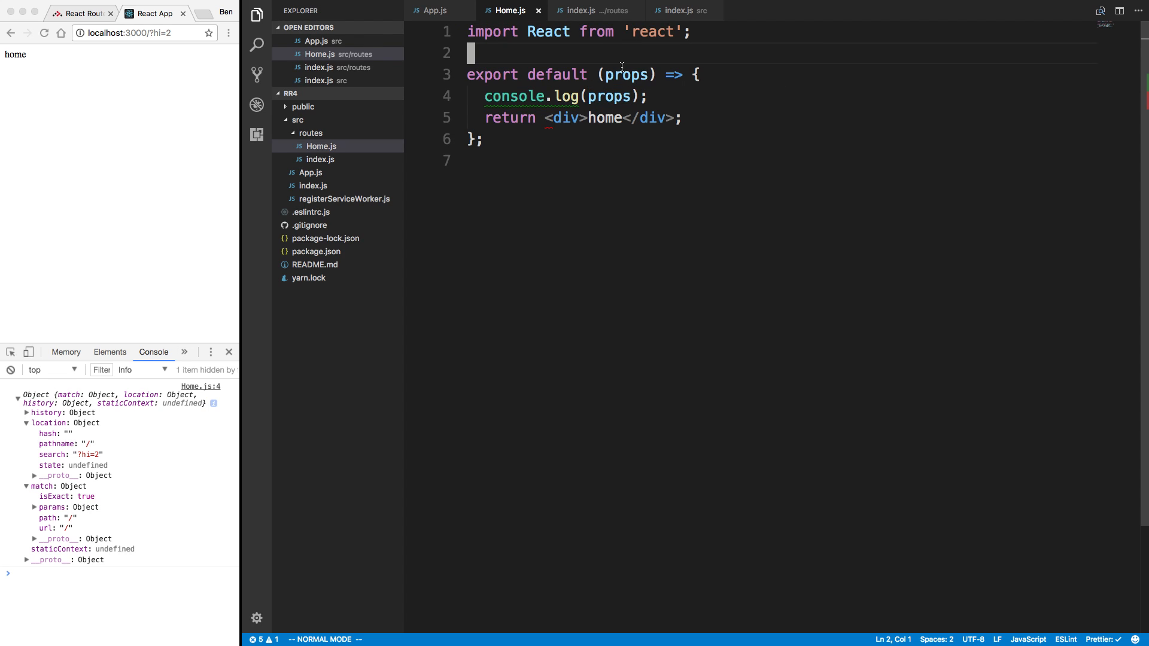
pyautogui.write('{histo}')
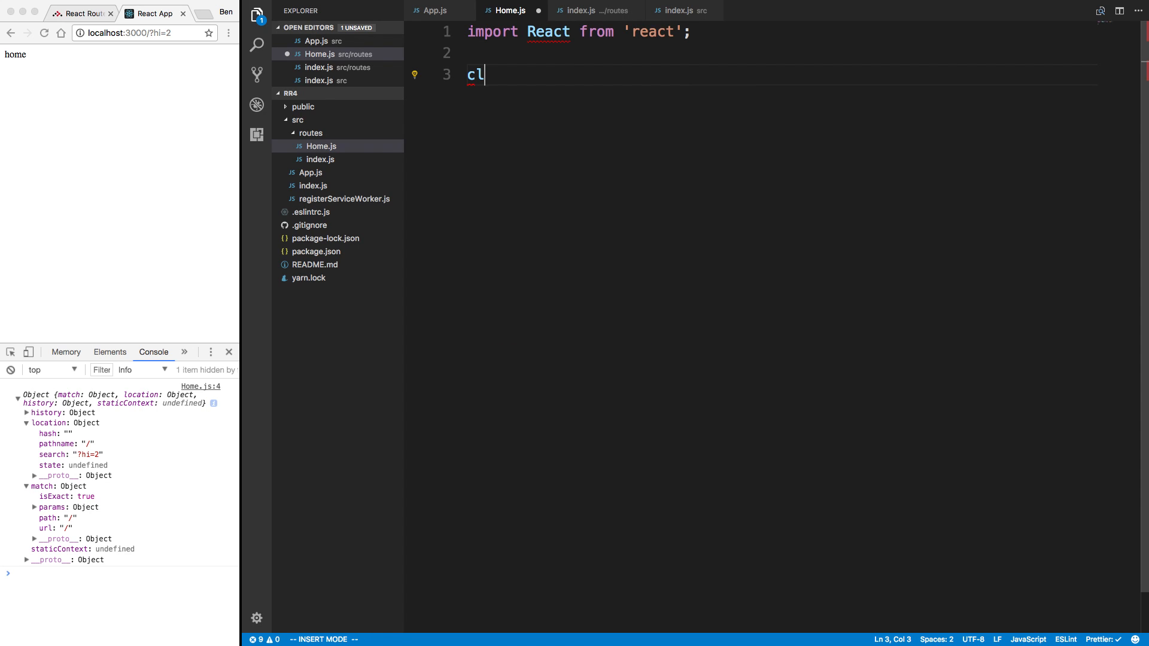
pyautogui.write('ass H')
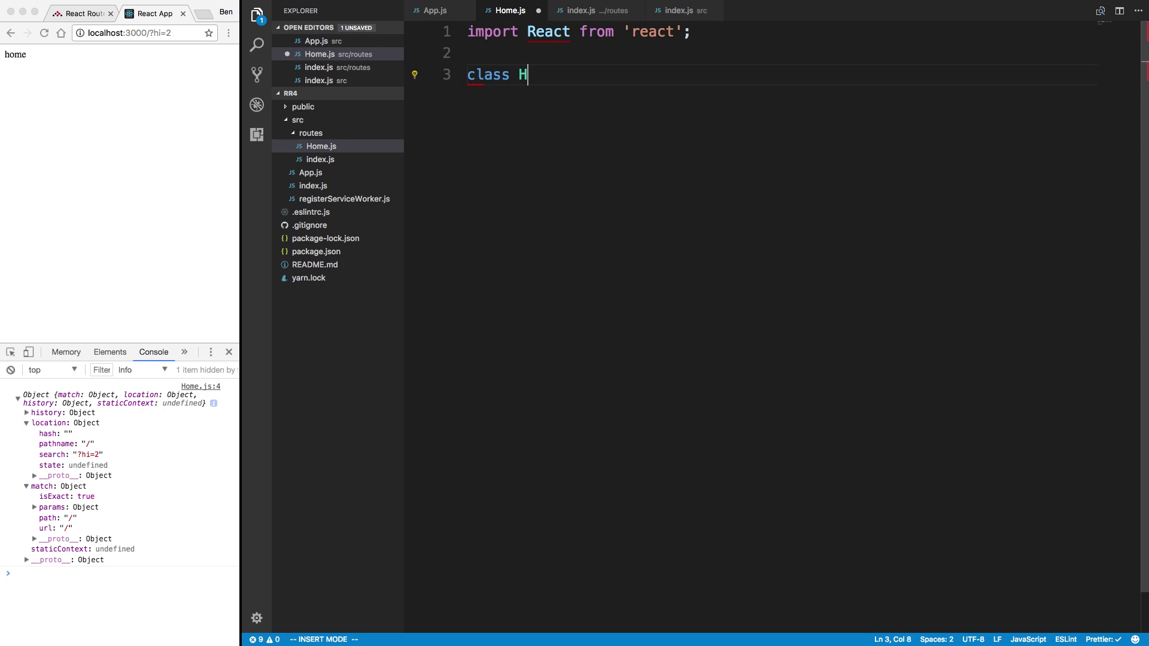
pyautogui.write('ome extends')
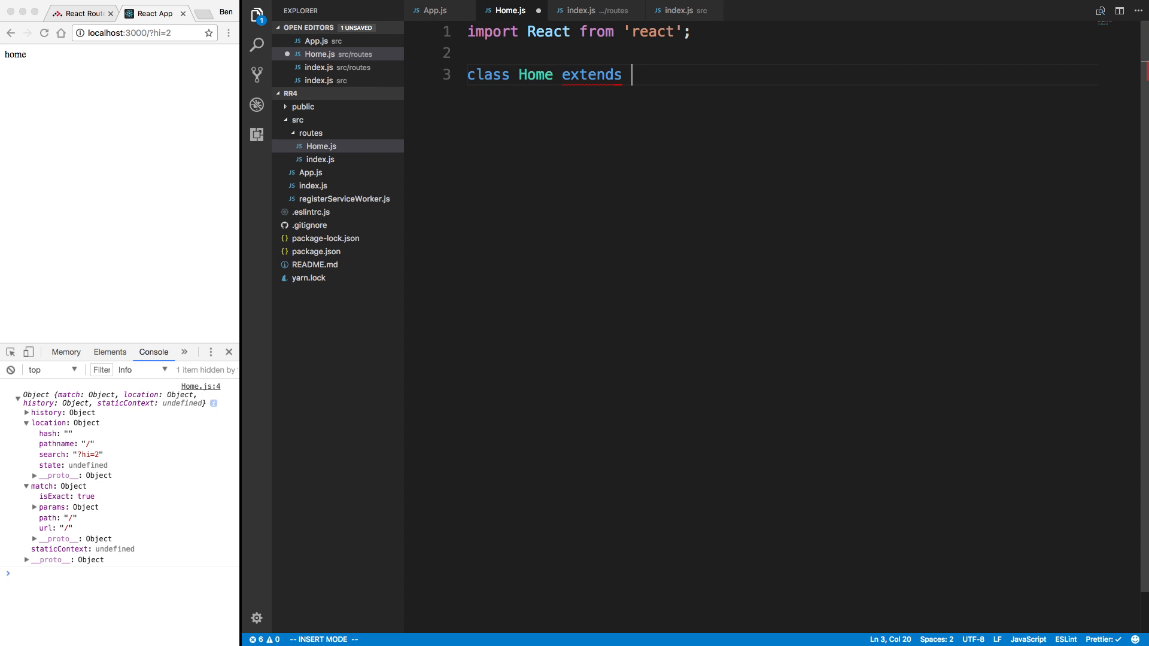
pyautogui.write('React.Component')
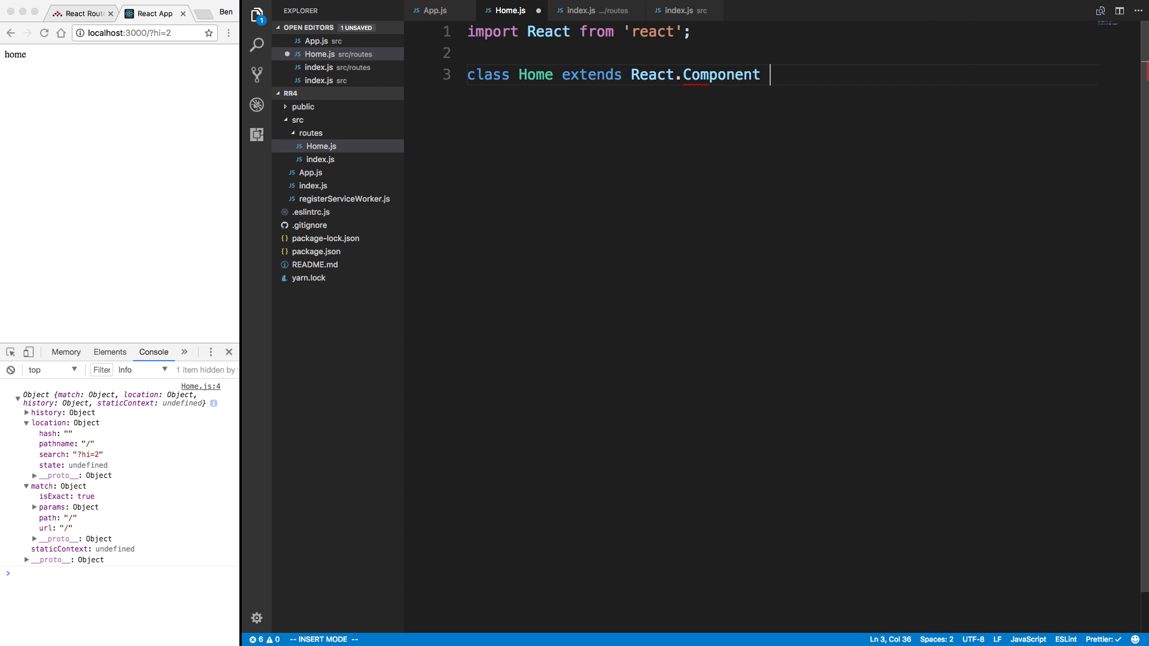
pyautogui.write('{')
pyautogui.write('if')
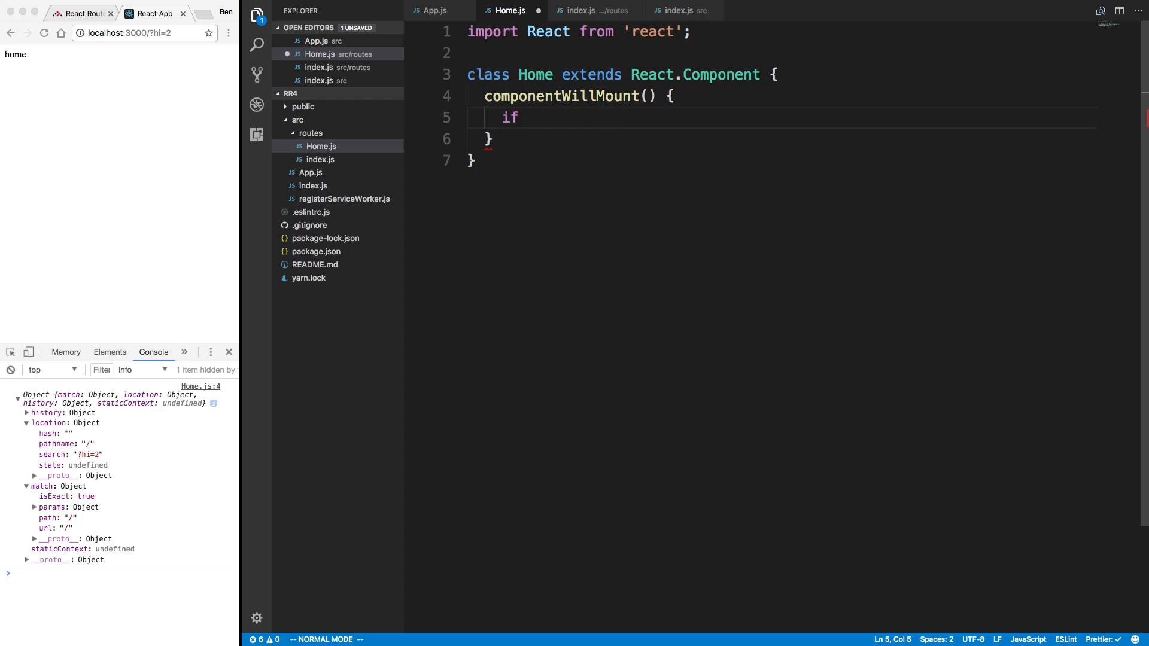
# Add componentWillMount pushing '/home?ijustgotpushed=true' to this.props.history, and begin render returning <div>hi</div>.
pyautogui.write('this.prop')
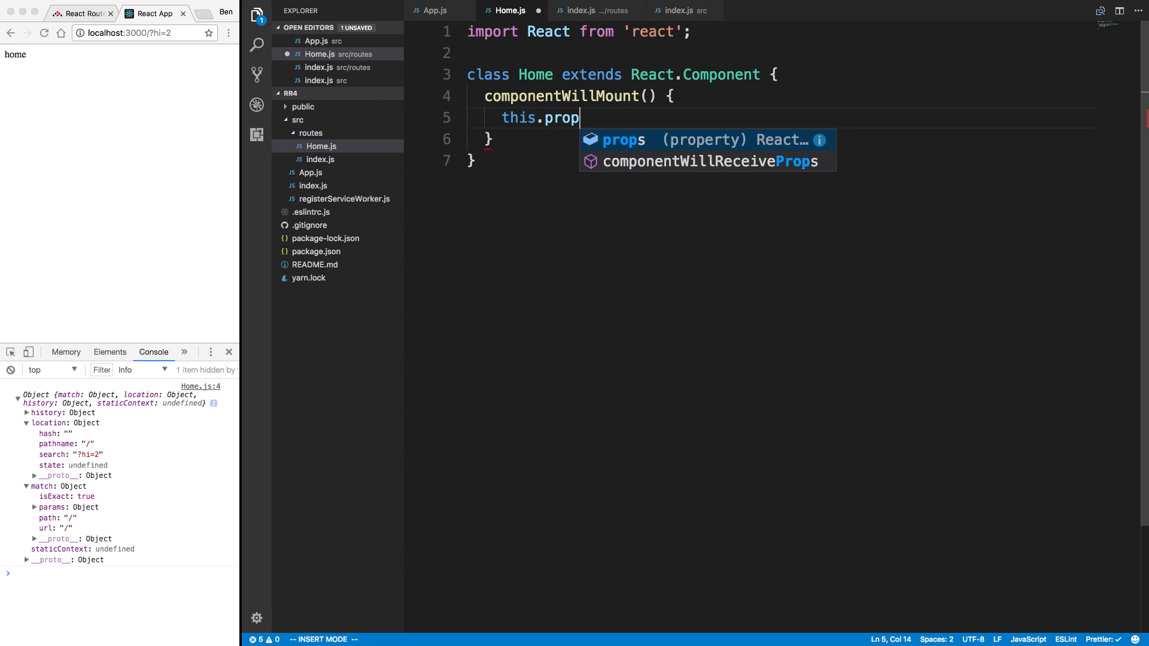
pyautogui.write("s.history(.push('")
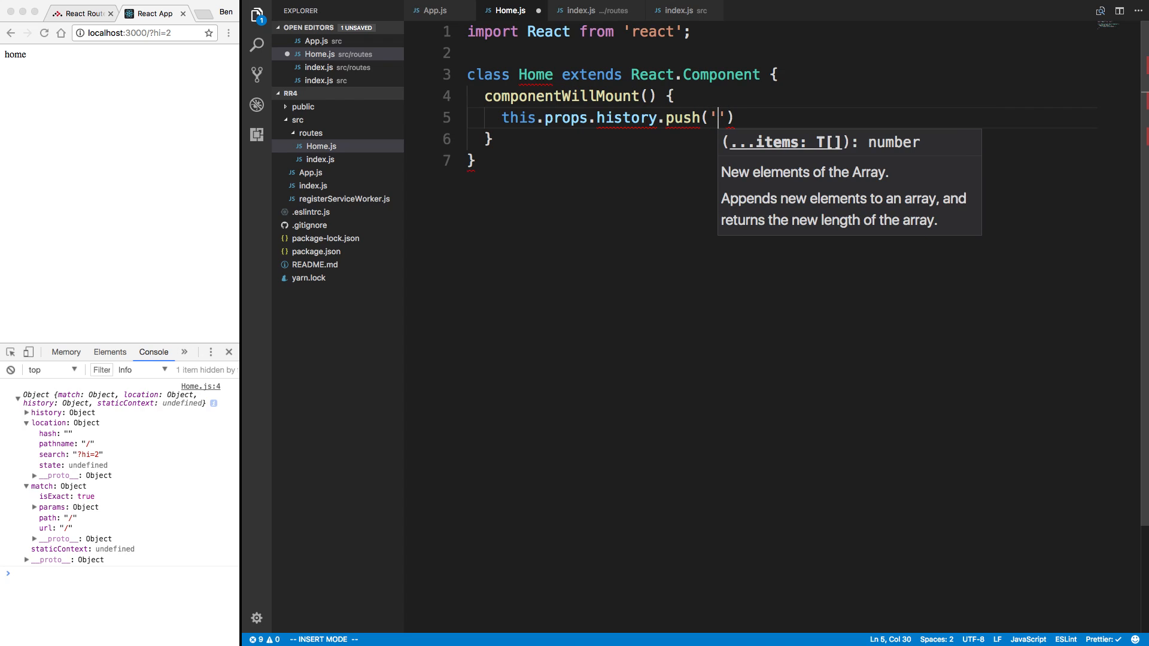
pyautogui.write('/')
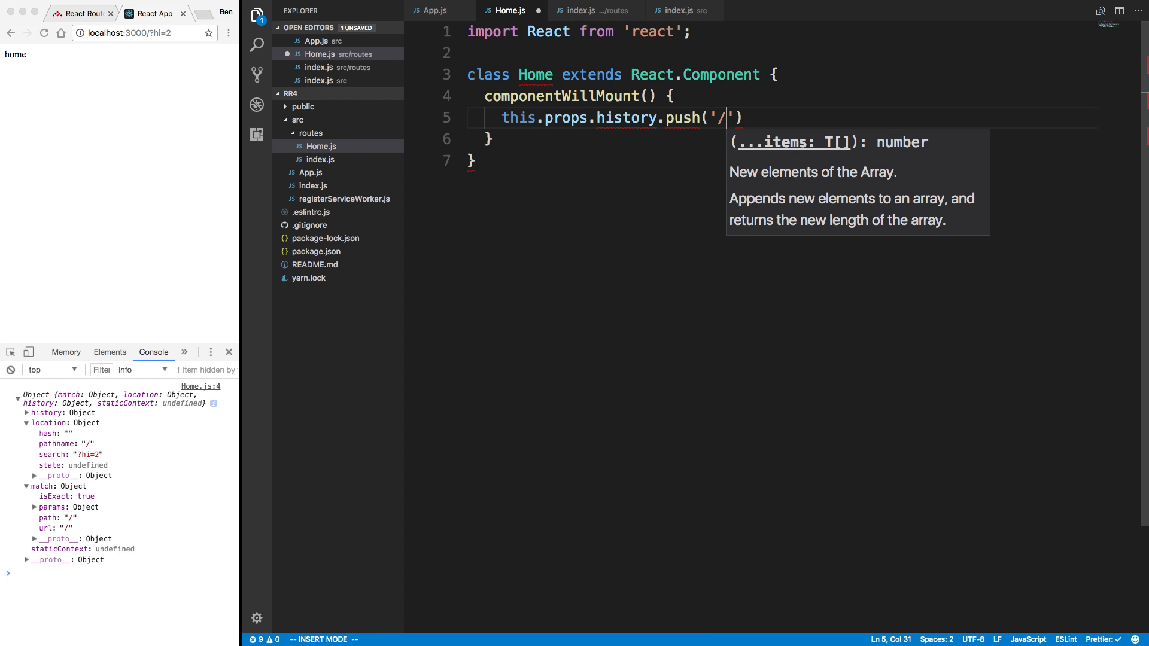
pyautogui.write('home?')
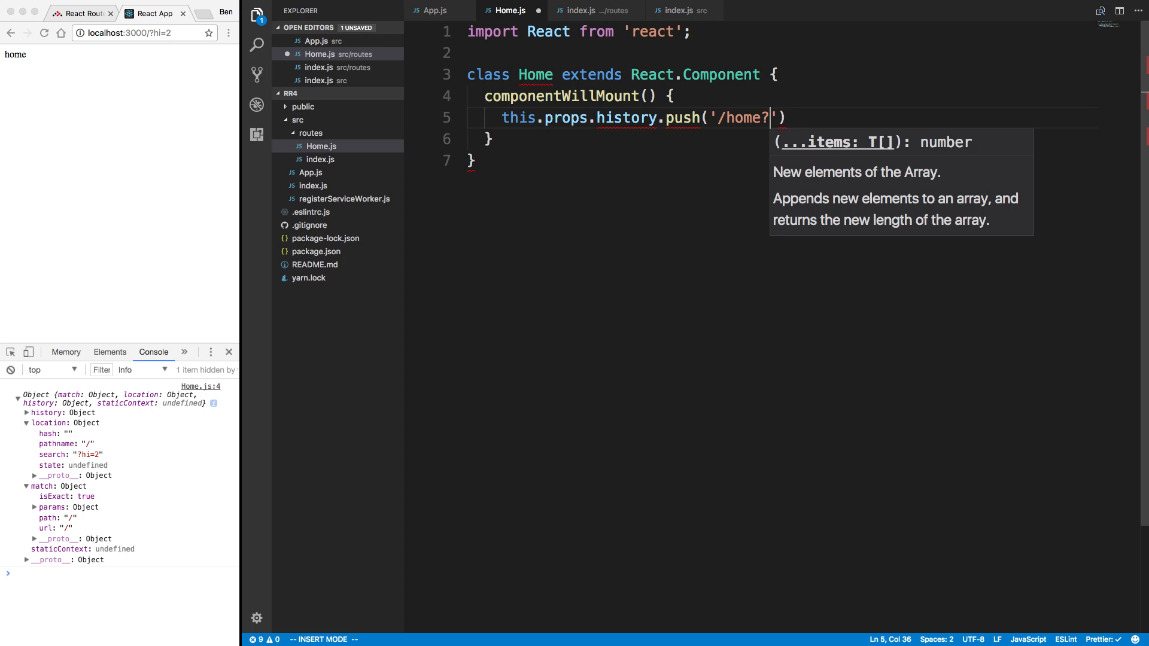
pyautogui.write('ijustgotpus')
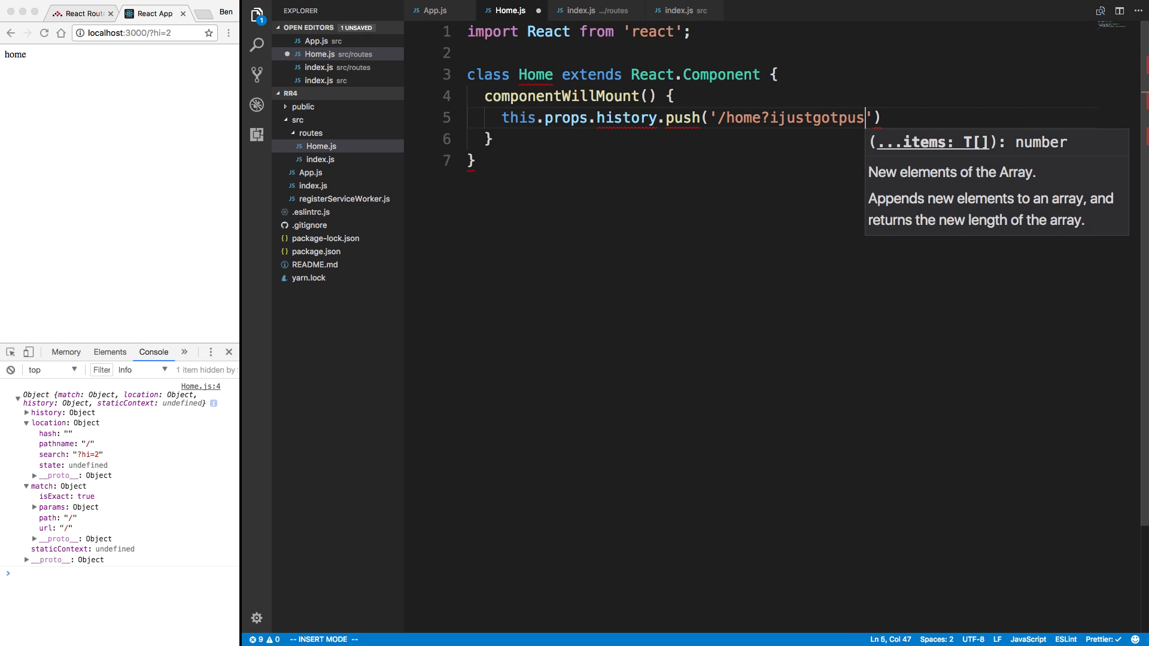
pyautogui.write("hed=true');")
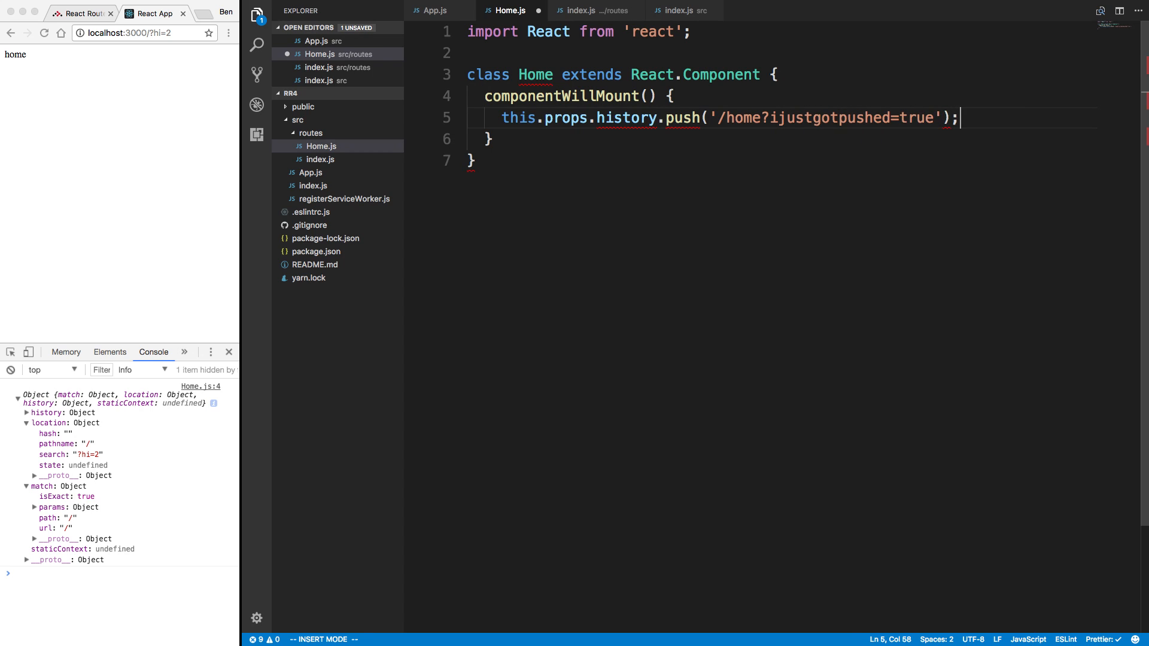
pyautogui.press('Enter')
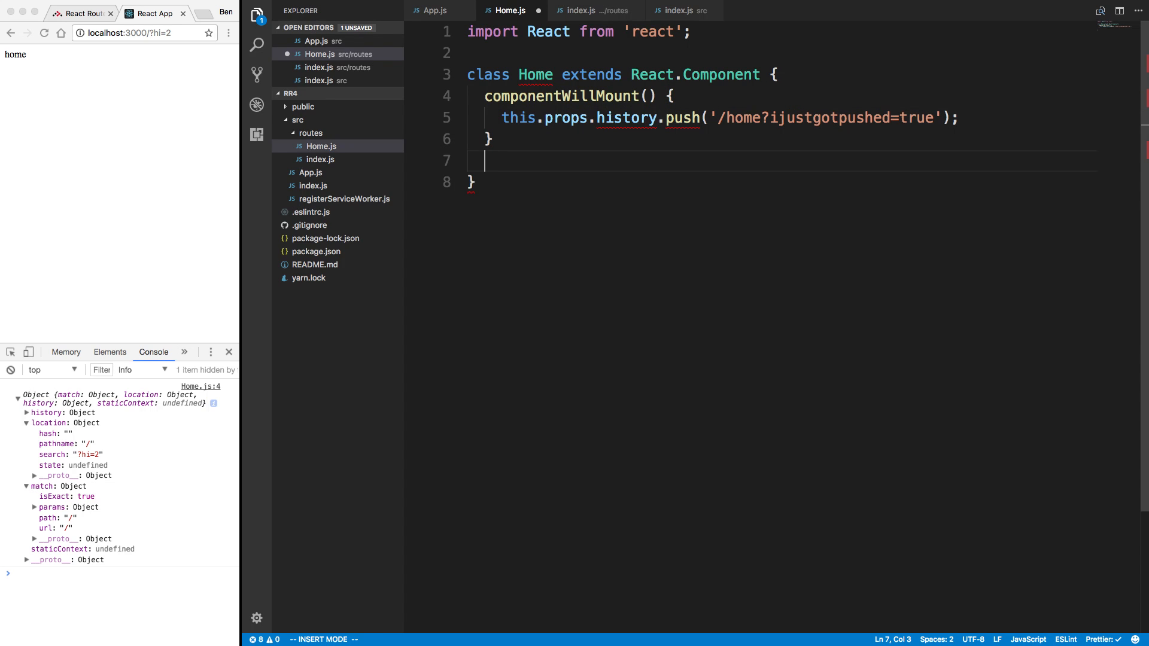
pyautogui.write('render() {')
pyautogui.write('return (')
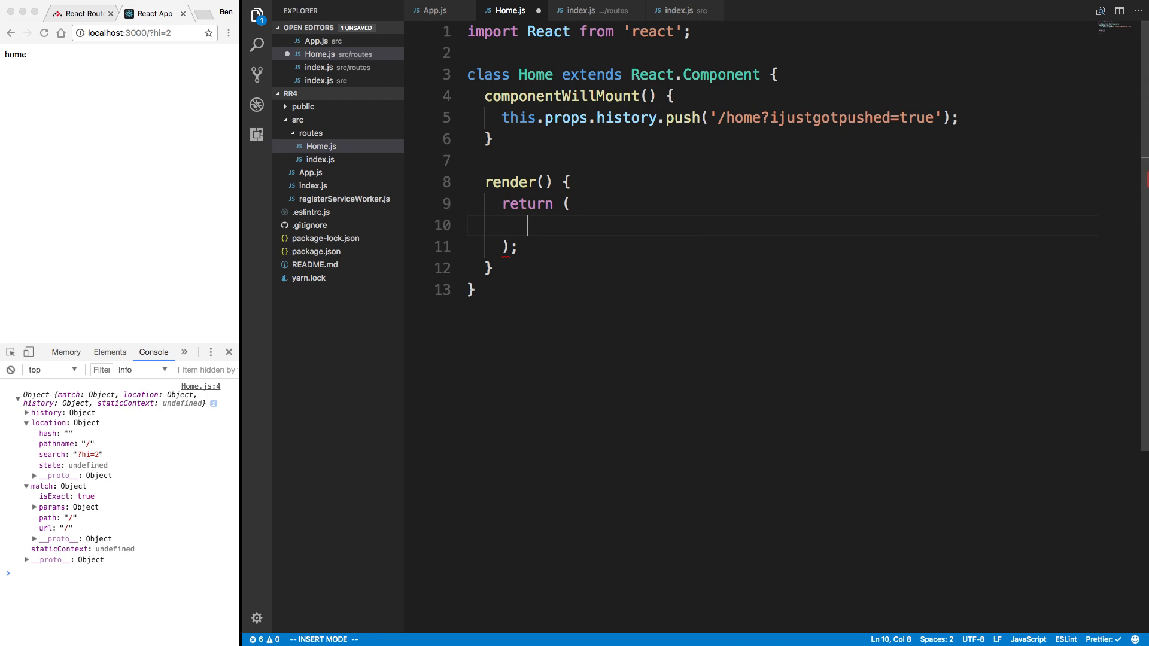
pyautogui.write('<div>hi</div>;')
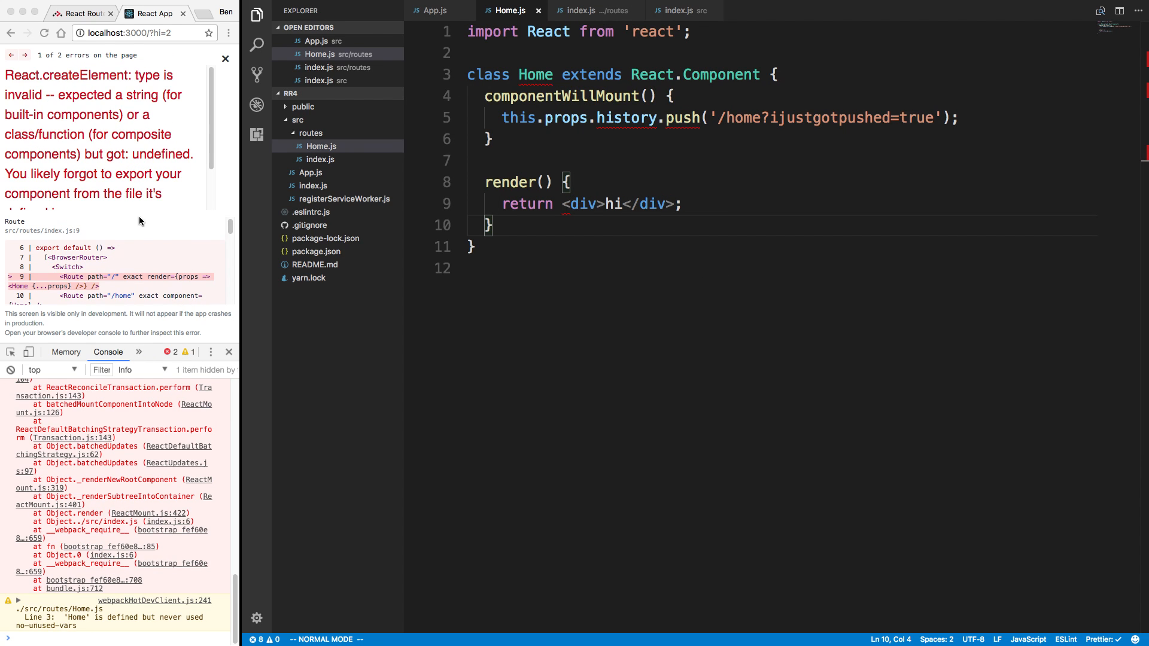
pyautogui.moveTo(741, 204)
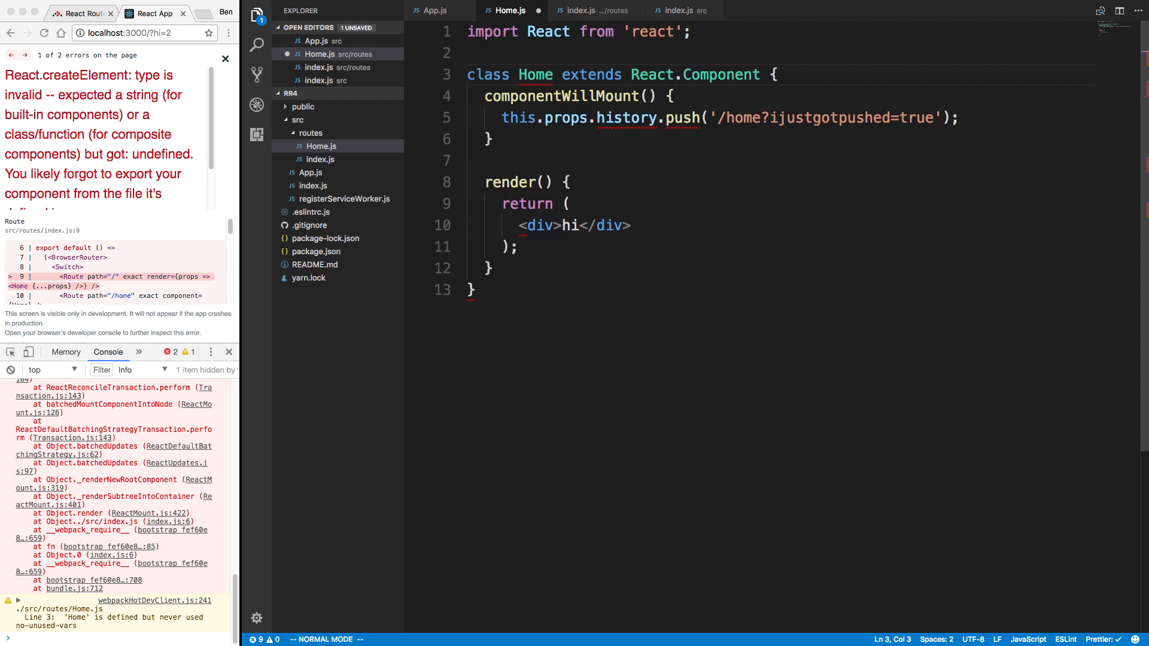
# Prefix the class Home declaration with export default.
pyautogui.write('export d')
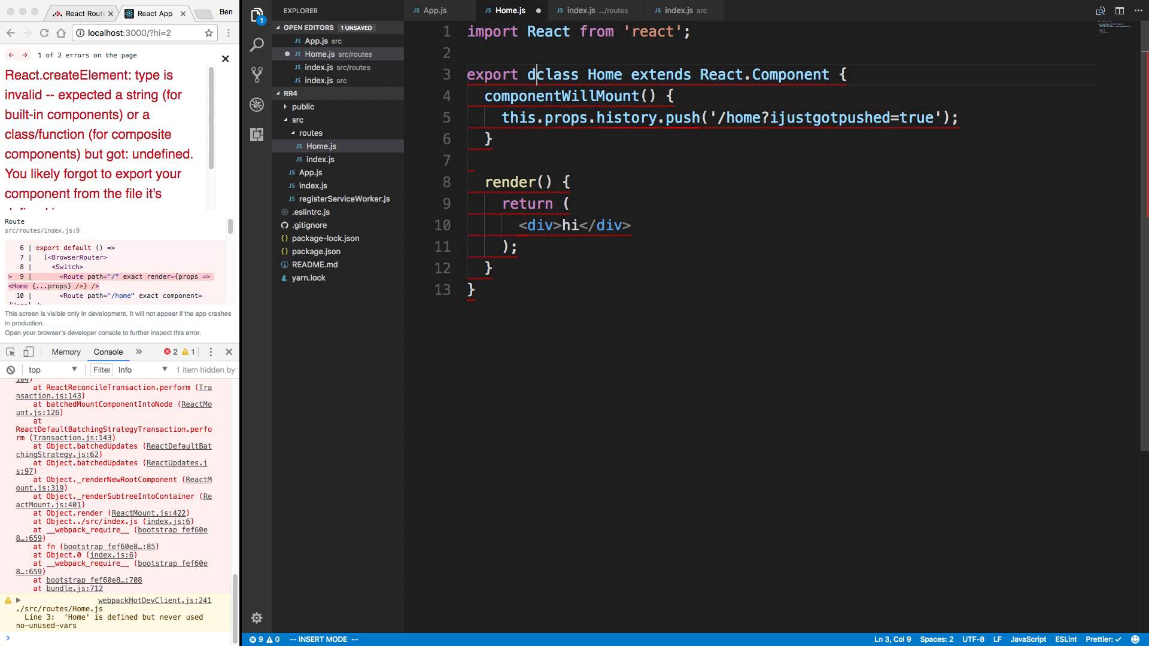
pyautogui.write('efault')
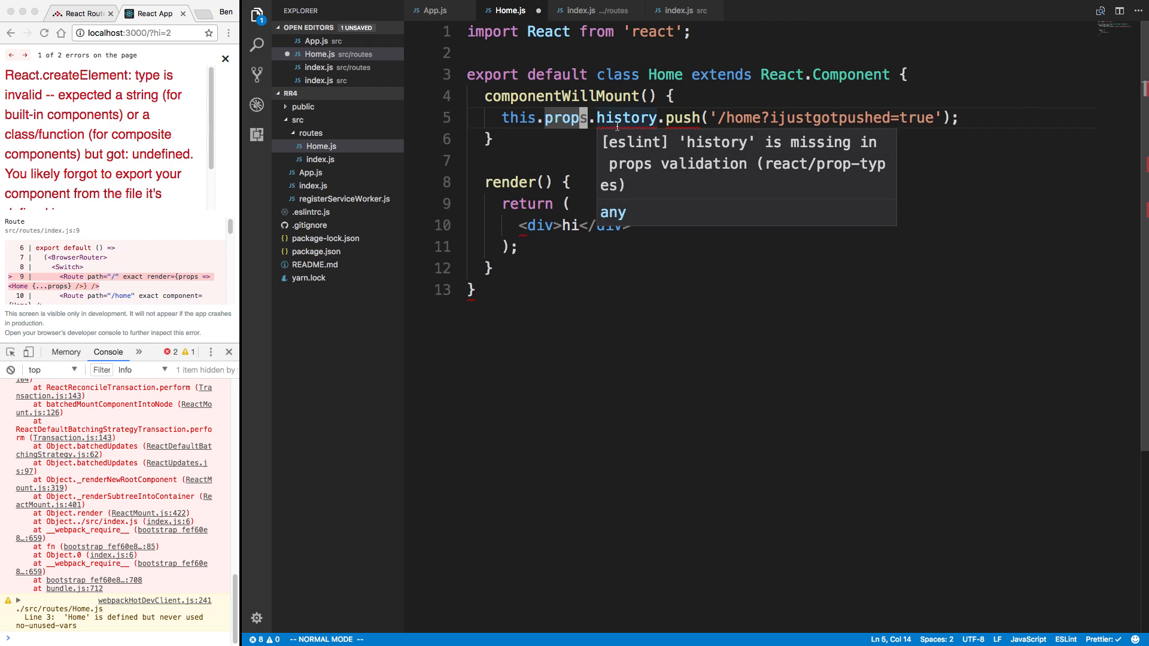
pyautogui.moveTo(4, 54)
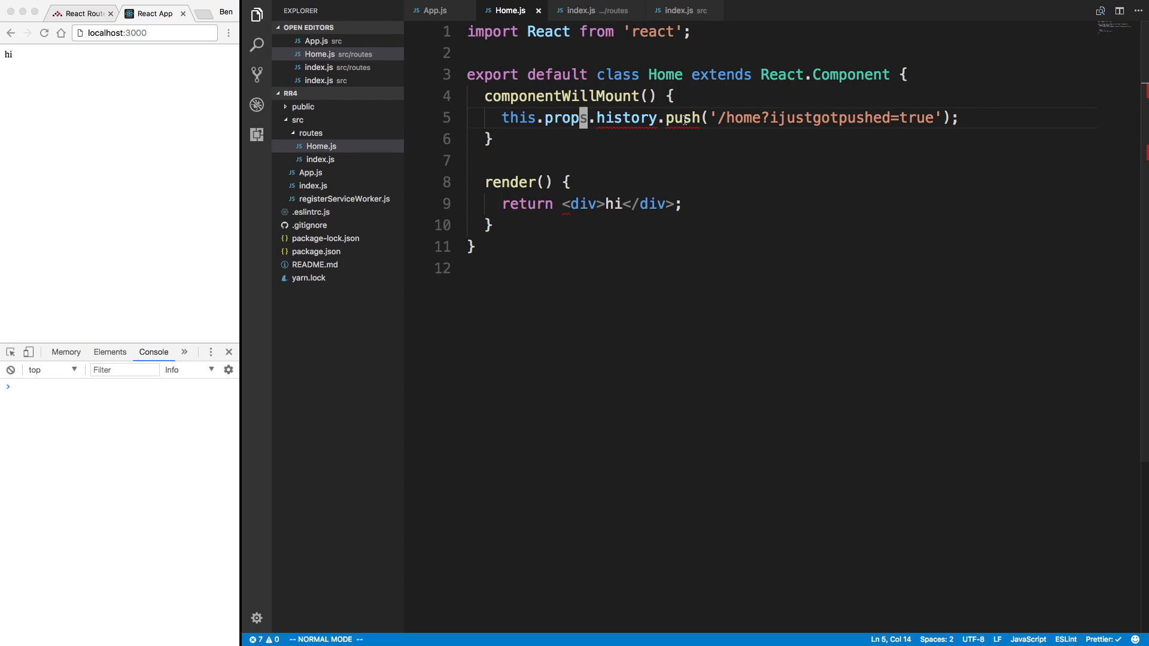
# Add console.log('hi') at the top of componentWillMount and return to the React Router docs.
pyautogui.click(658, 304)
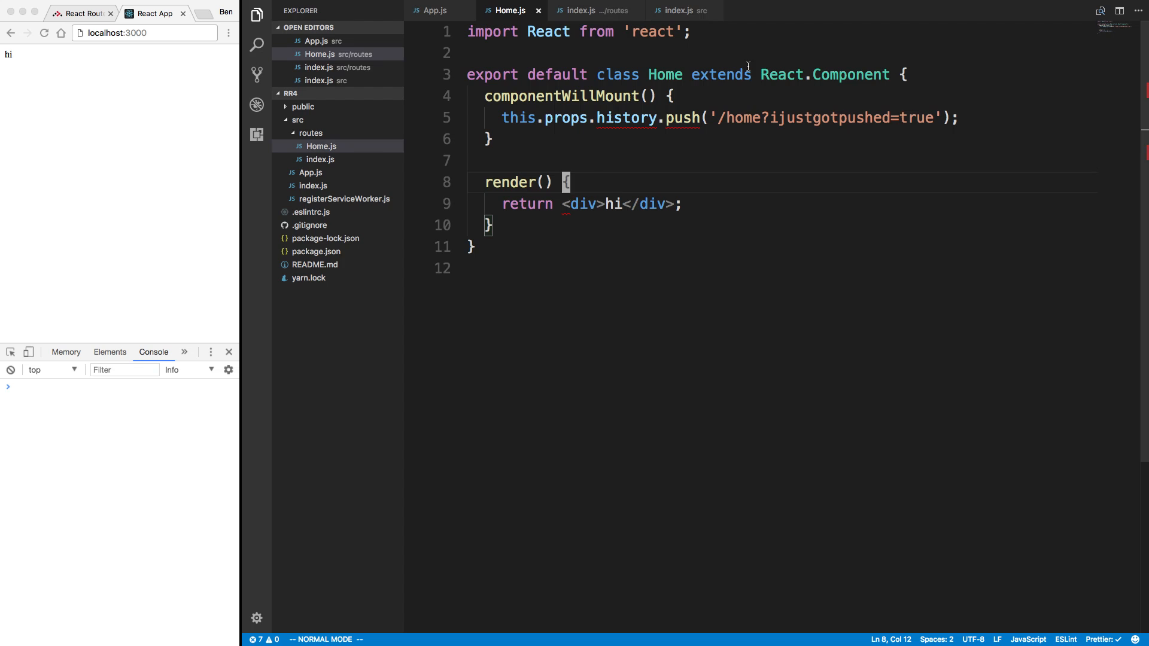
pyautogui.write("console.log('hi');")
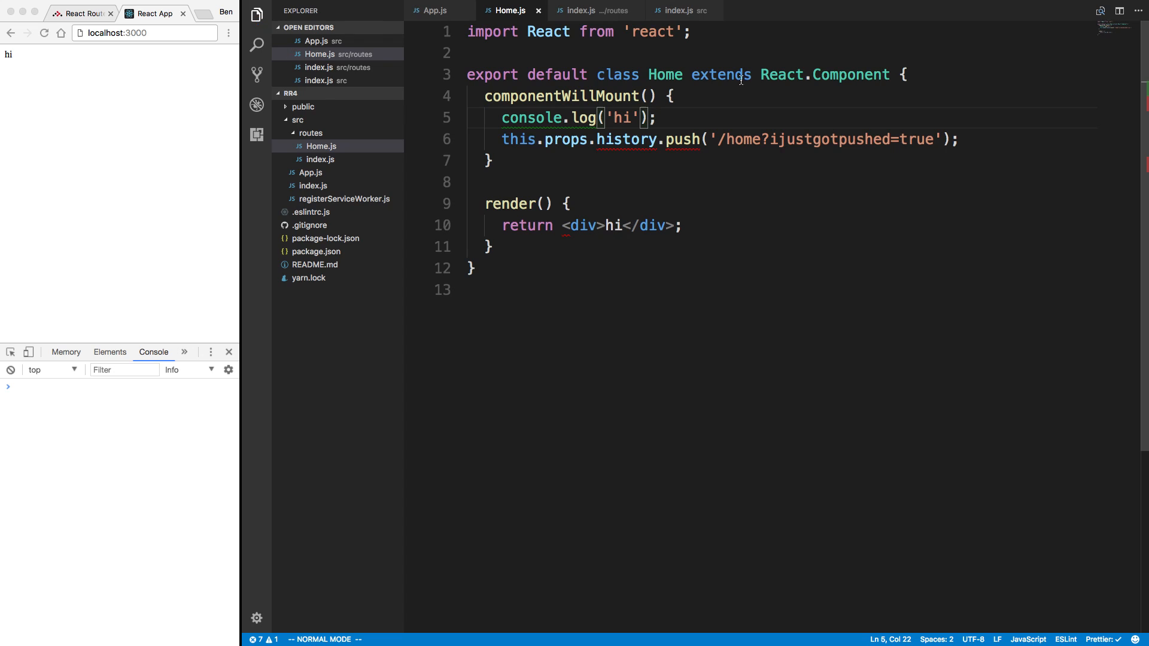
pyautogui.click(120, 33)
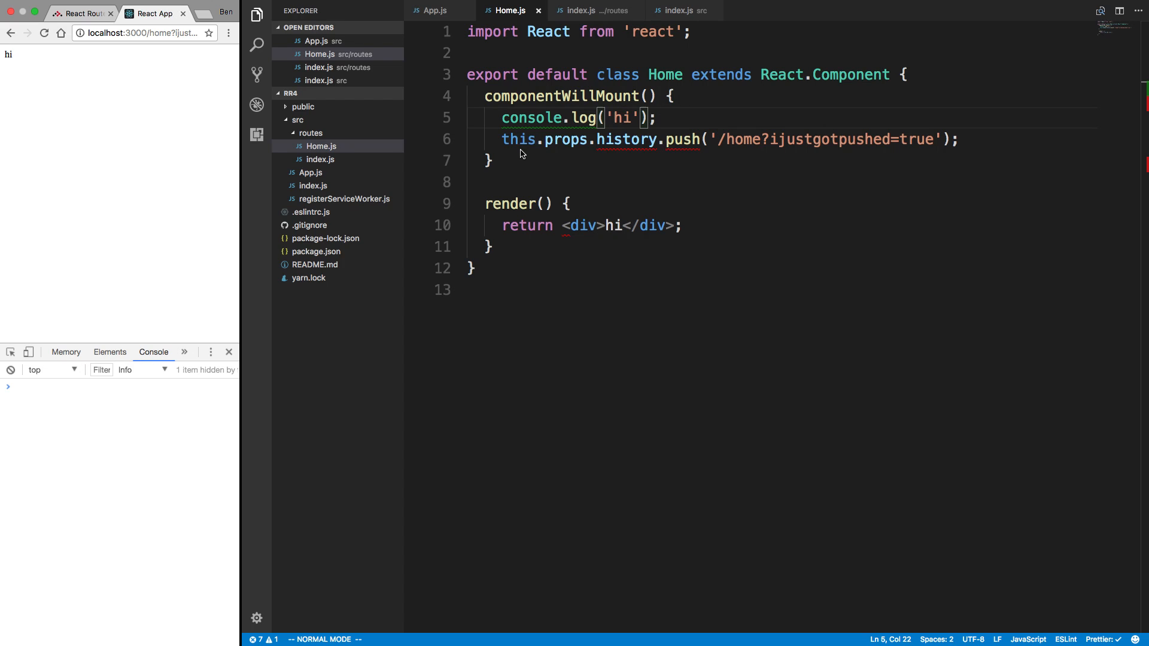
pyautogui.click(144, 32)
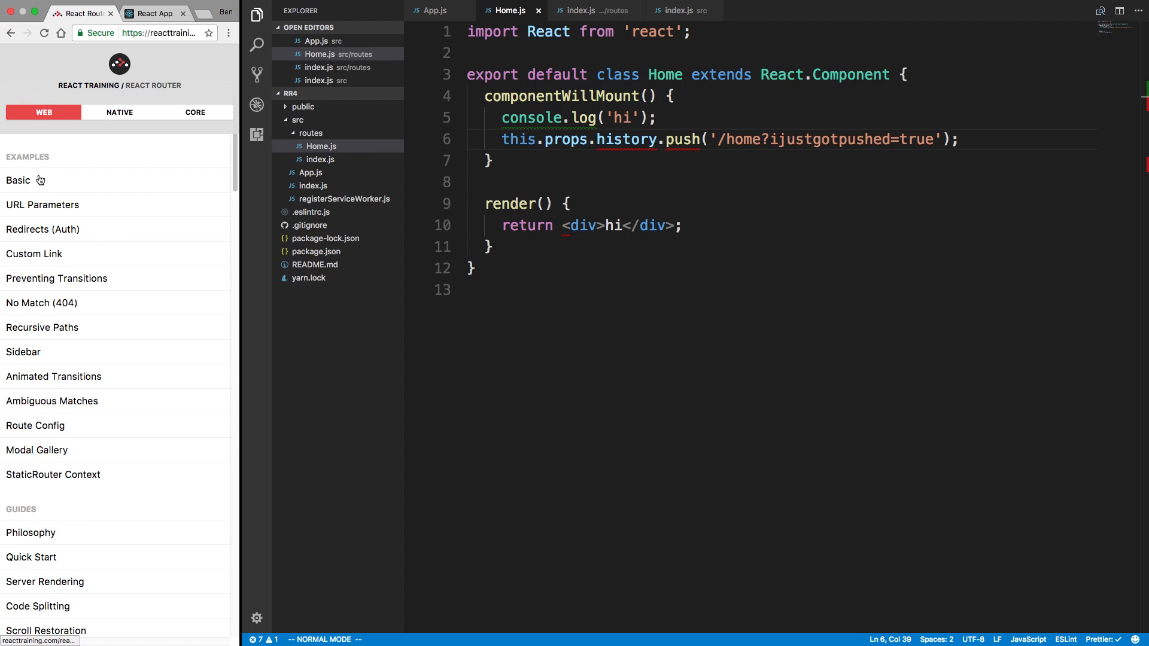
pyautogui.moveTo(59, 122)
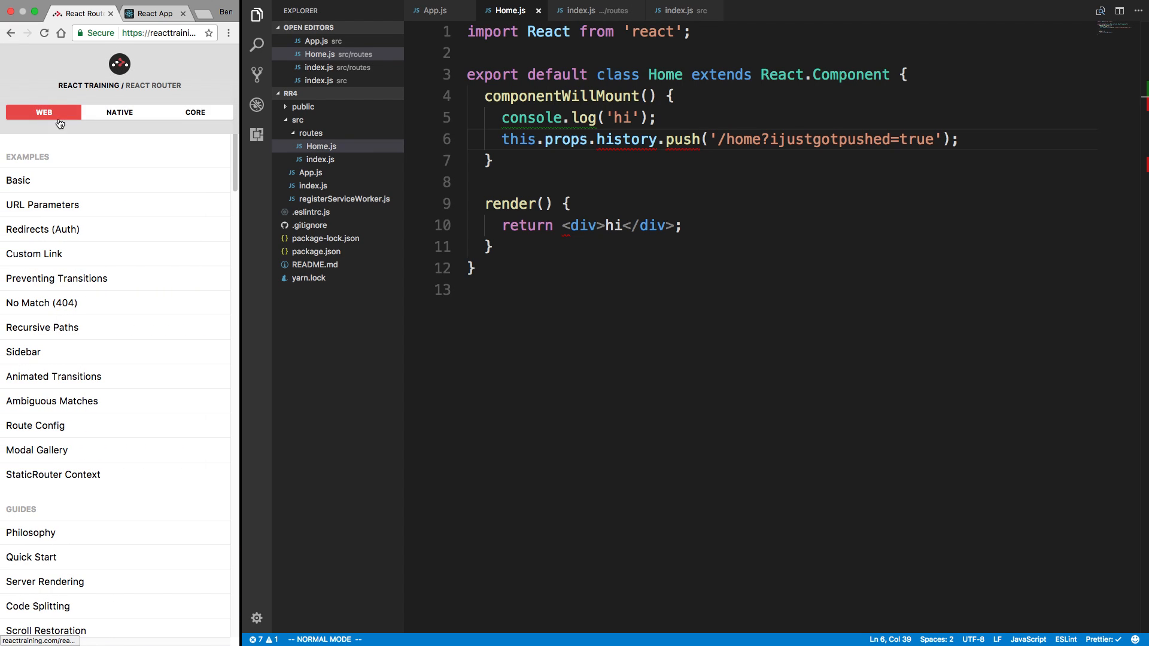
# Open the Redirects (Auth) example and highlight its PrivateRoute <Redirect to '/login'> code.
pyautogui.scroll(-3)
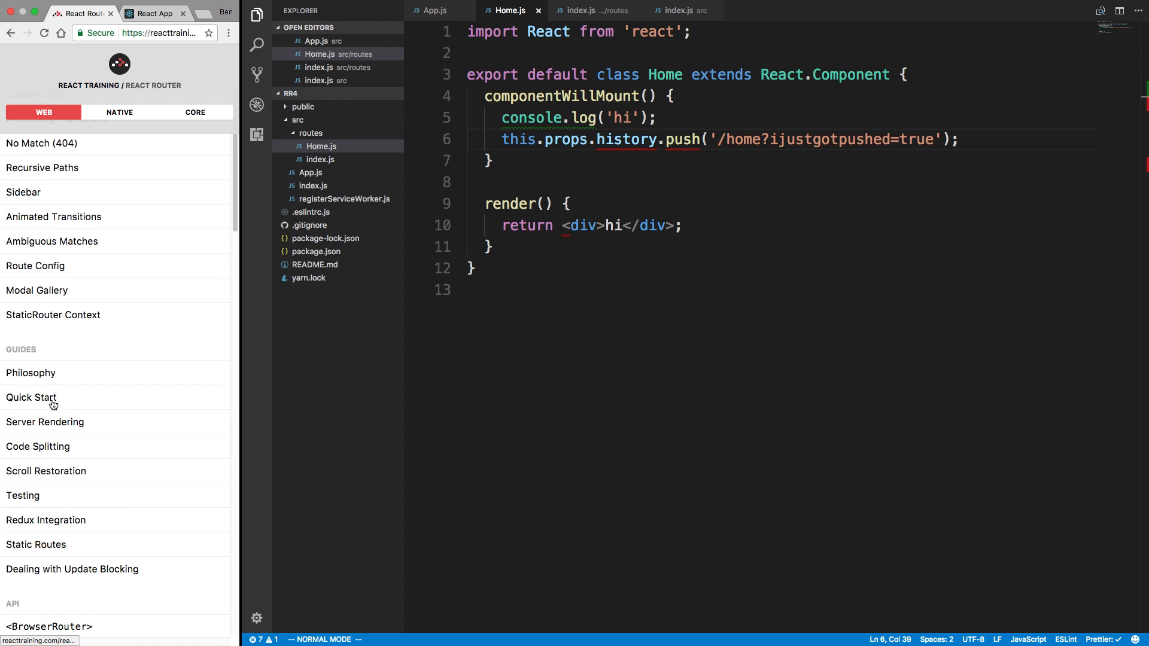
pyautogui.moveTo(40, 291)
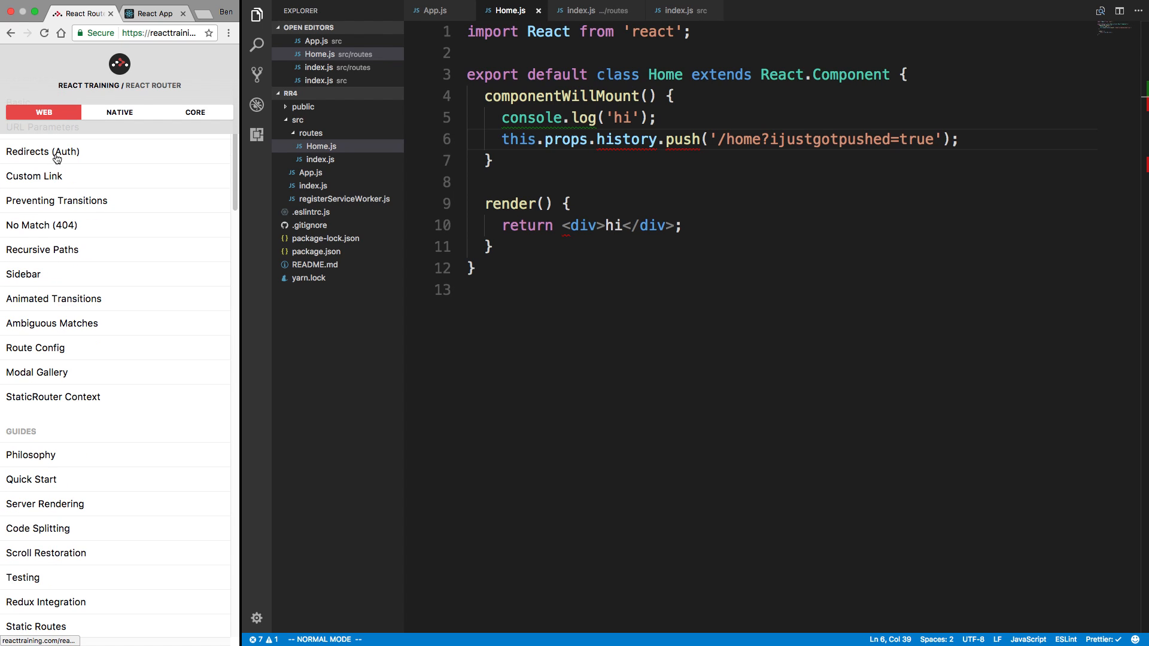
pyautogui.click(46, 151)
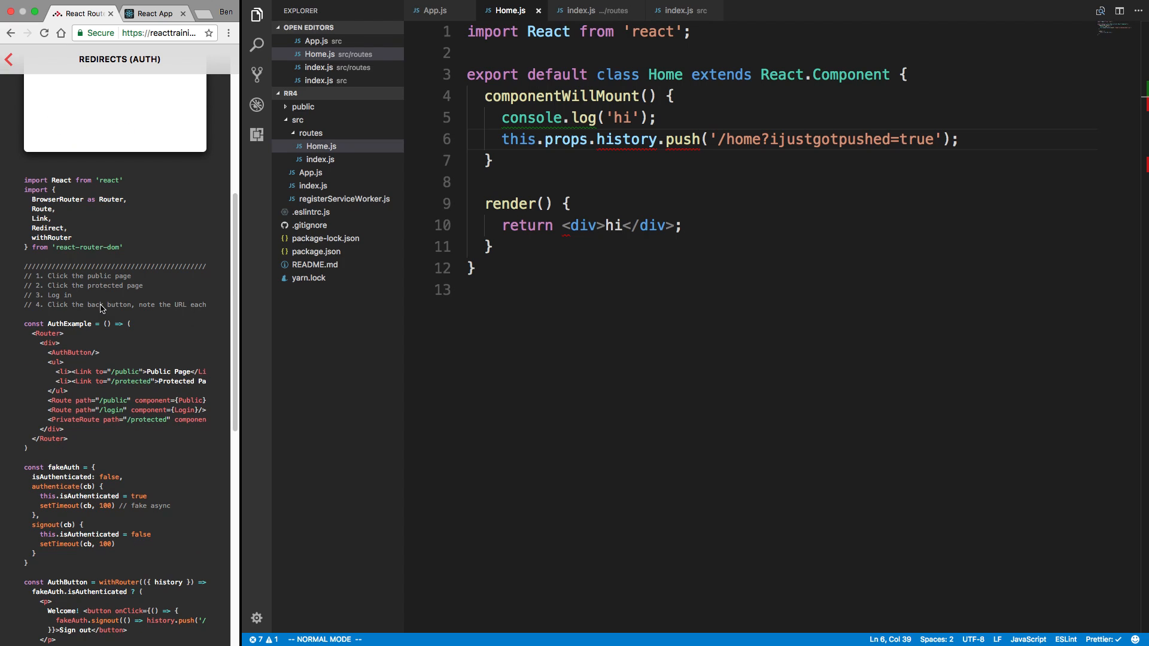
pyautogui.scroll(-3)
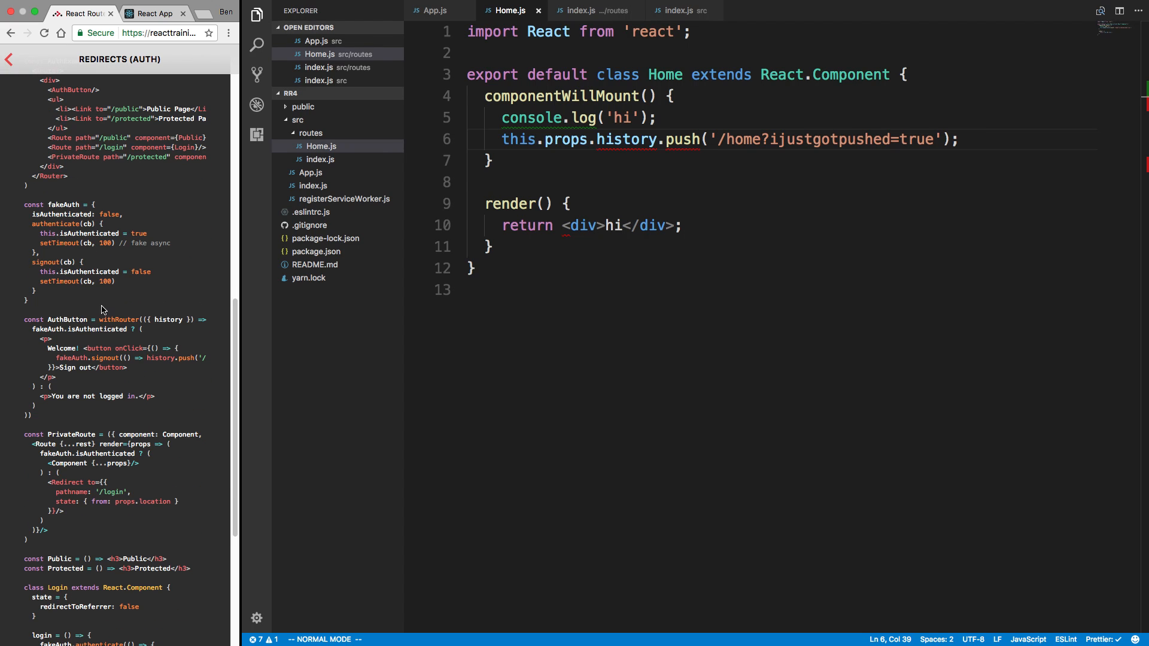
pyautogui.scroll(-3)
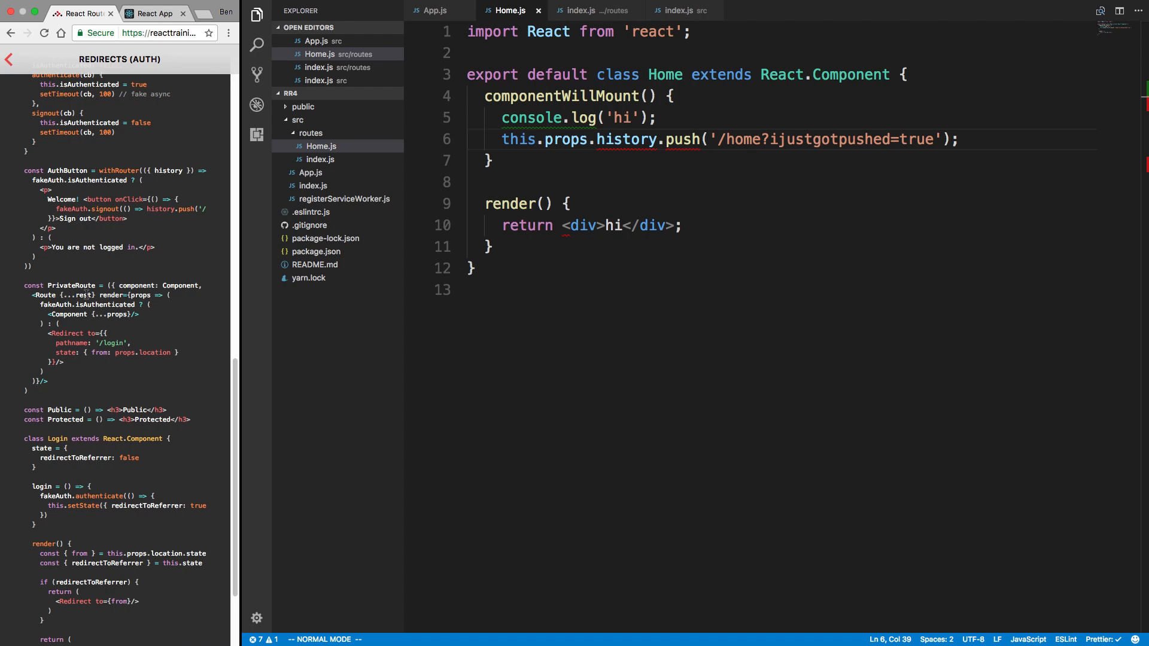
pyautogui.doubleClick(90, 304)
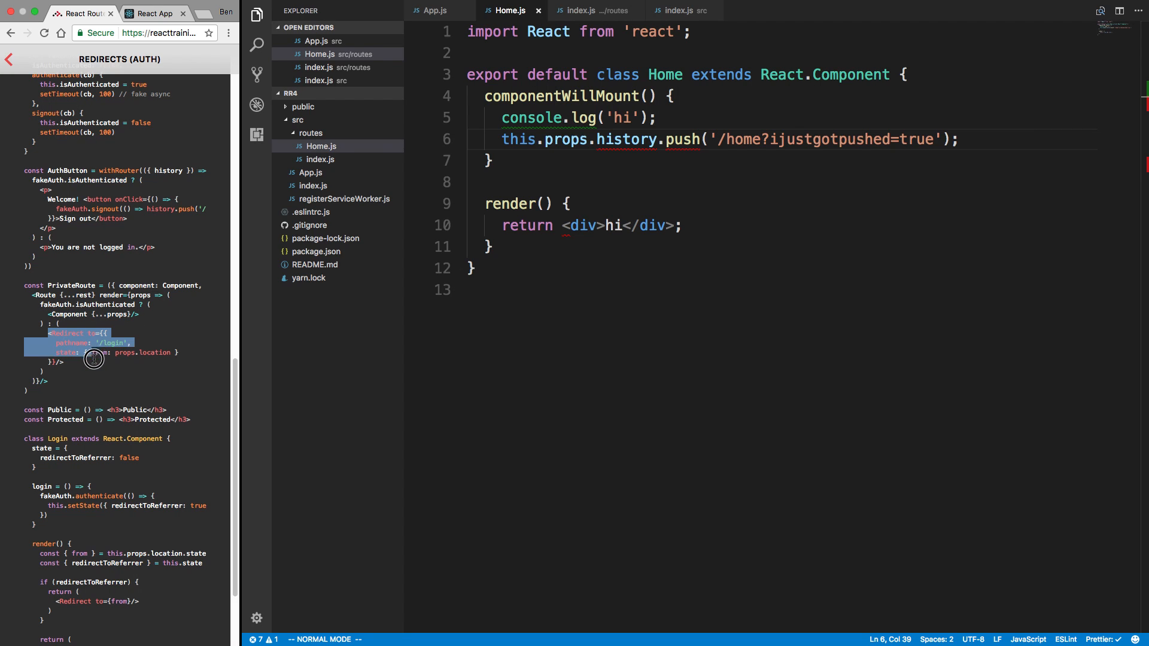
pyautogui.click(83, 373)
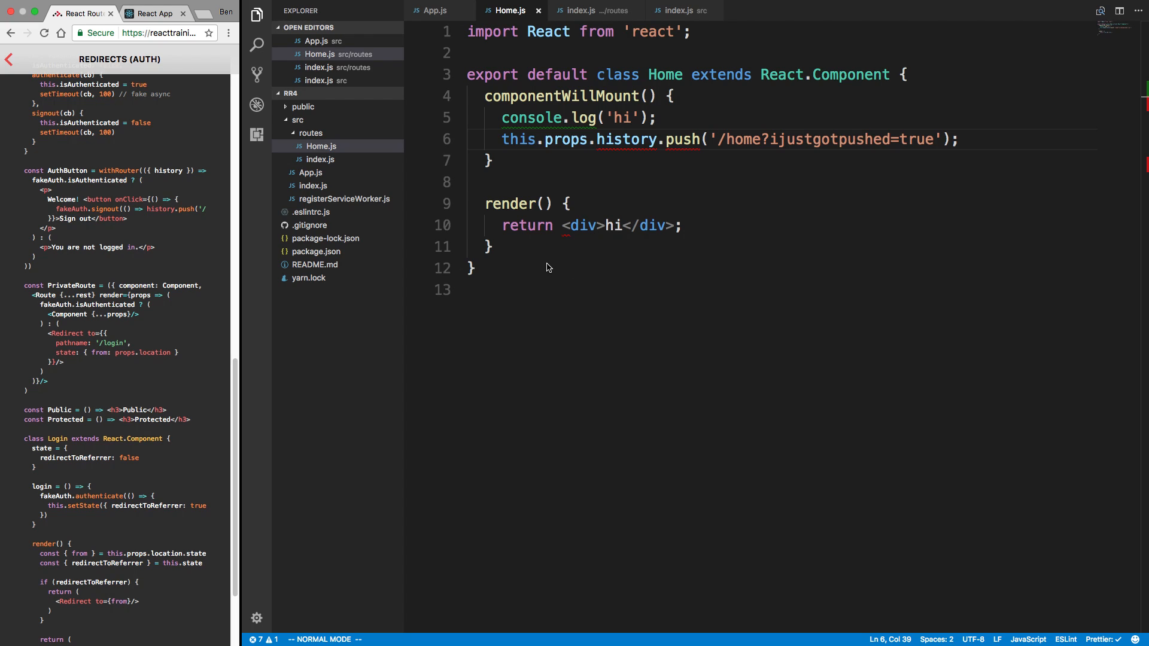
pyautogui.moveTo(571, 270)
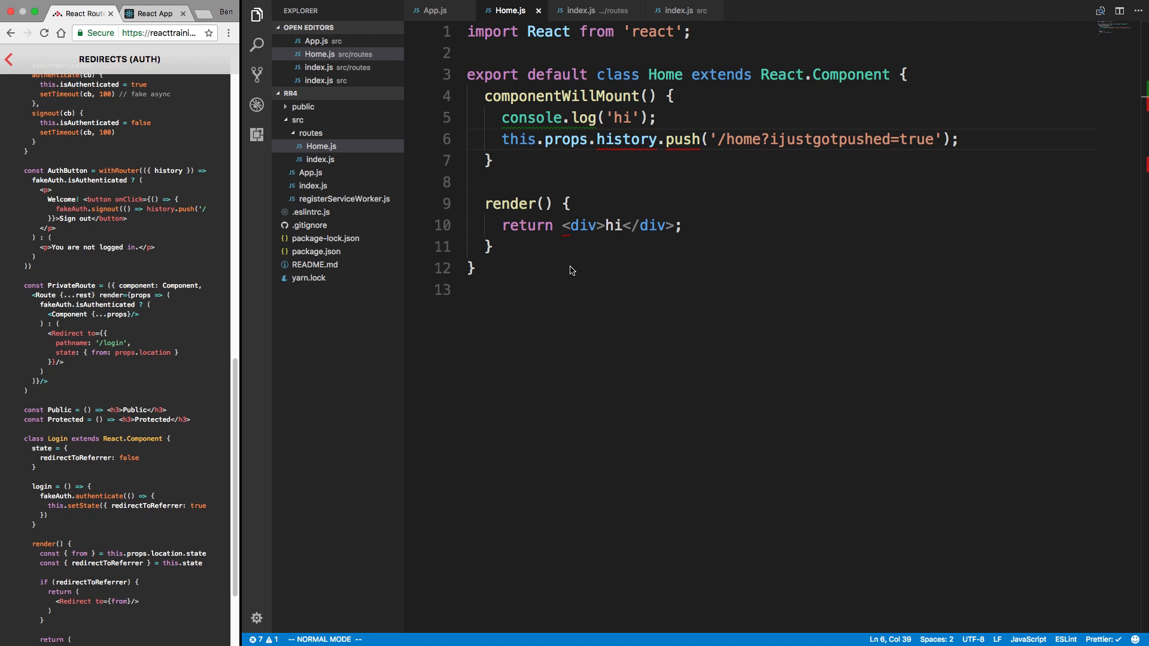
pyautogui.moveTo(562, 267)
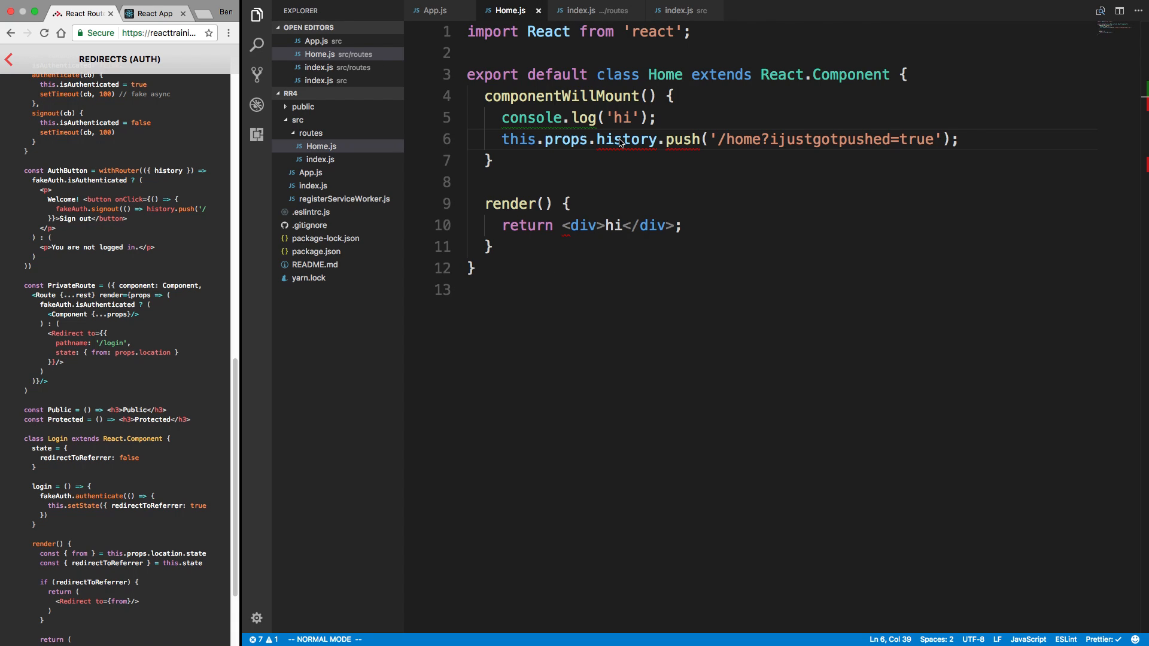
pyautogui.moveTo(602, 143)
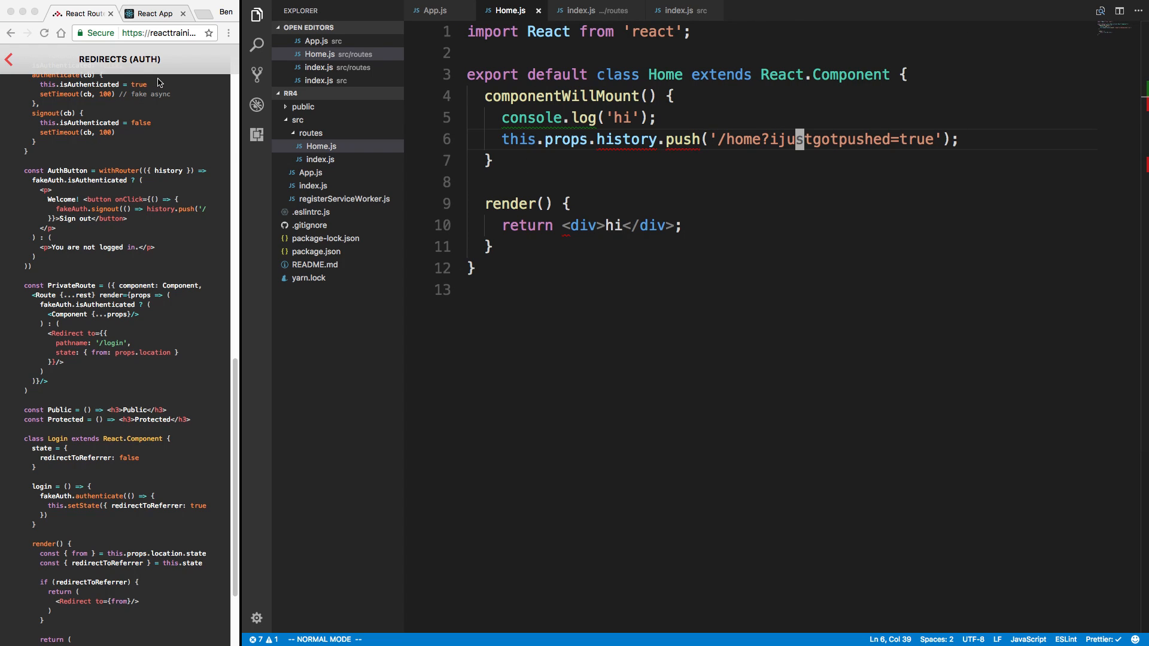
pyautogui.moveTo(205, 94)
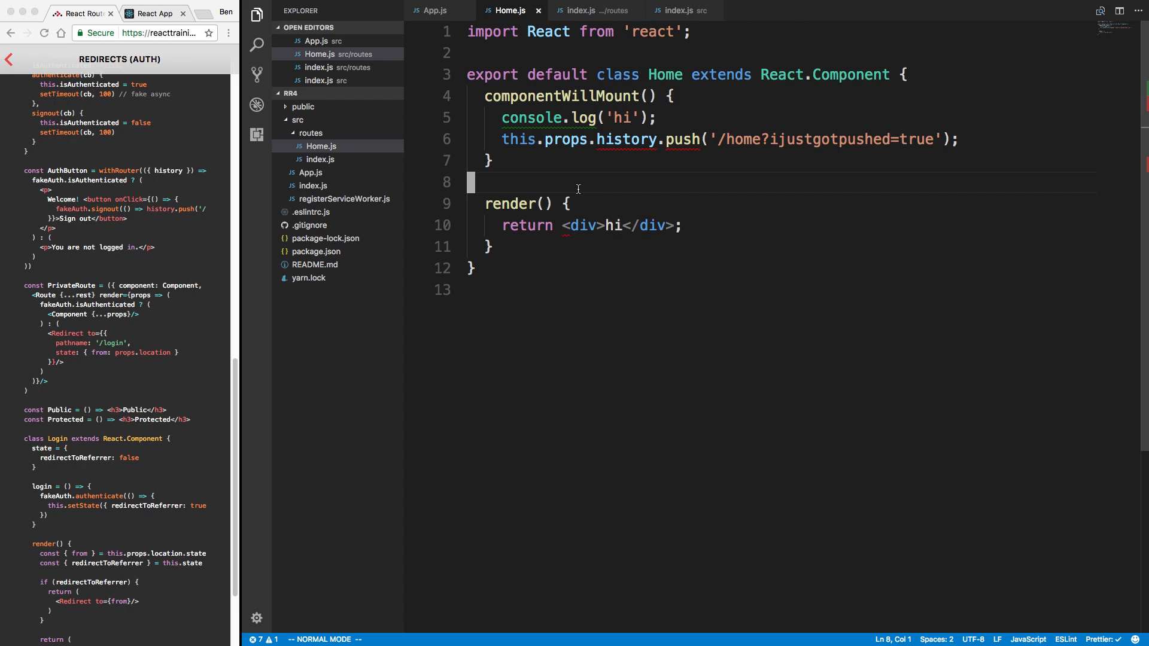
# Change the first Route's path from "/" to "/:id" in routes index.js, then return to Home.js.
pyautogui.click(433, 11)
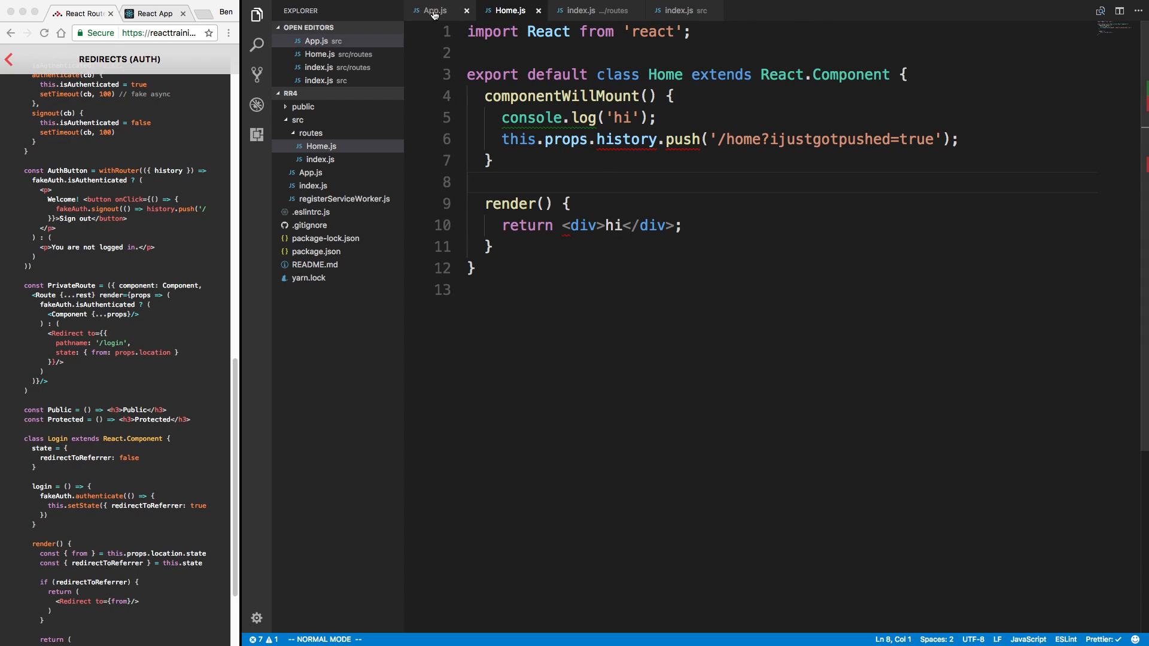
pyautogui.click(590, 10)
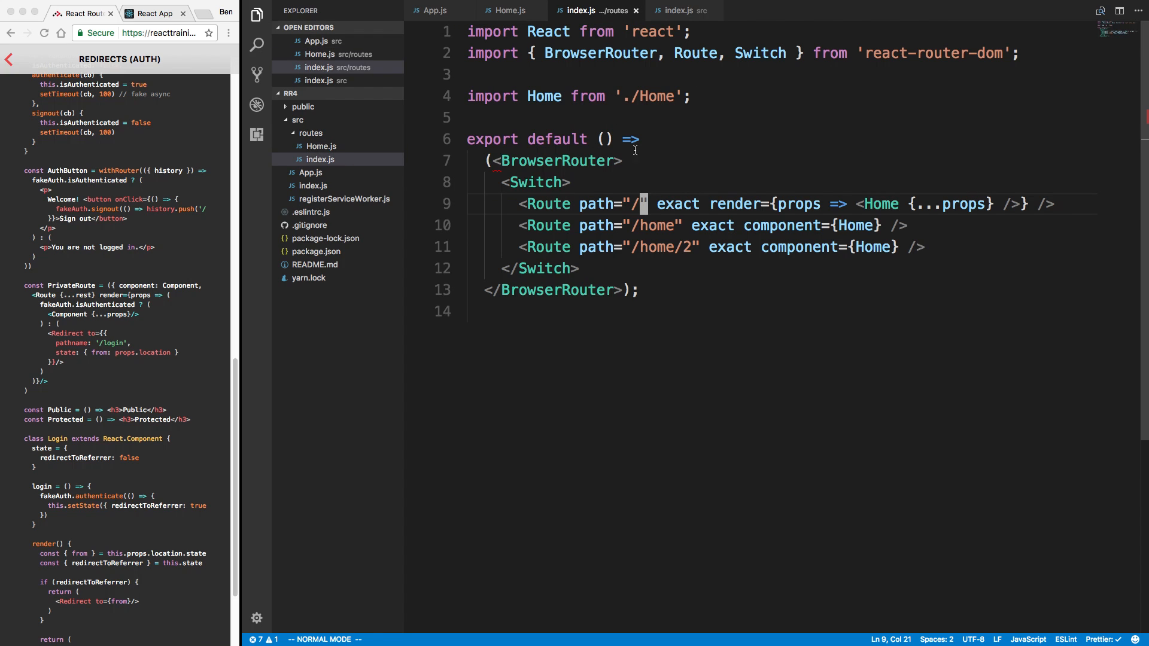
pyautogui.write(':id')
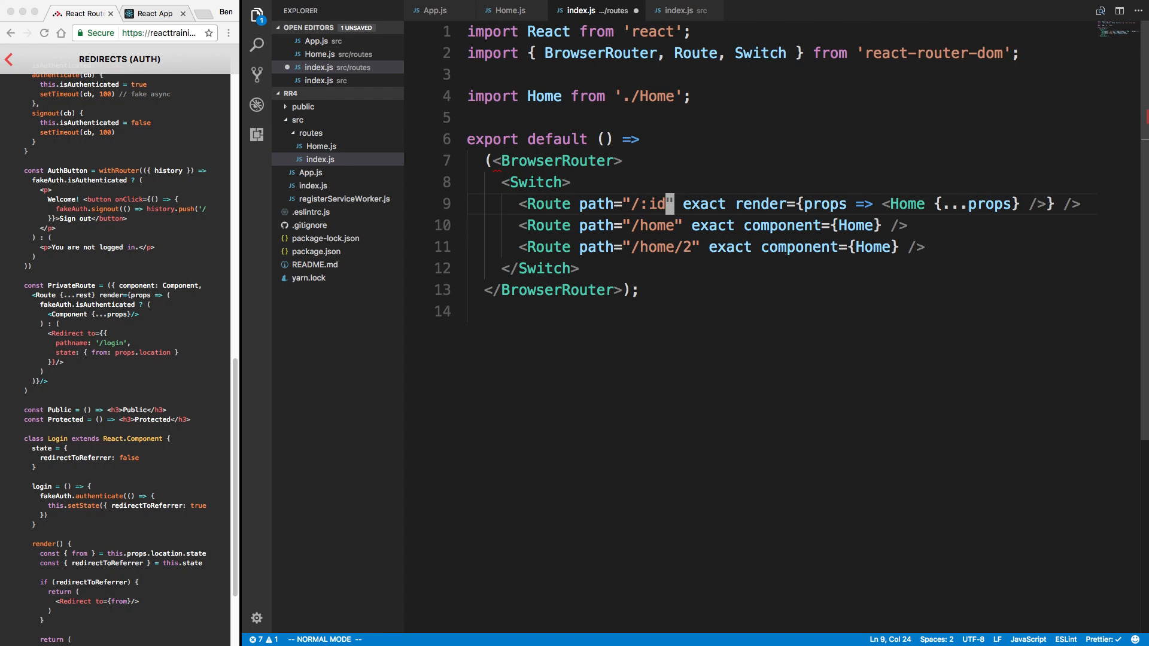
pyautogui.click(509, 11)
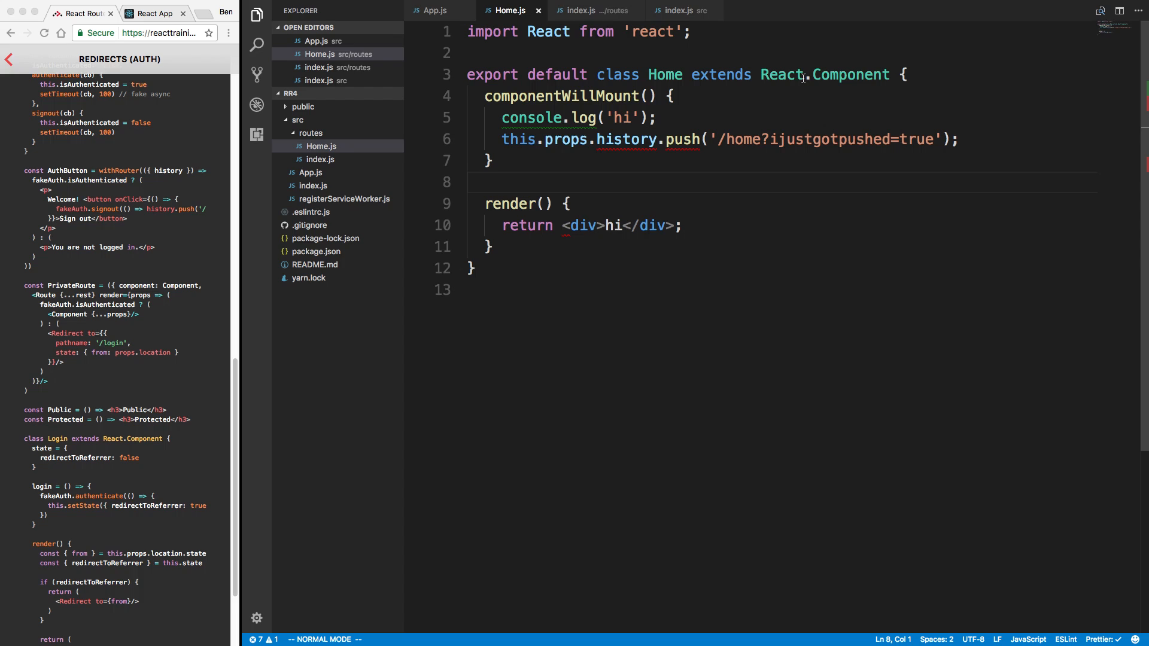